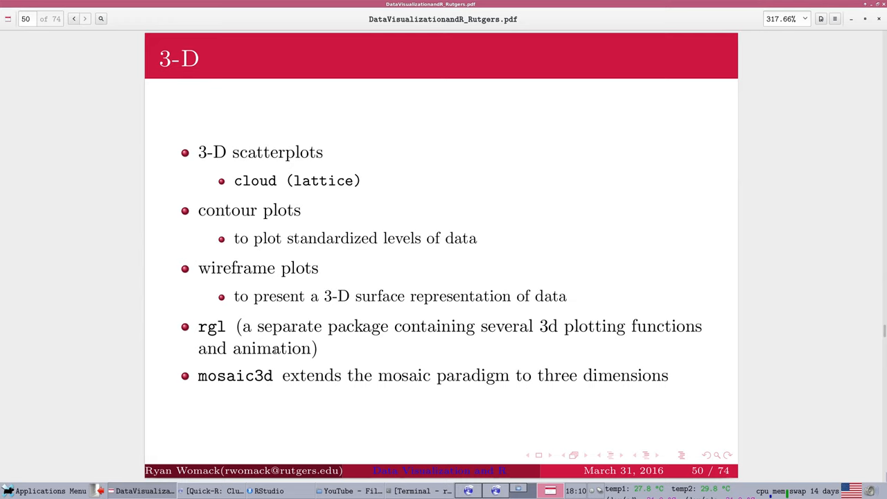
Step: Return from the slides to RStudio to run cloud(price~carat*table) on line 543
left_click(267, 490)
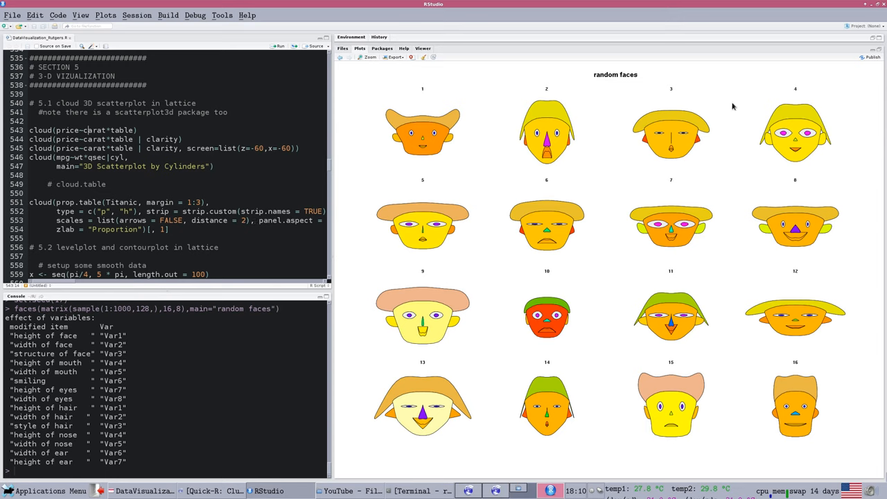
mouse_move(65, 132)
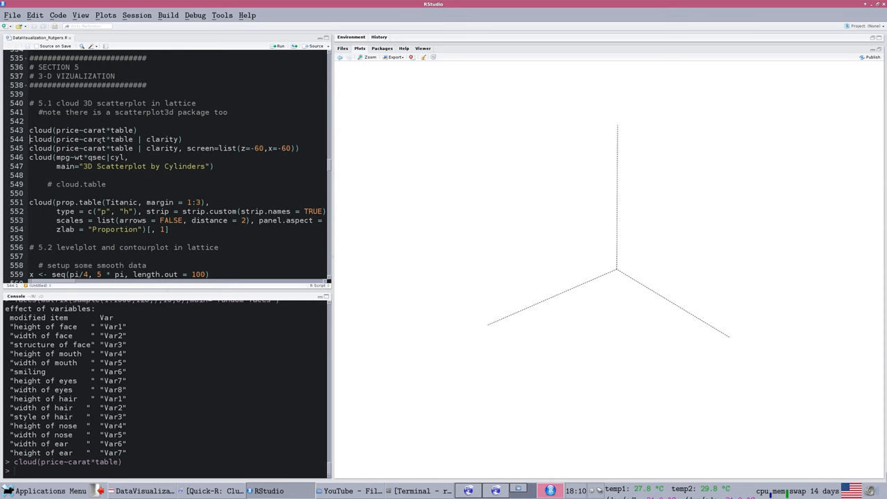
Step: Display the rendered cloud plot of diamond price by carat and table in the Plots pane
left_click(279, 46)
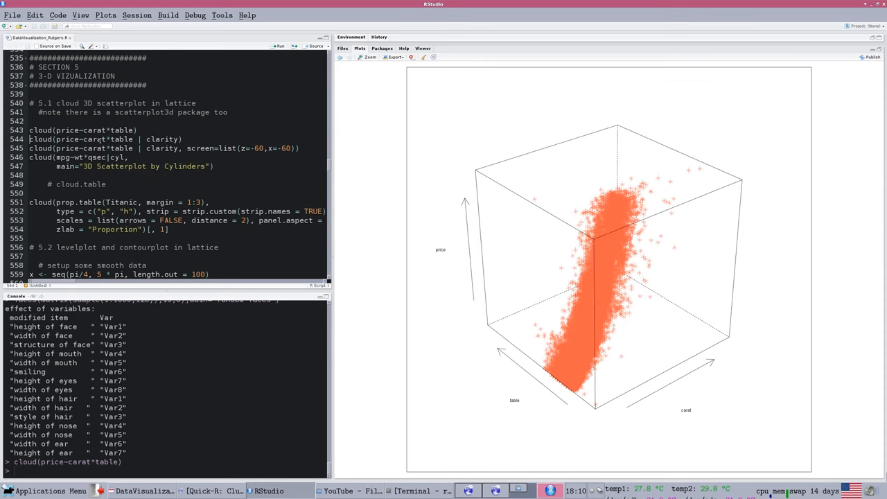
mouse_move(339, 80)
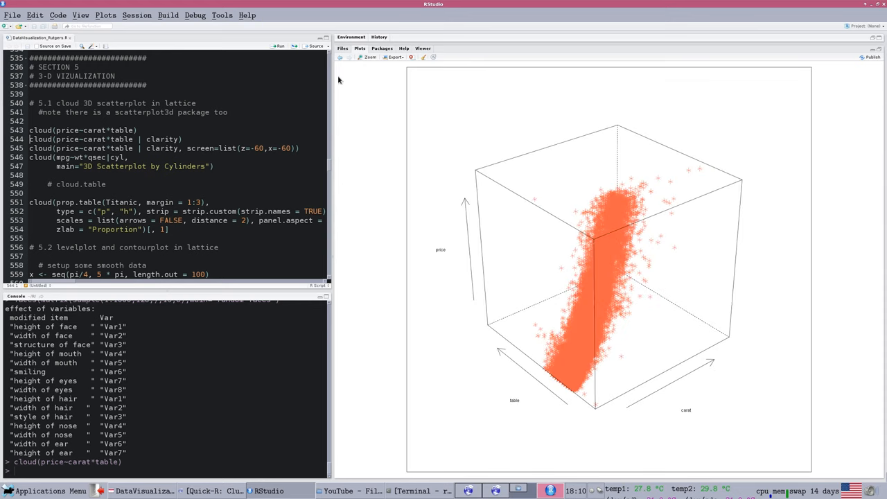
mouse_move(601, 239)
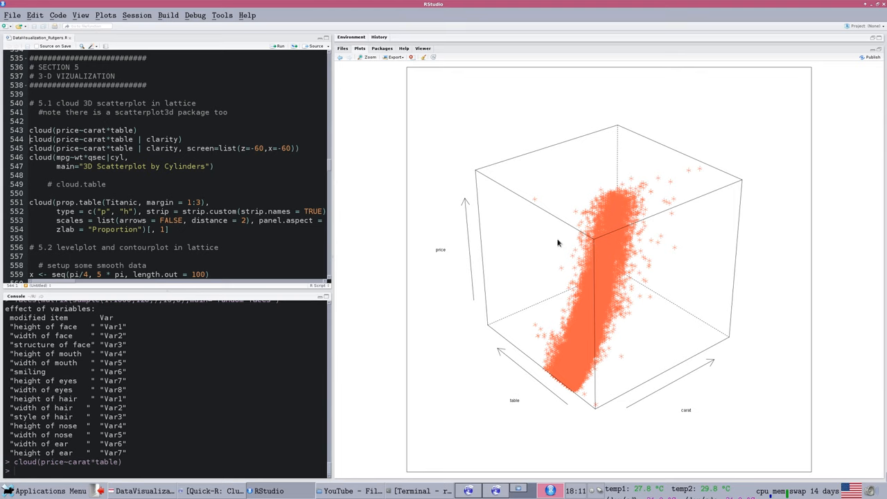
mouse_move(649, 259)
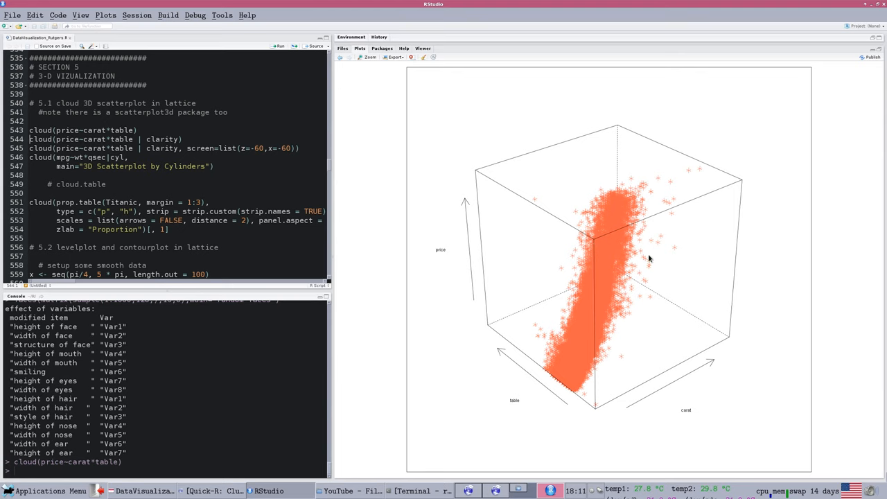
mouse_move(574, 224)
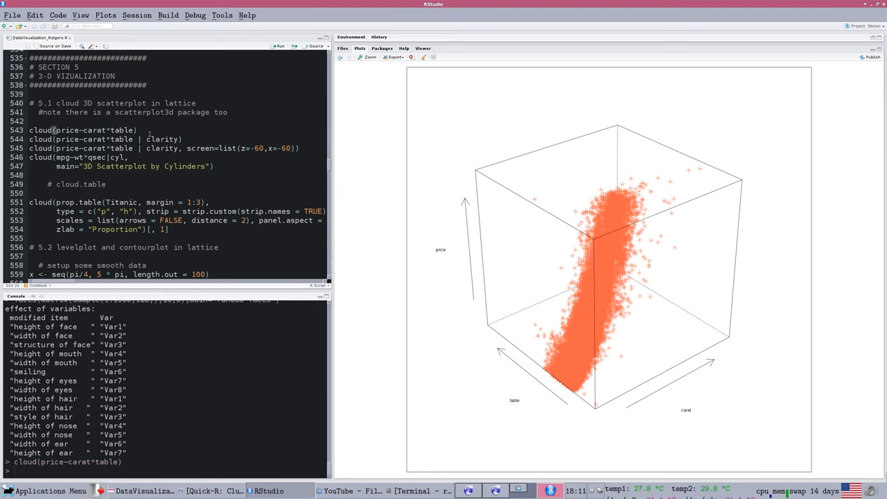
mouse_move(575, 328)
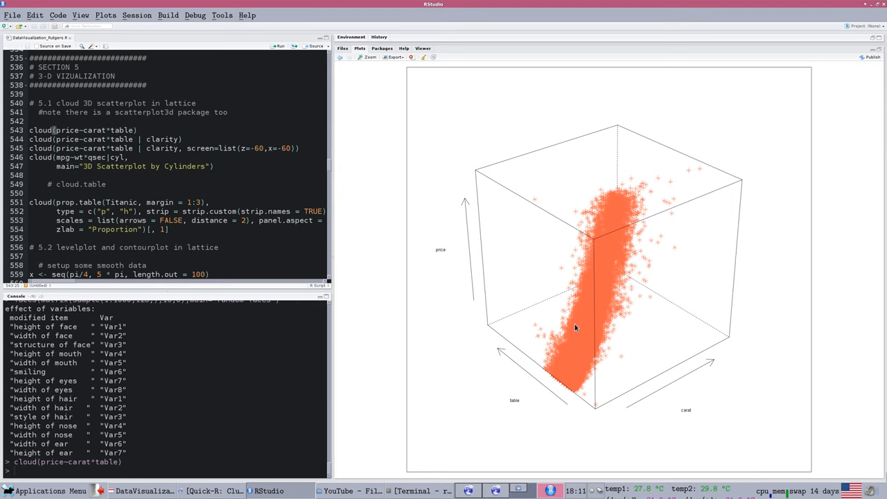
mouse_move(607, 228)
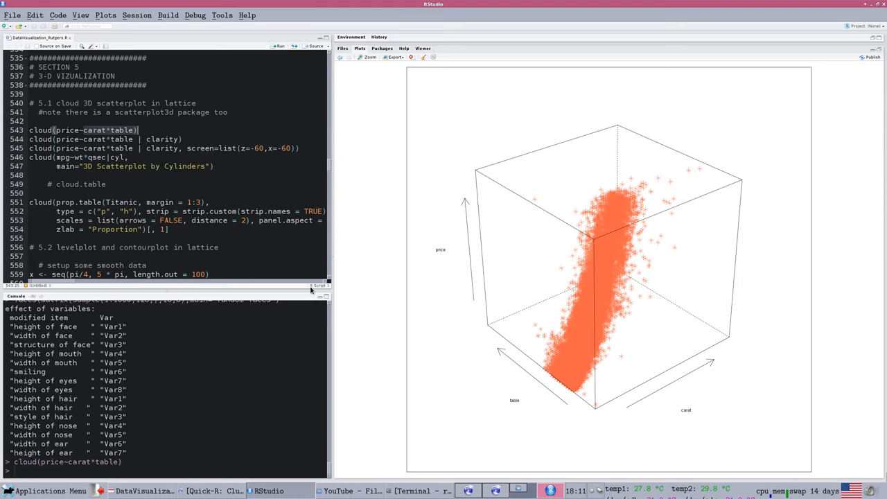
mouse_move(607, 394)
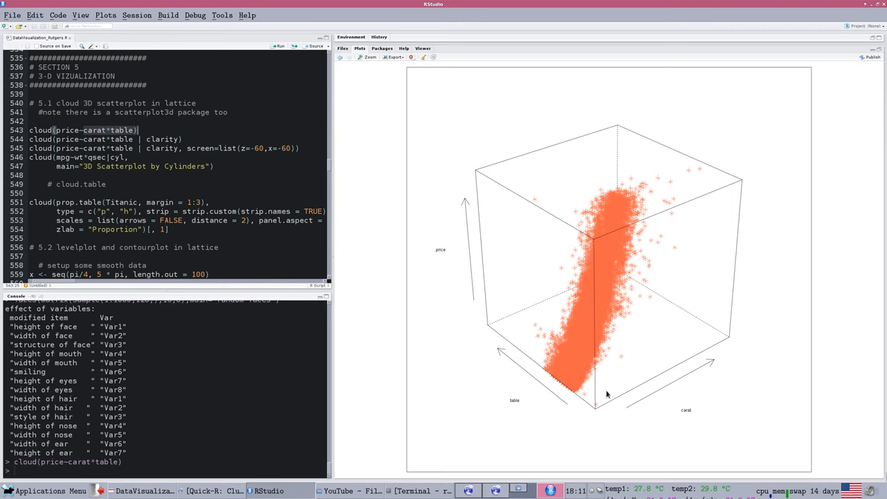
mouse_move(610, 416)
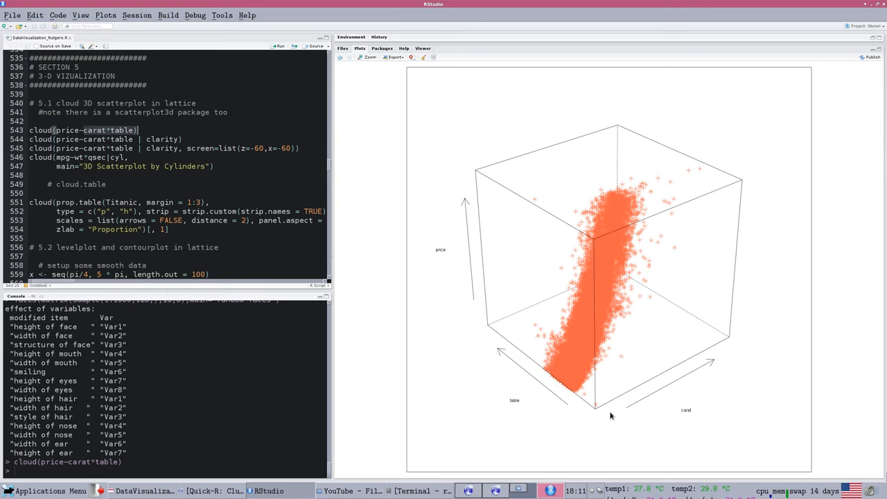
mouse_move(614, 235)
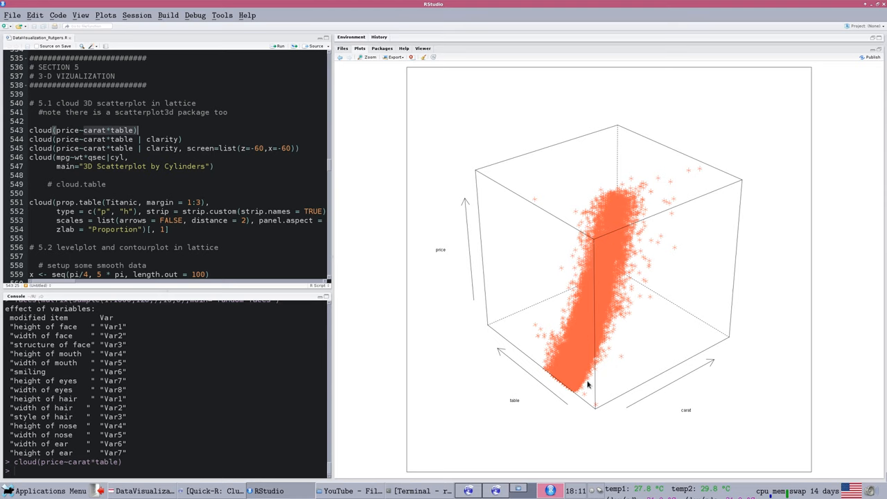
mouse_move(589, 331)
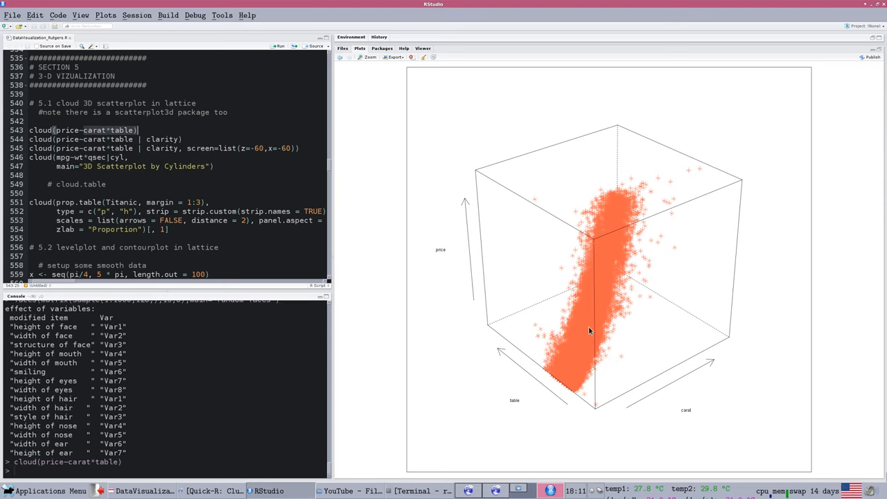
mouse_move(661, 265)
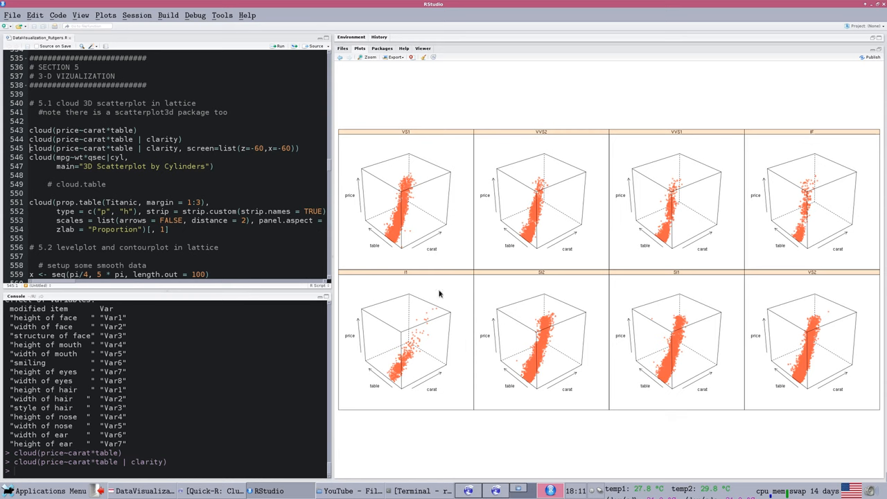
mouse_move(781, 333)
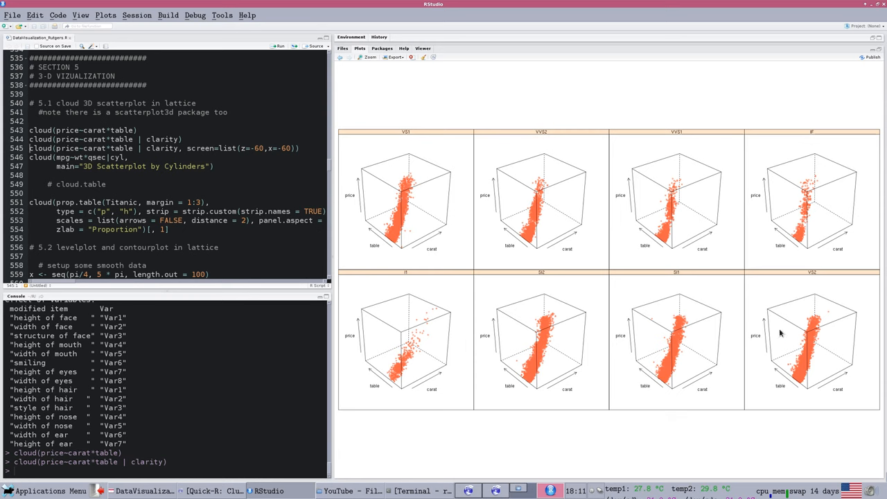
mouse_move(657, 216)
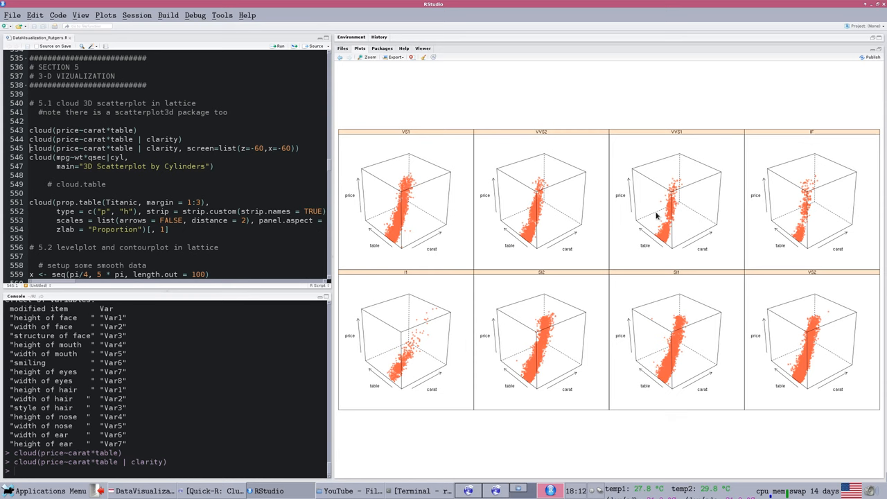
mouse_move(516, 293)
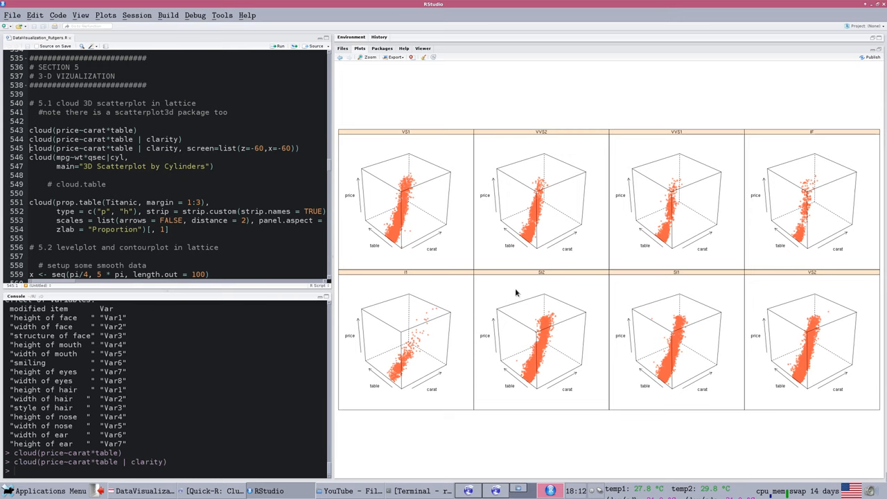
mouse_move(550, 224)
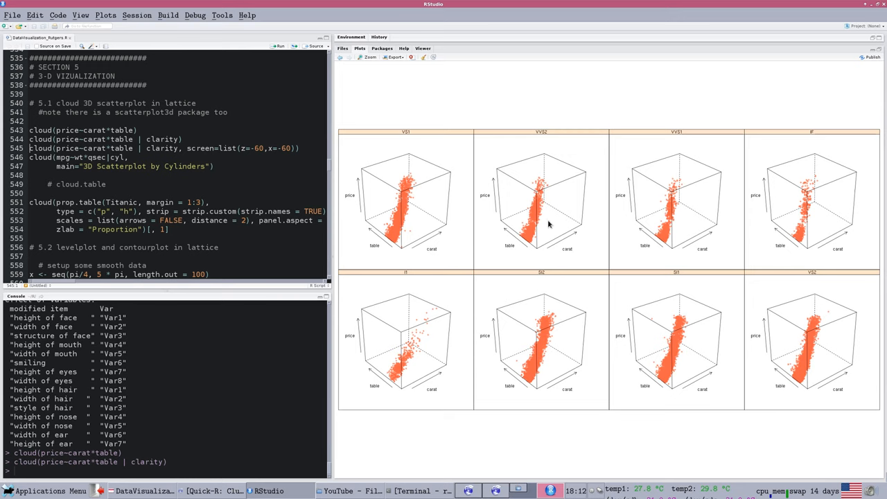
mouse_move(359, 244)
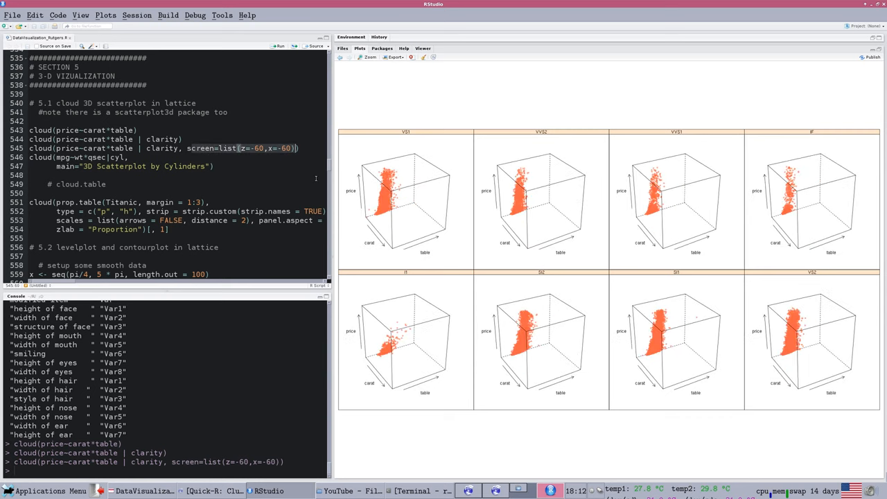
mouse_move(467, 197)
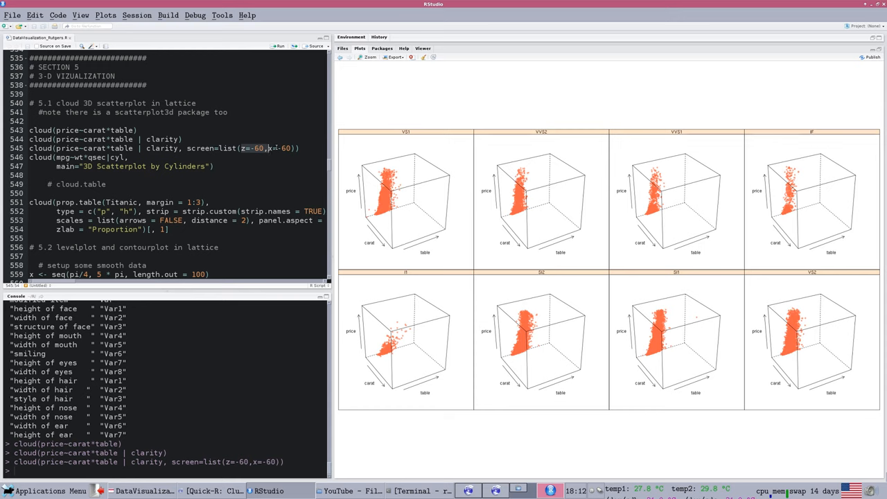
mouse_move(248, 154)
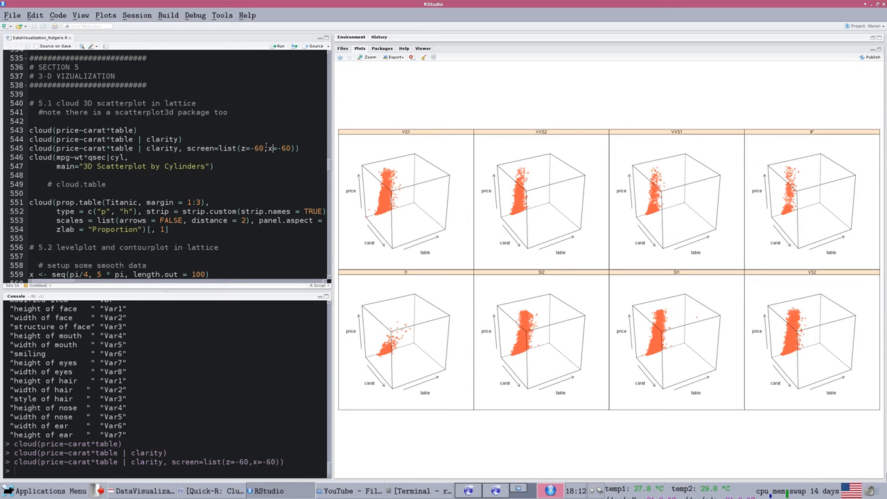
mouse_move(408, 193)
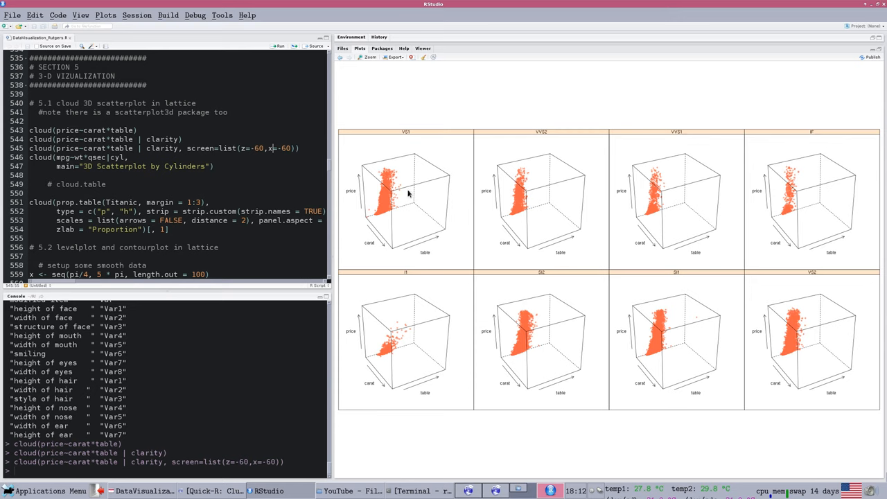
mouse_move(589, 191)
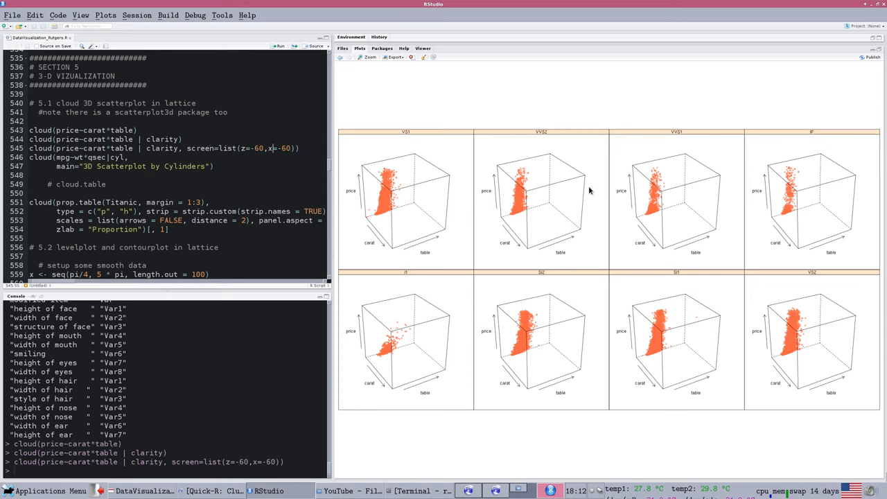
mouse_move(171, 255)
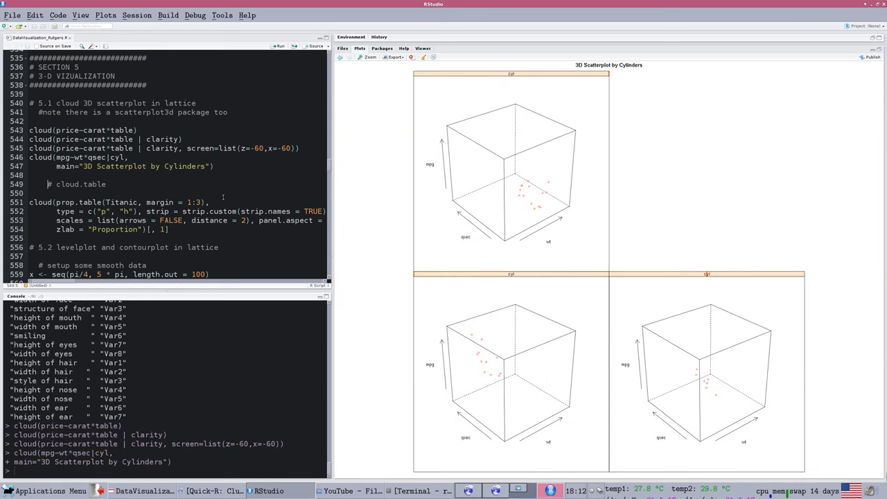
mouse_move(564, 158)
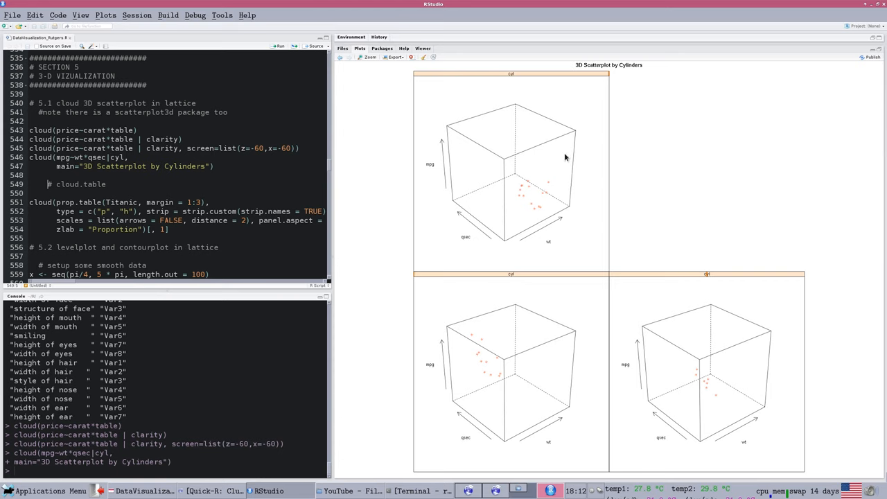
mouse_move(702, 380)
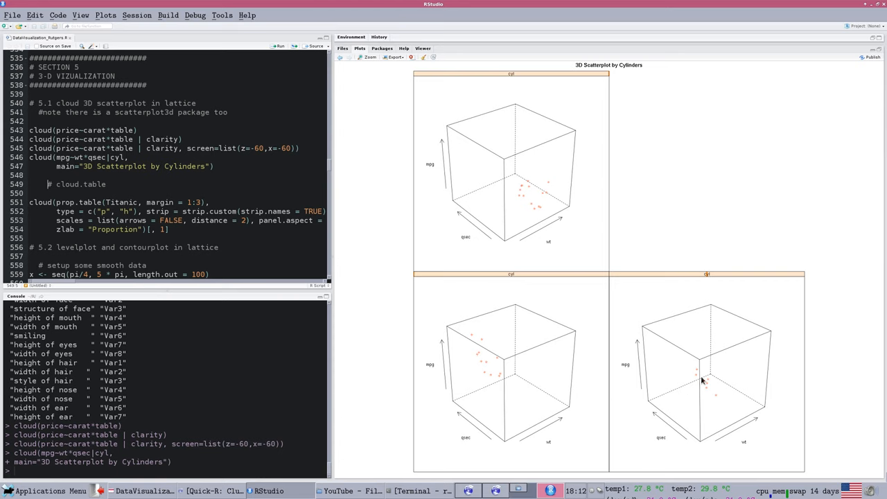
mouse_move(490, 331)
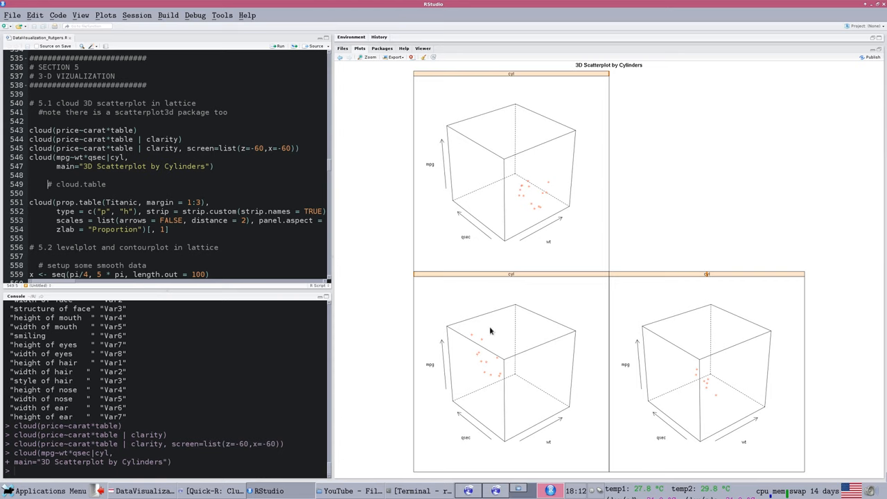
mouse_move(583, 228)
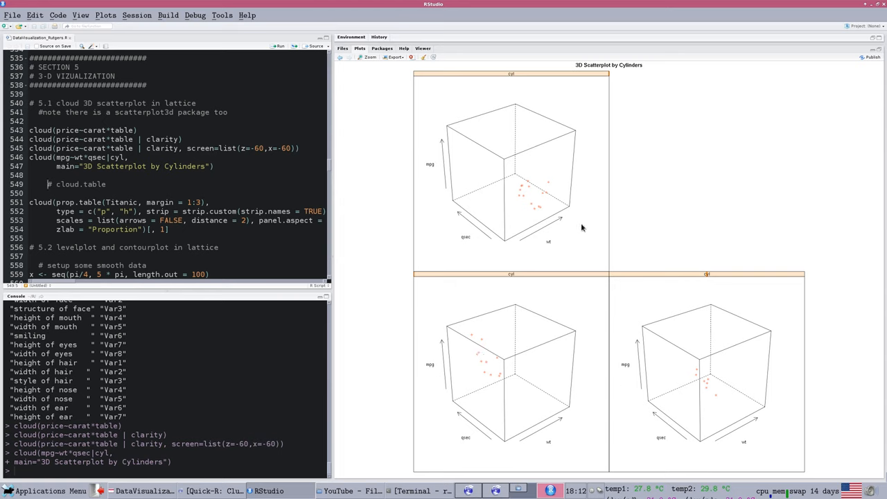
mouse_move(585, 329)
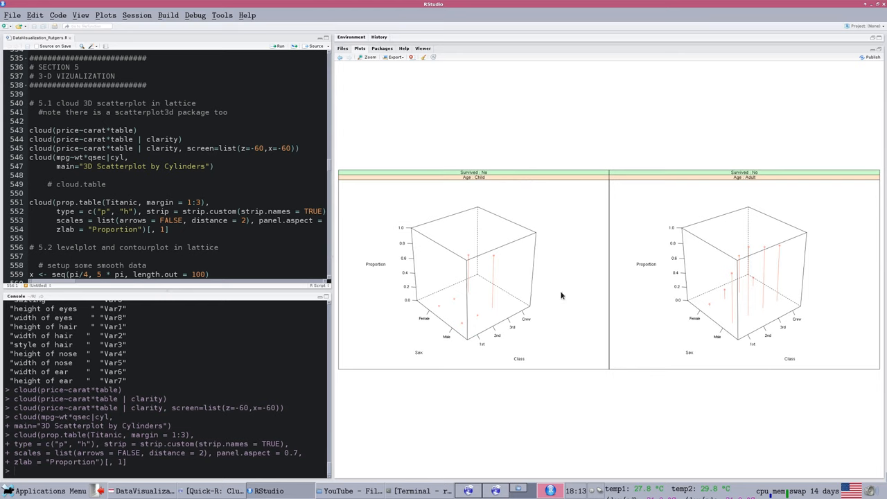
mouse_move(745, 283)
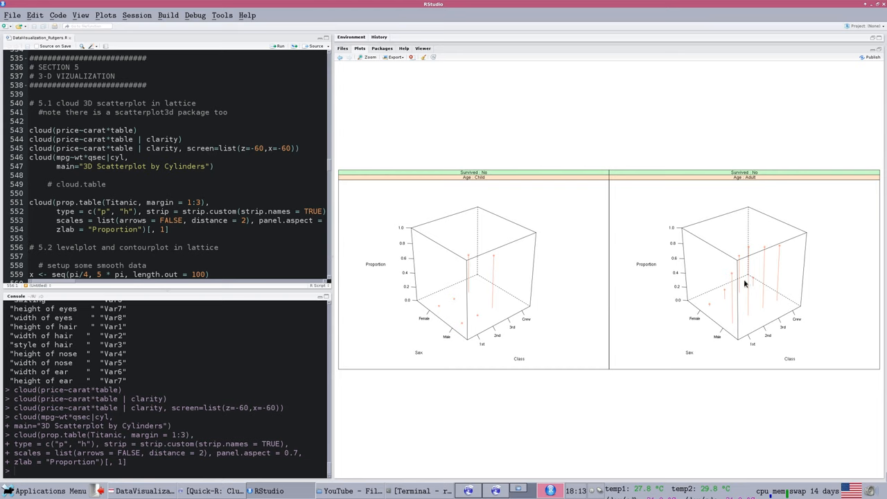
mouse_move(756, 286)
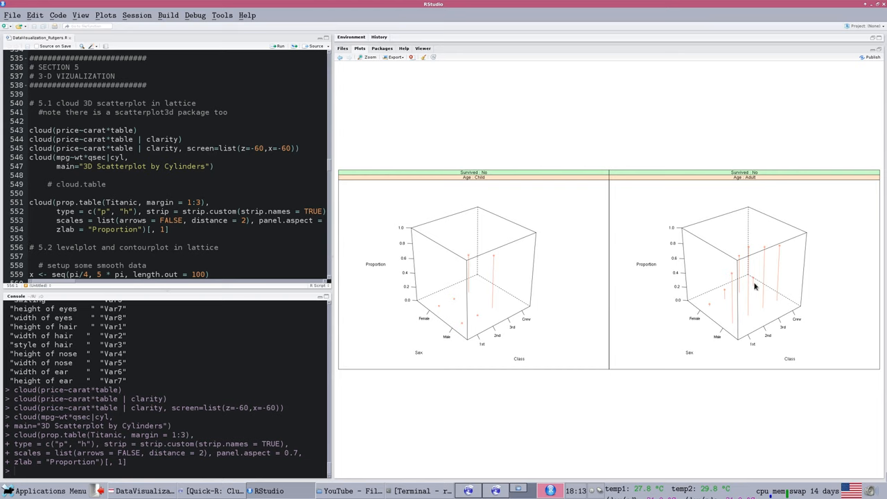
mouse_move(748, 312)
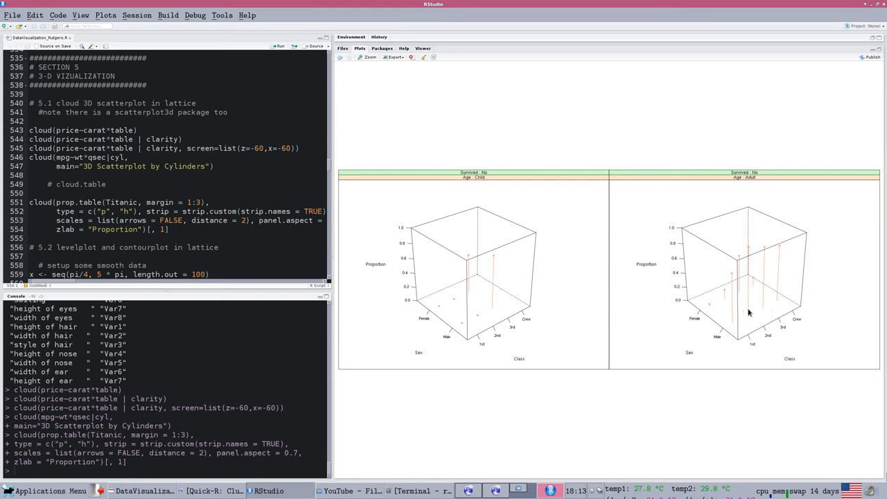
mouse_move(467, 263)
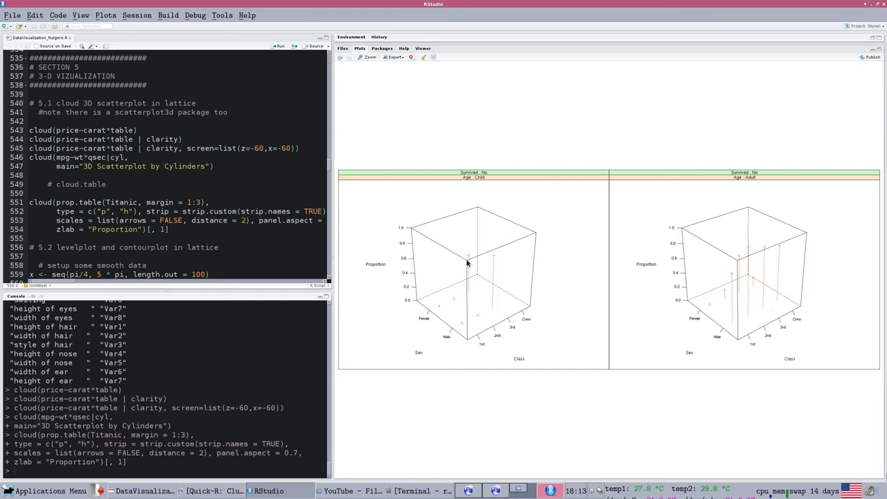
mouse_move(726, 266)
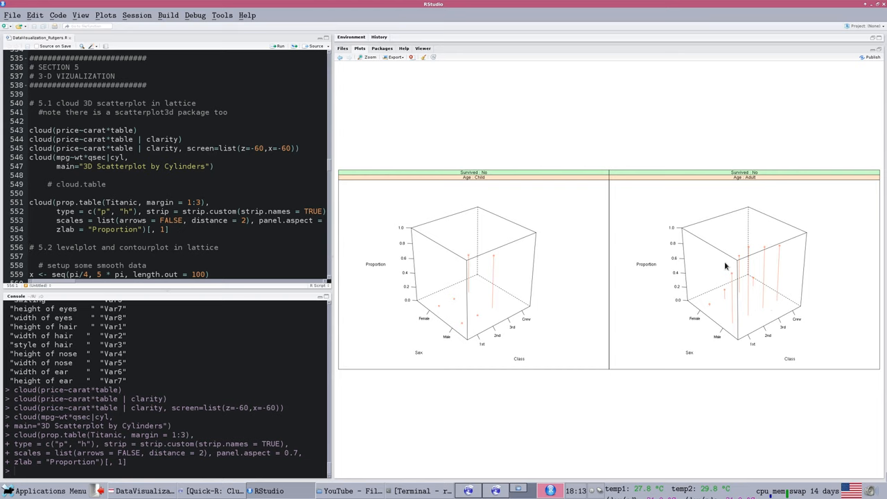
mouse_move(585, 203)
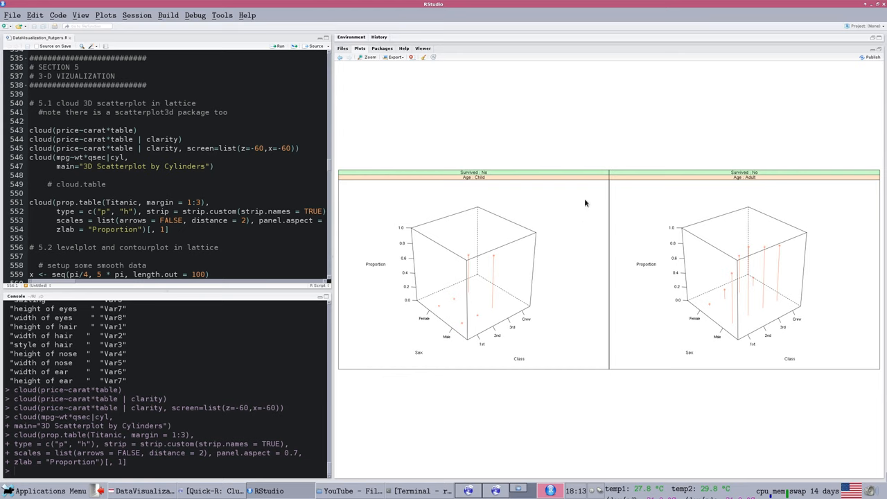
mouse_move(768, 331)
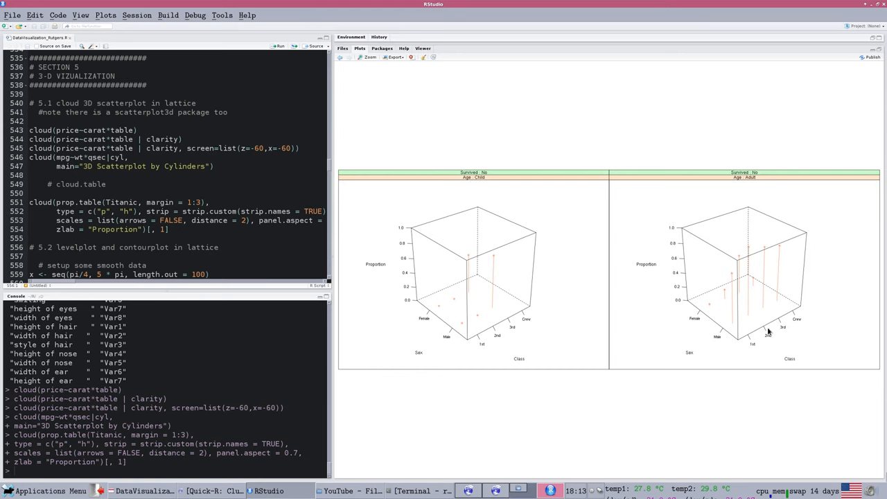
mouse_move(353, 272)
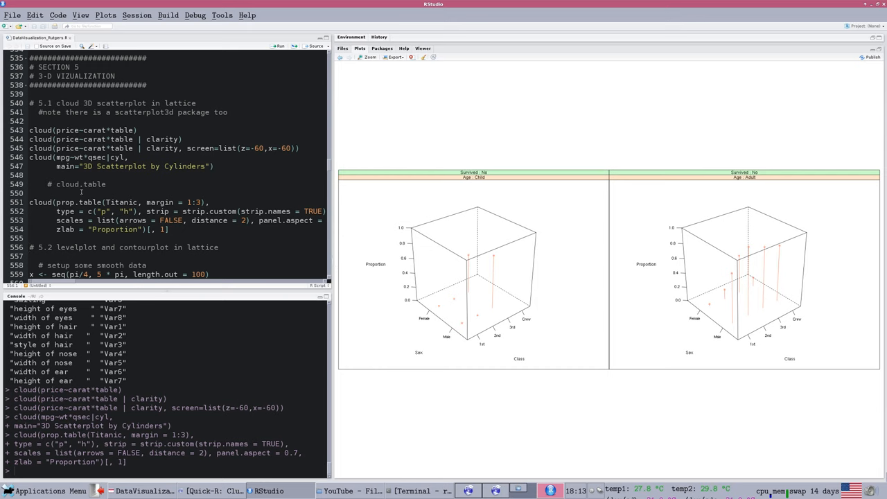
scroll("down", 3)
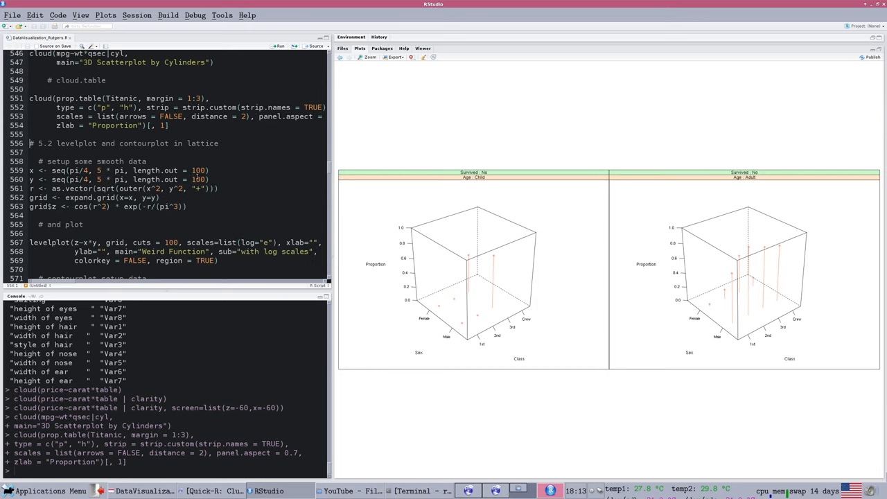
Step: Scroll through the 'Weird Function' levelplot and loess ozone contourplot setup code (lines 559–582)
scroll("down", 3)
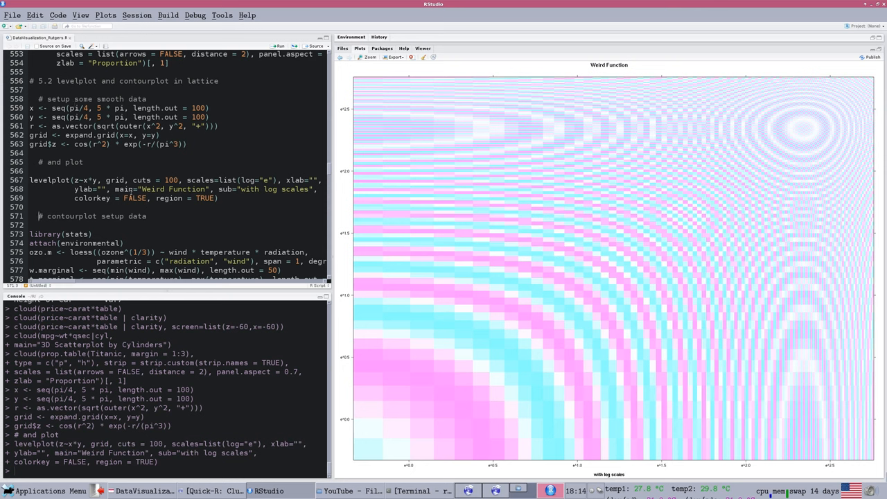
mouse_move(414, 189)
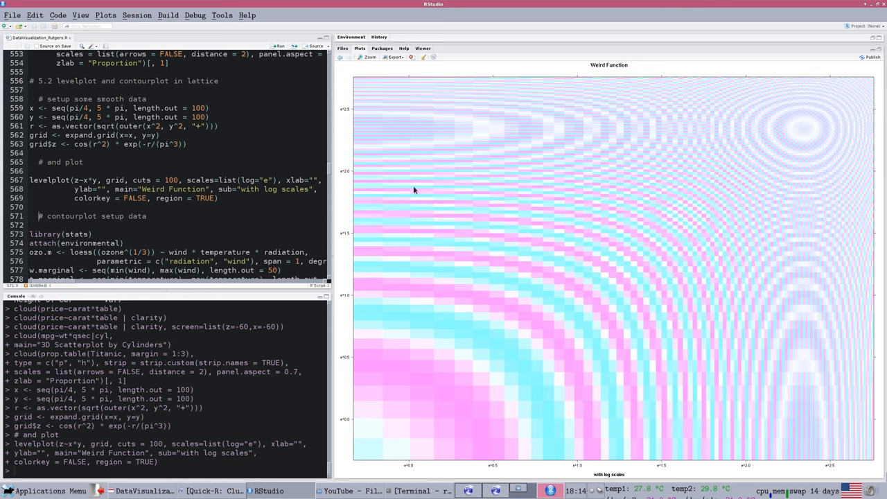
mouse_move(742, 193)
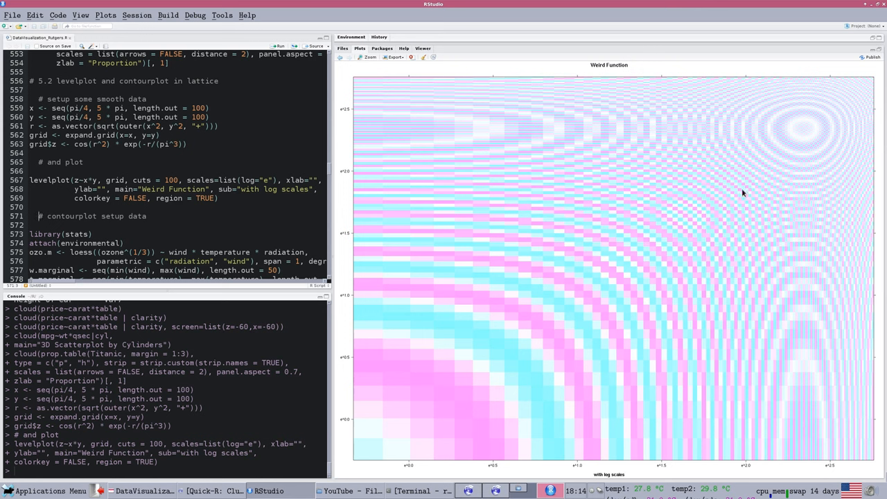
mouse_move(601, 141)
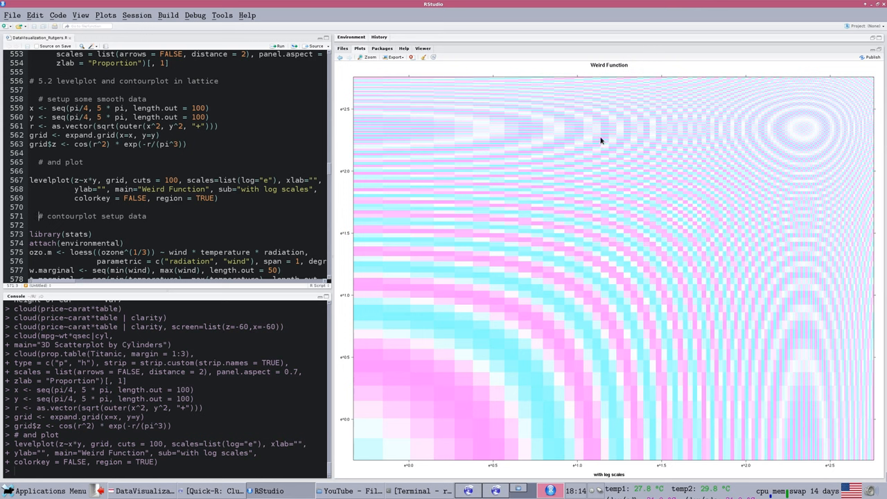
mouse_move(509, 303)
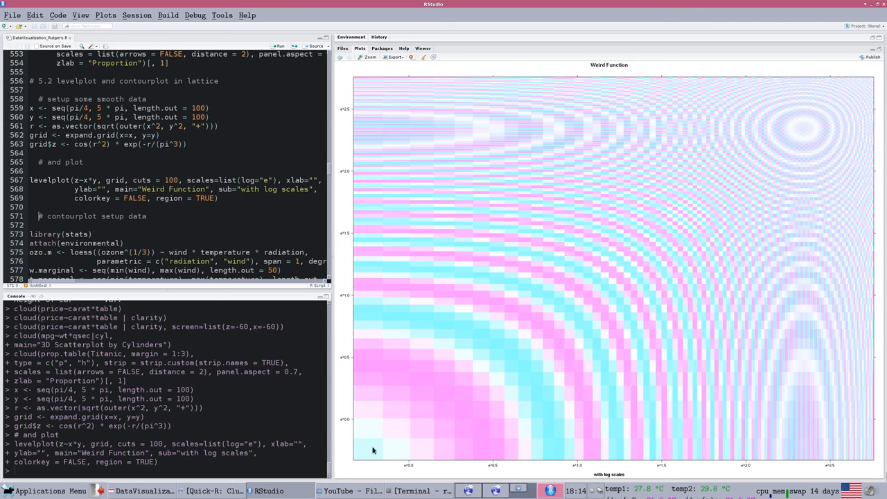
mouse_move(418, 336)
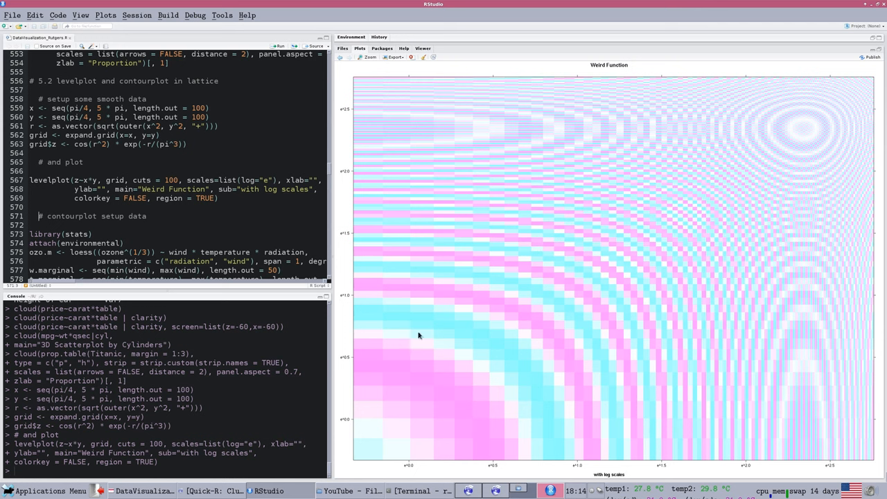
mouse_move(528, 296)
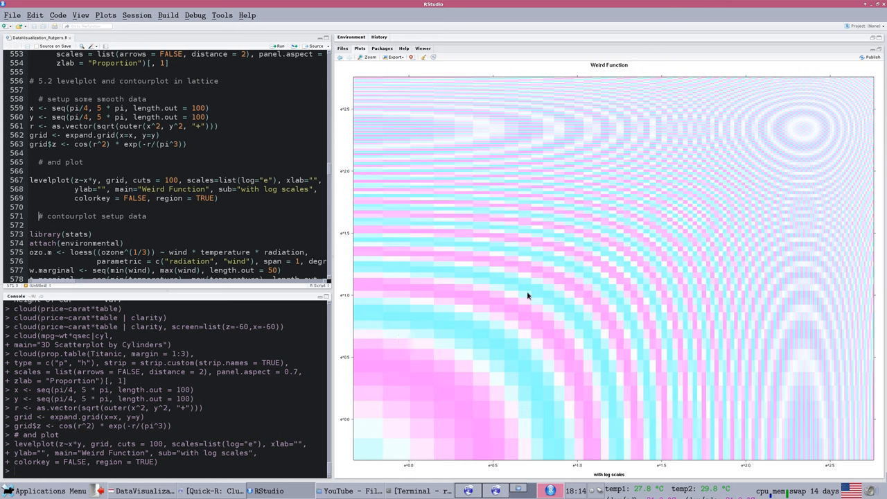
mouse_move(831, 111)
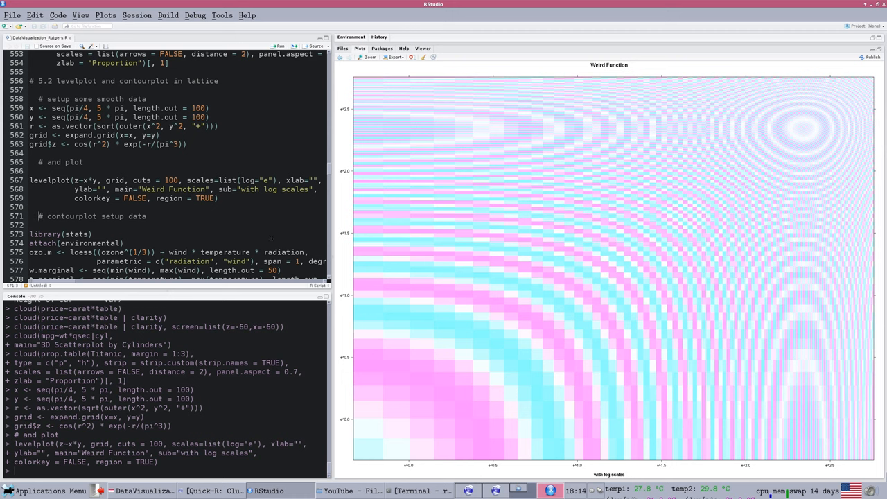
scroll("down", 3)
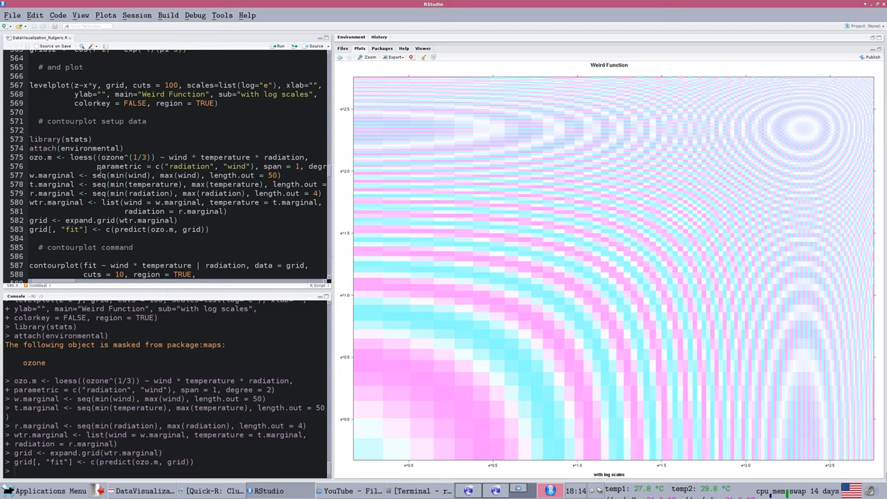
scroll("down", 3)
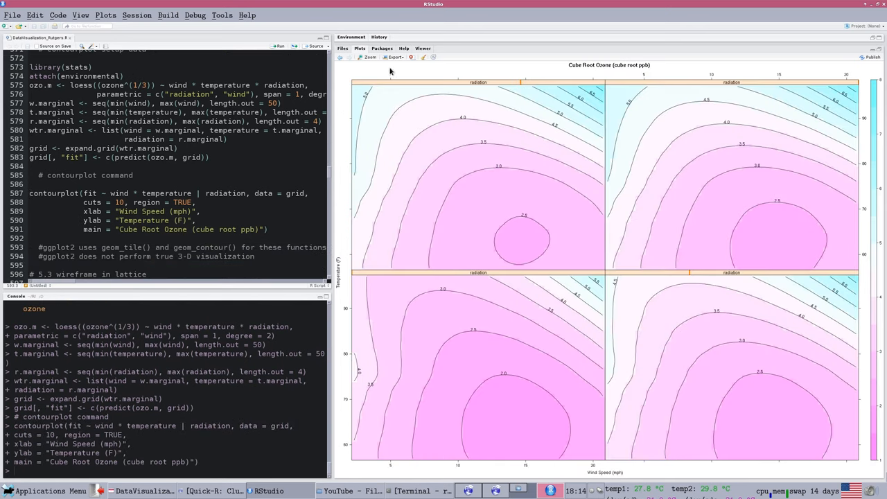
mouse_move(748, 162)
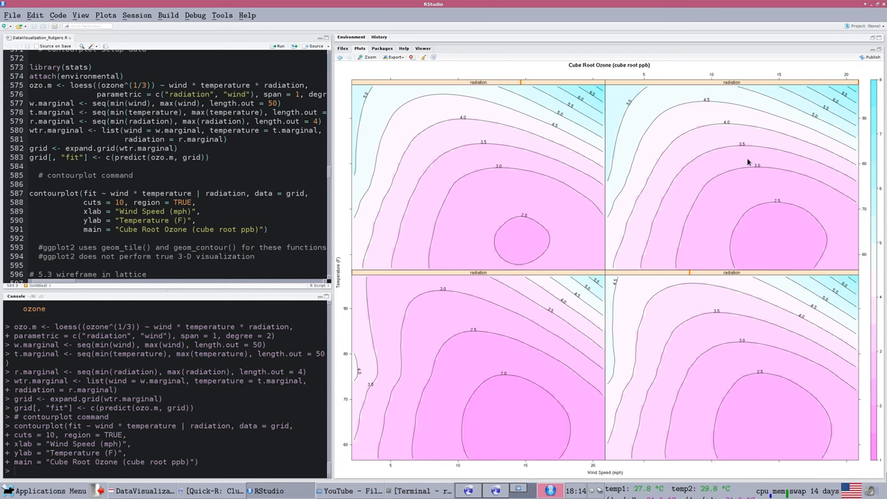
mouse_move(429, 267)
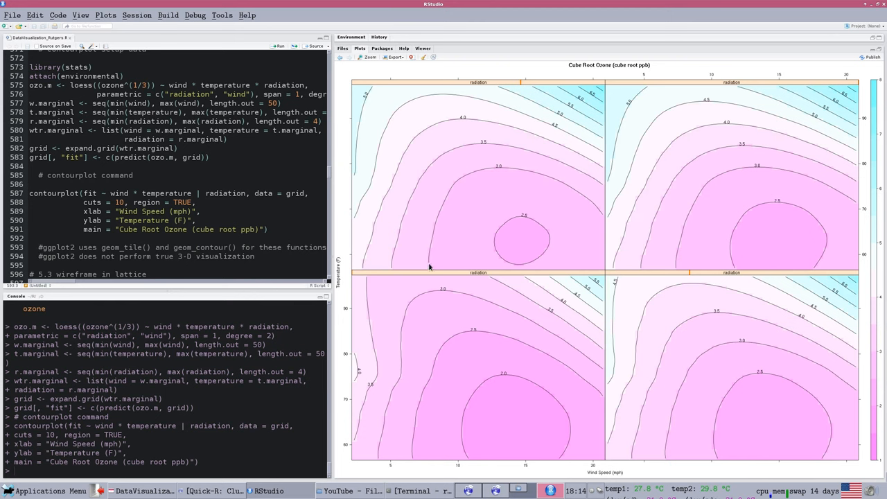
mouse_move(580, 212)
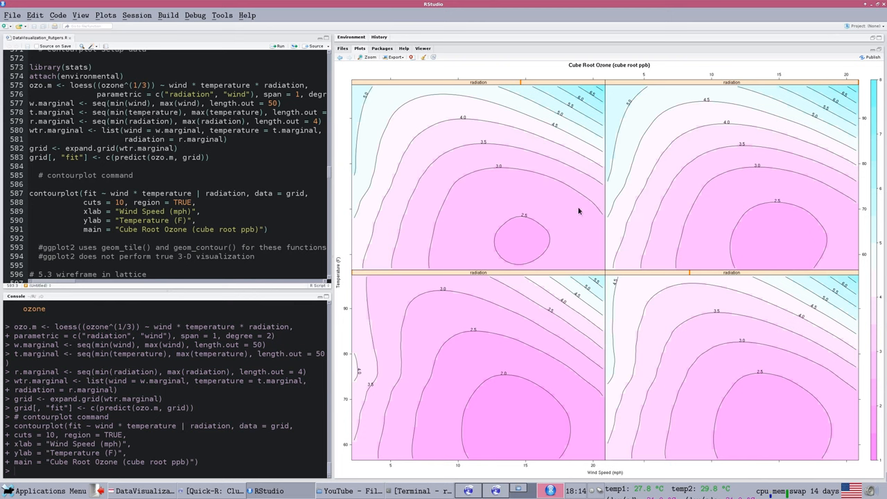
mouse_move(602, 234)
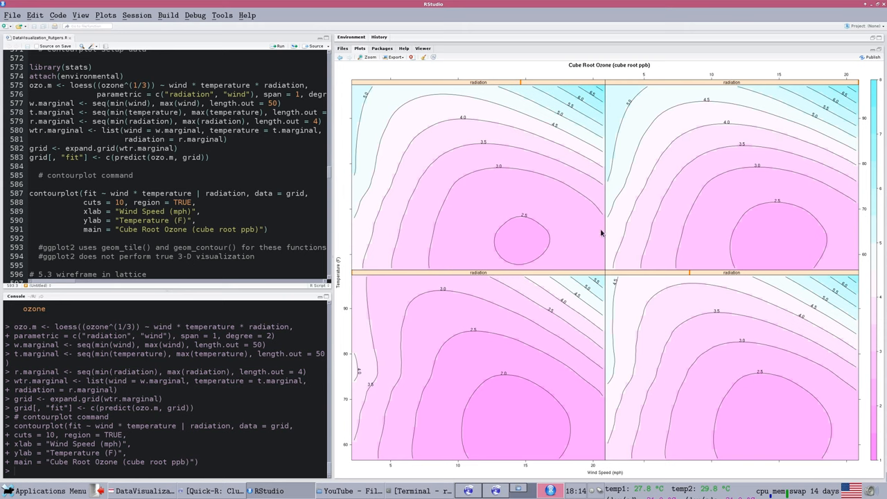
mouse_move(534, 190)
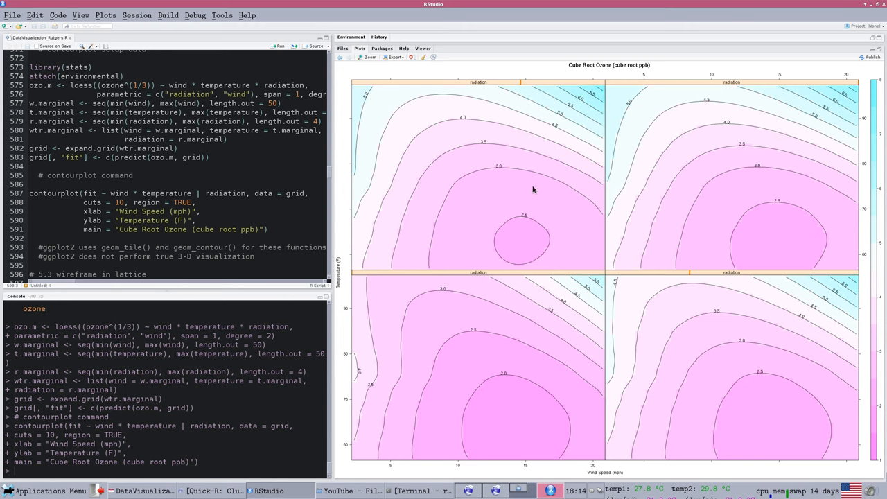
mouse_move(421, 87)
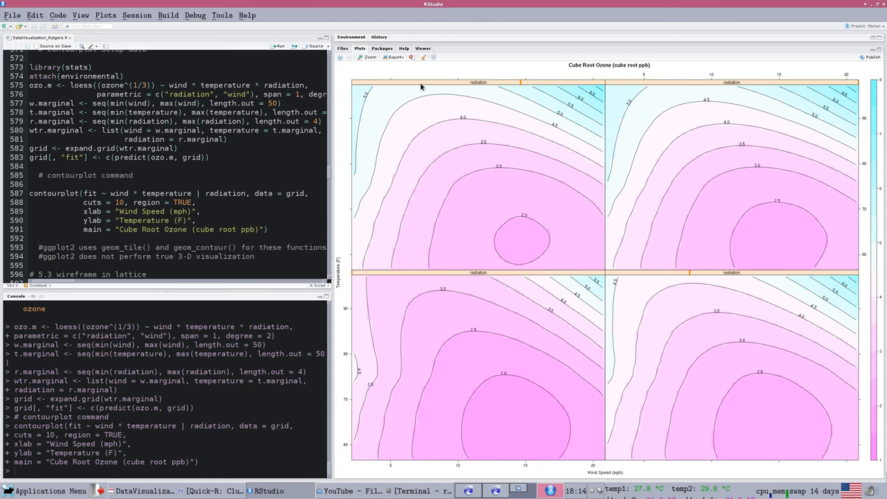
mouse_move(515, 224)
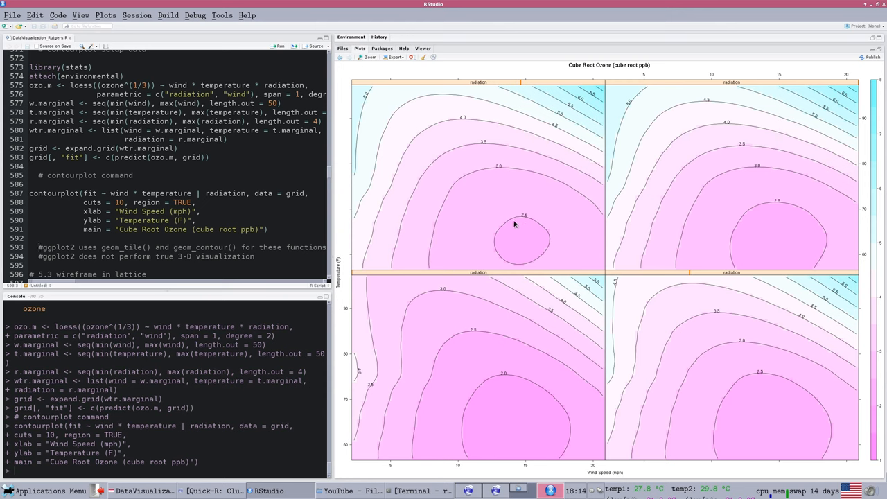
mouse_move(434, 182)
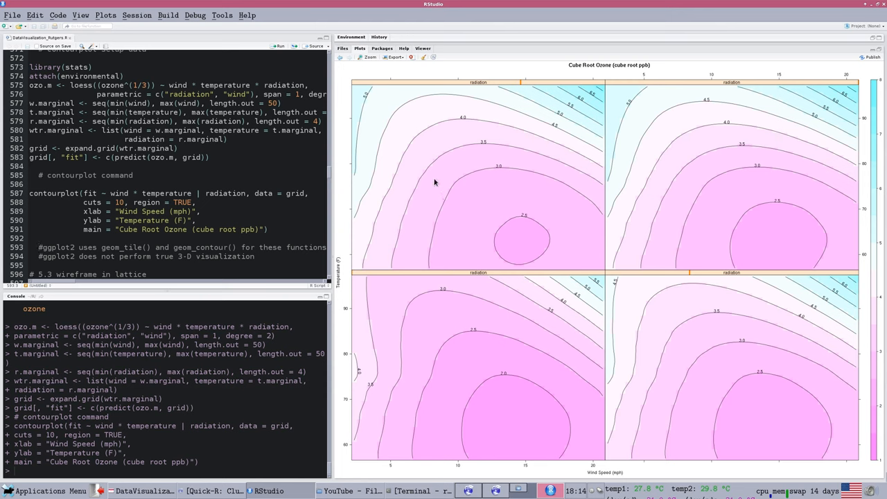
mouse_move(501, 220)
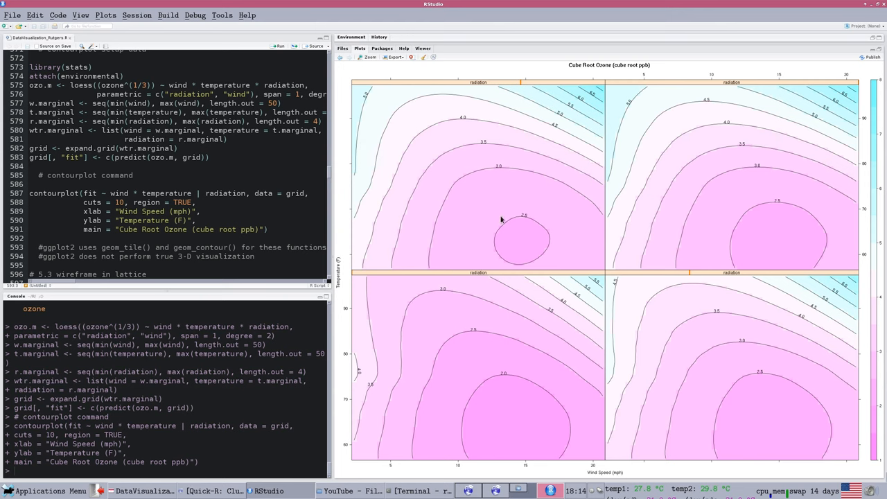
mouse_move(534, 221)
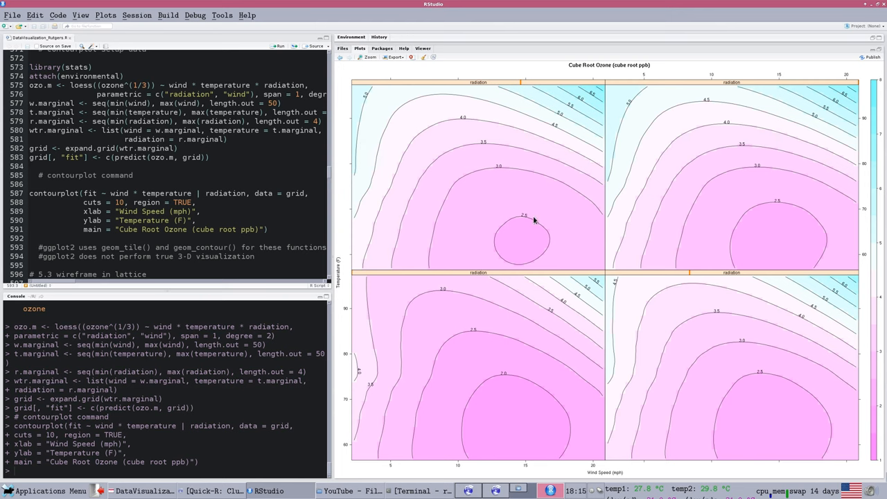
mouse_move(515, 223)
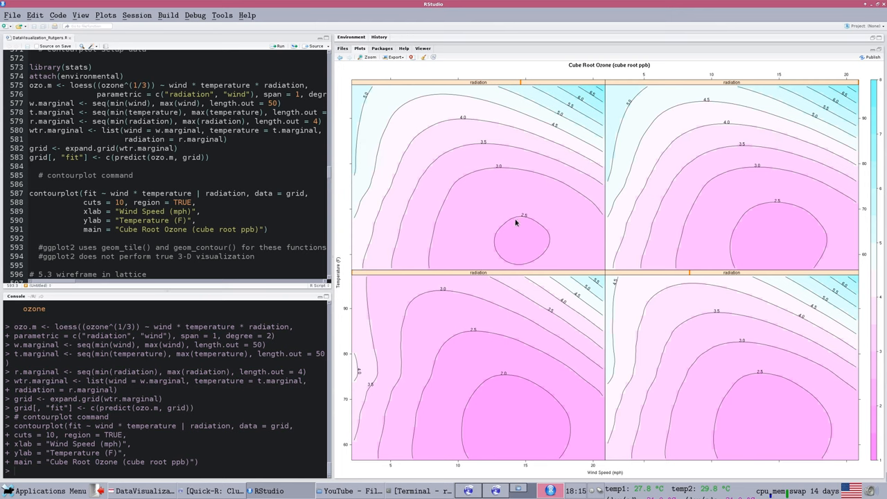
mouse_move(525, 234)
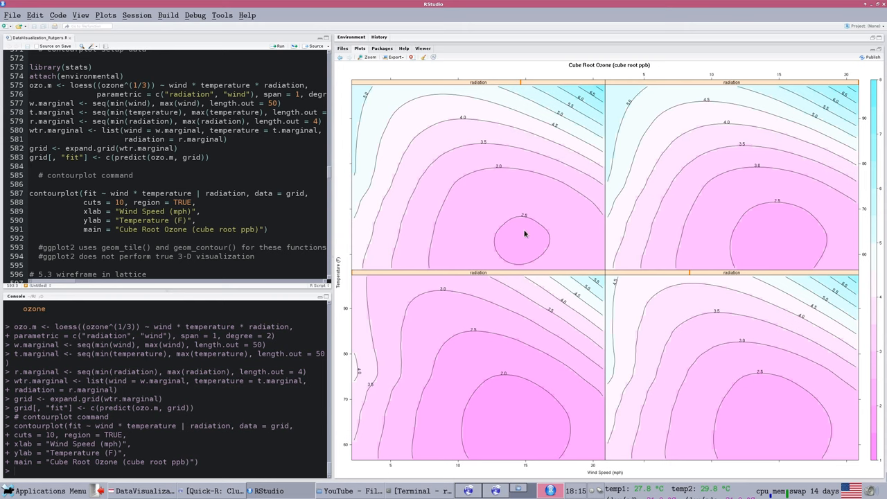
mouse_move(416, 200)
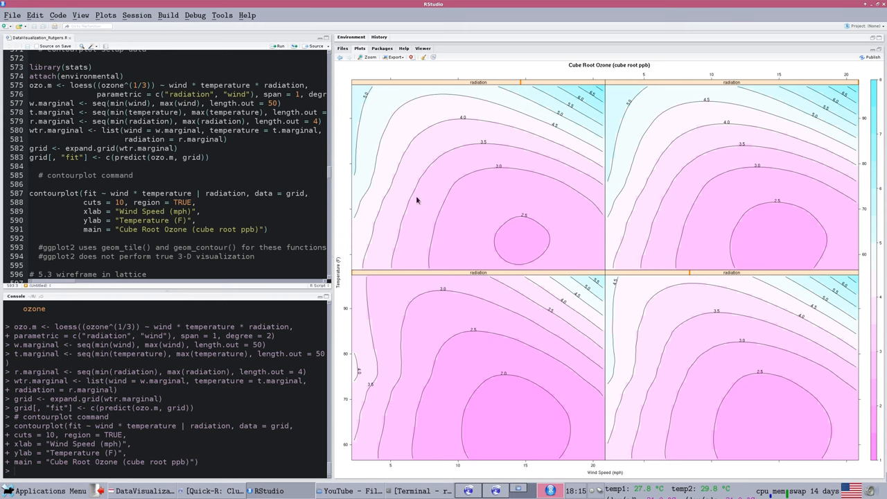
mouse_move(641, 193)
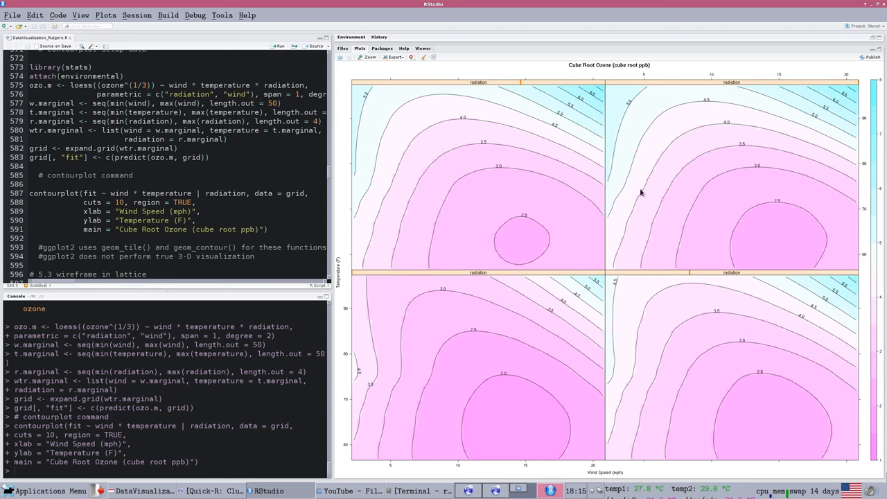
mouse_move(537, 237)
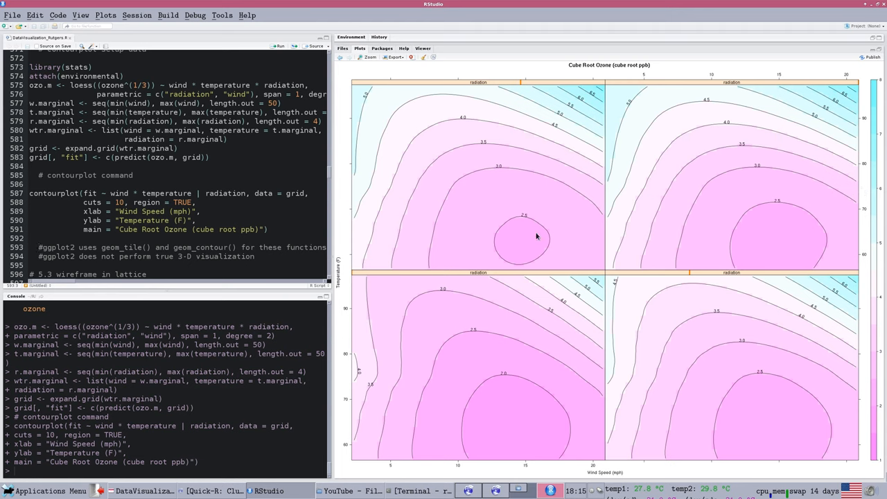
mouse_move(560, 243)
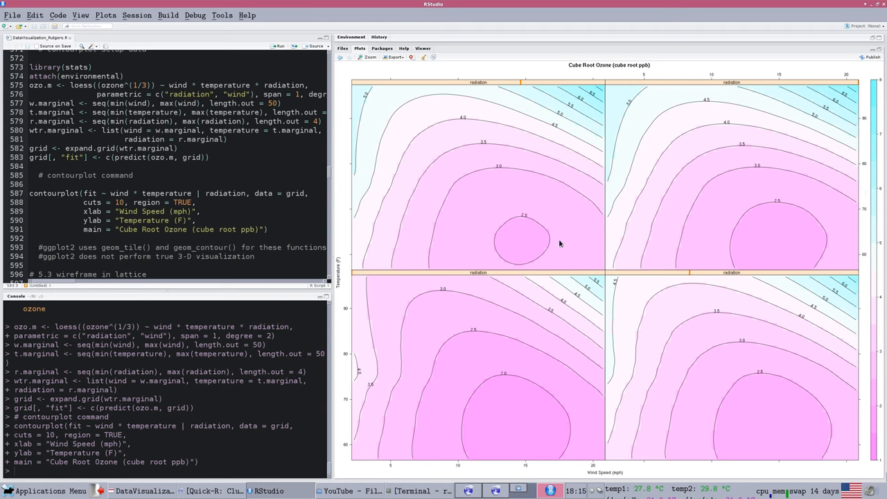
mouse_move(510, 105)
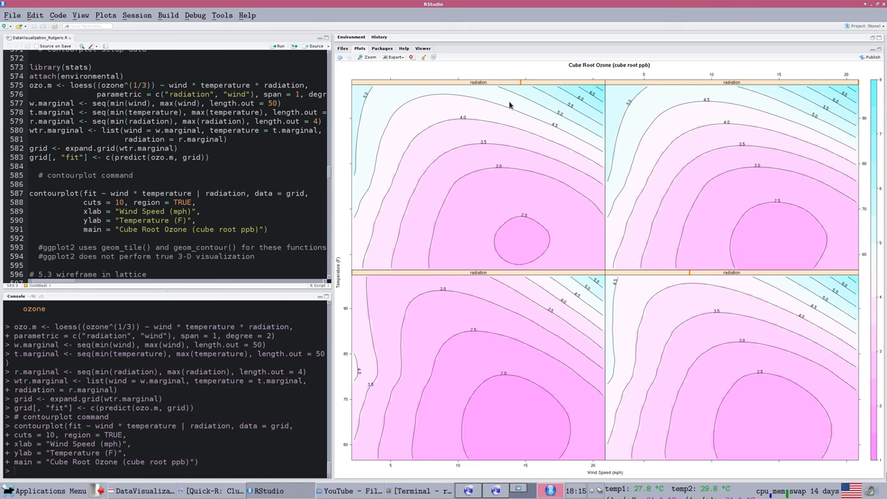
mouse_move(497, 182)
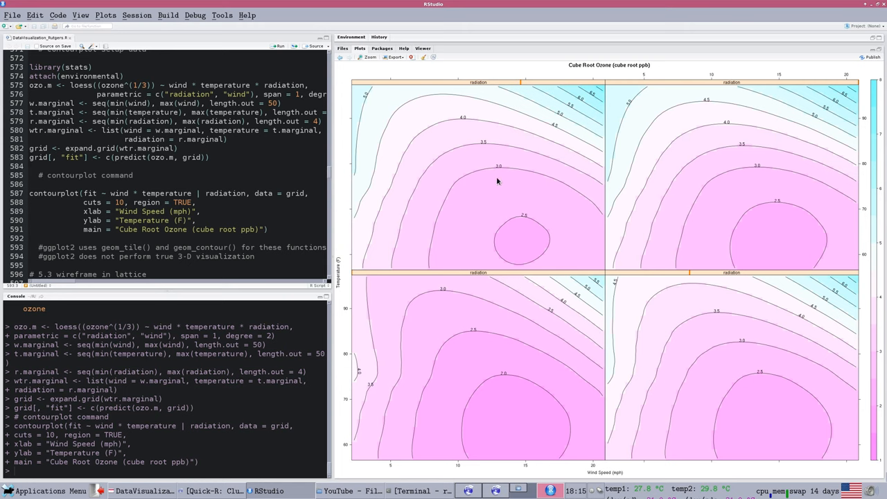
mouse_move(515, 142)
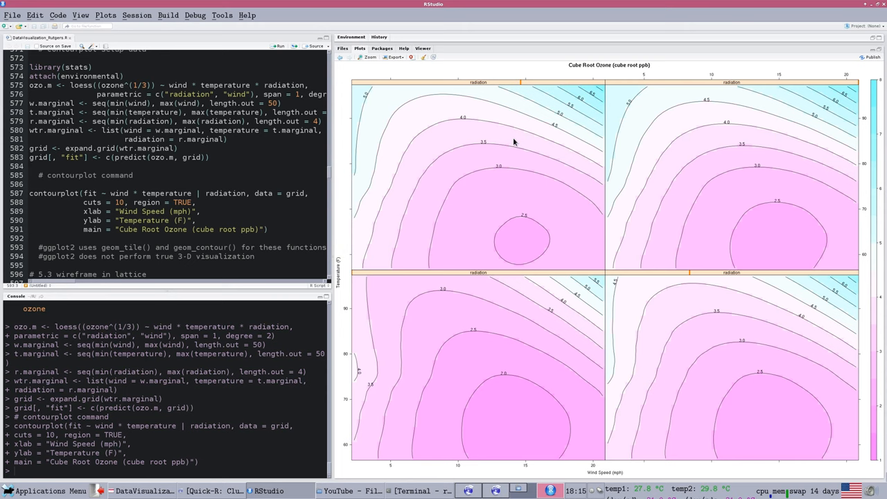
mouse_move(508, 145)
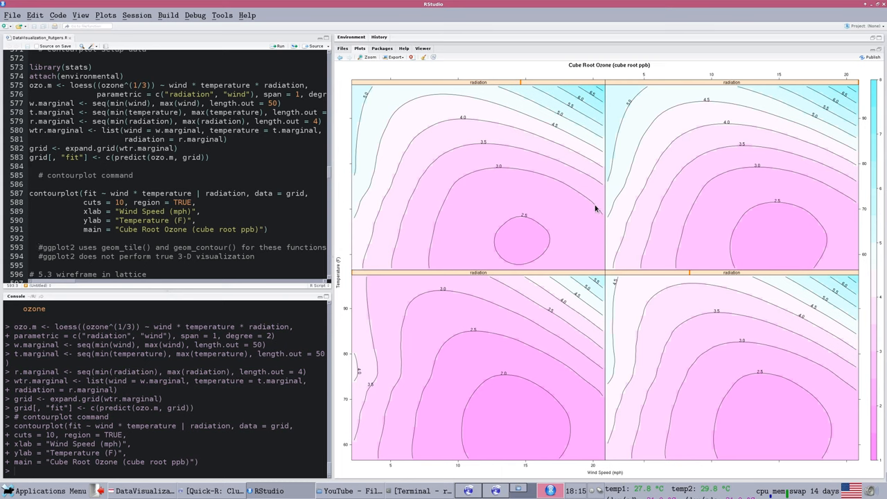
mouse_move(508, 163)
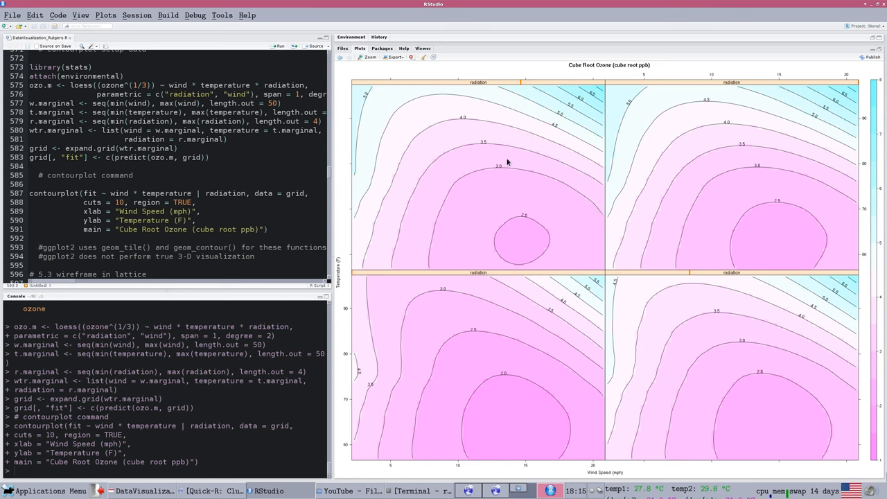
mouse_move(558, 145)
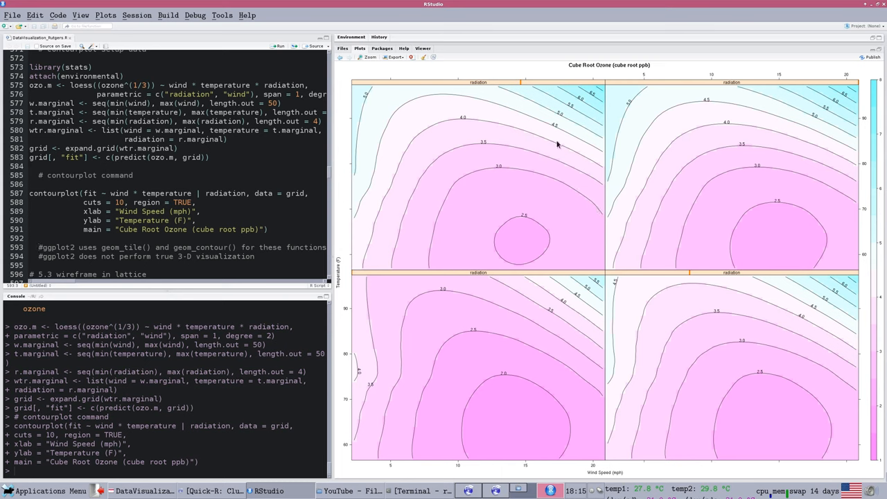
mouse_move(463, 167)
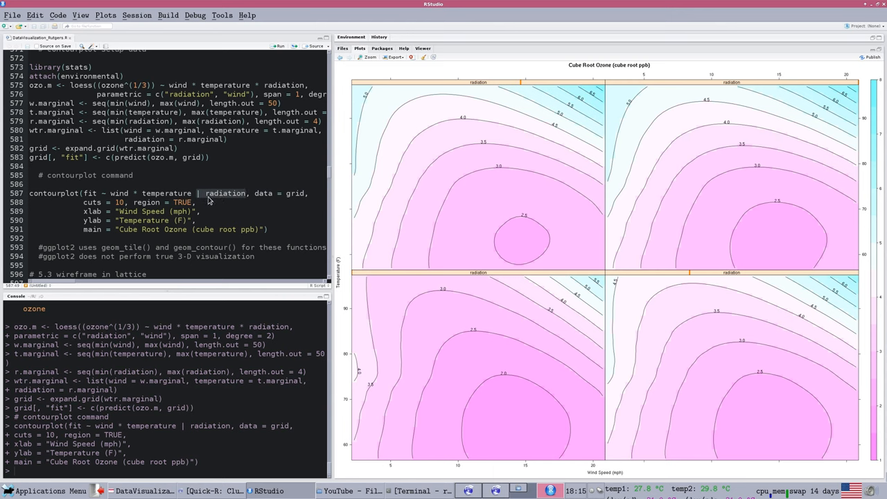
mouse_move(571, 212)
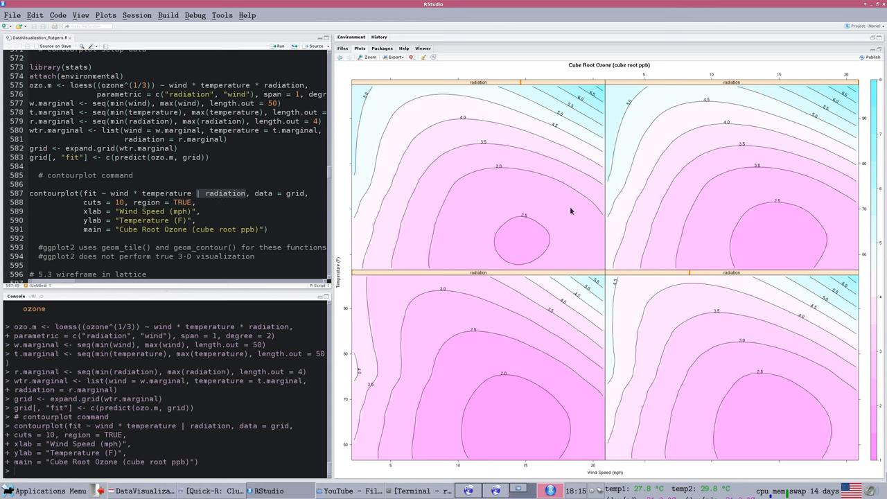
mouse_move(457, 361)
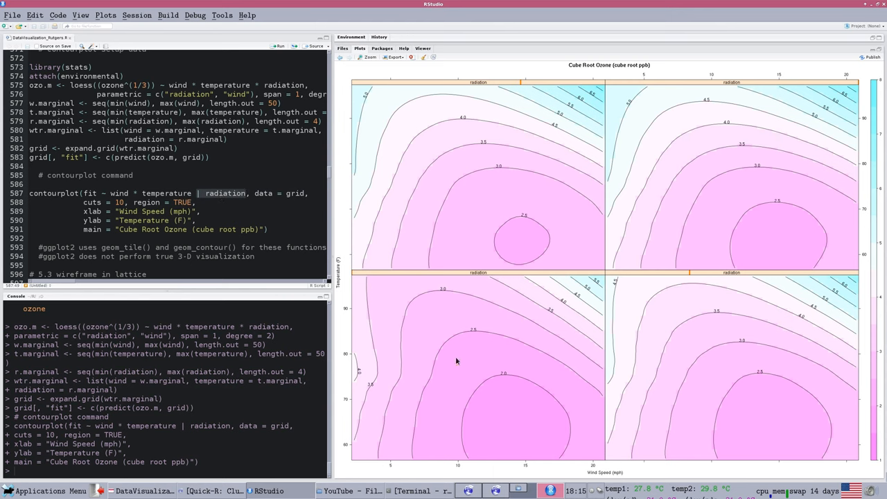
mouse_move(472, 172)
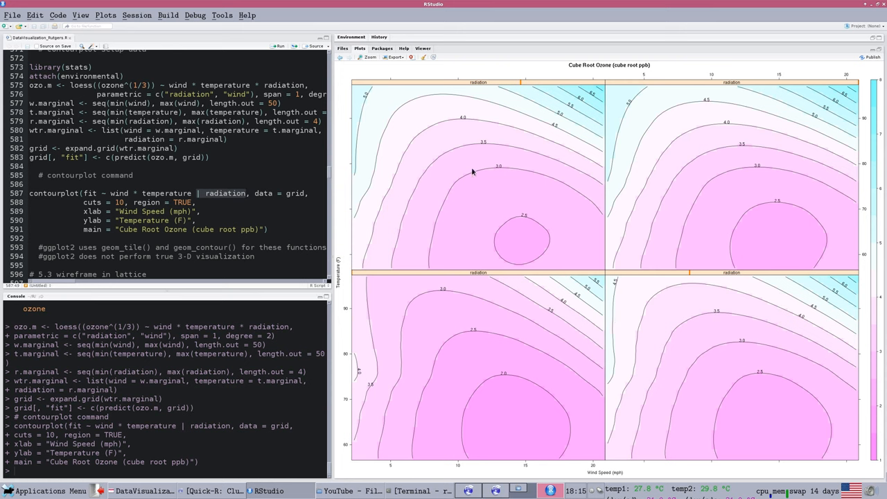
Step: Scroll the script down to the '# 5.3 wireframe in lattice' code
scroll("down", 3)
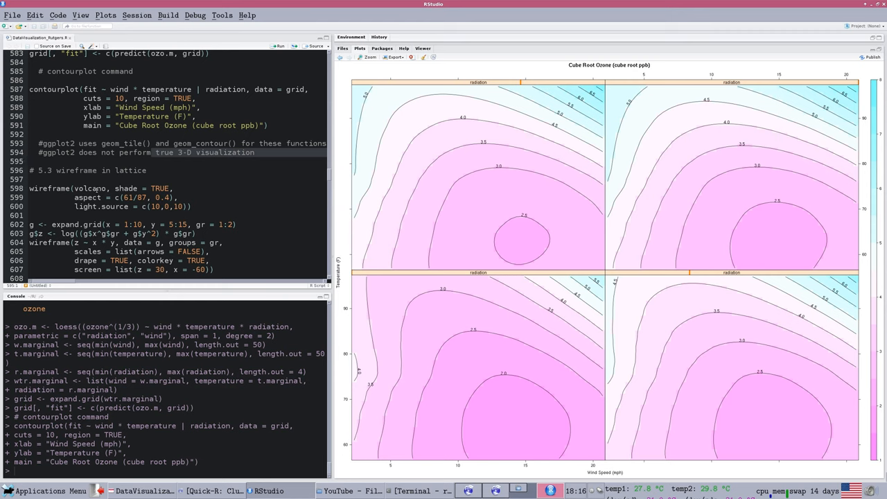
scroll("down", 3)
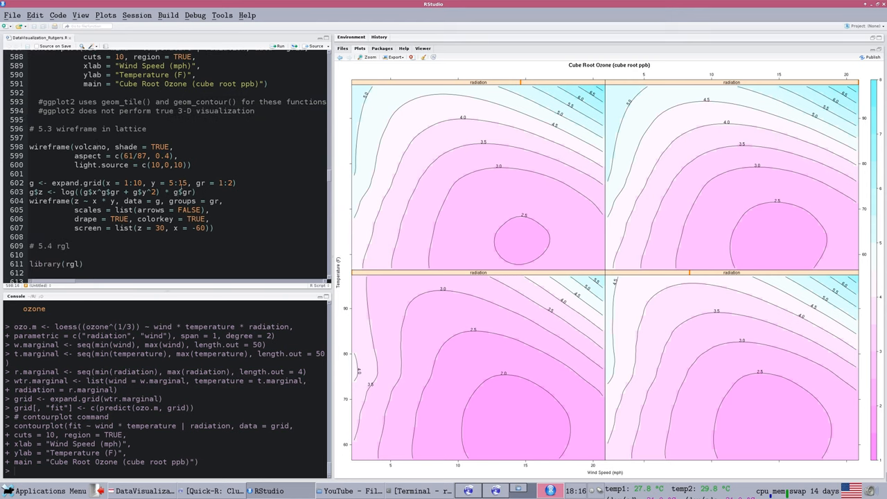
mouse_move(516, 242)
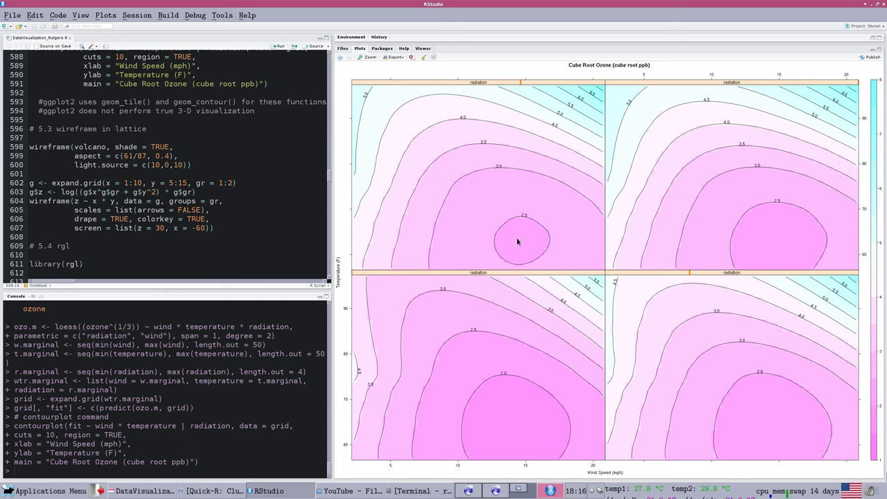
mouse_move(620, 271)
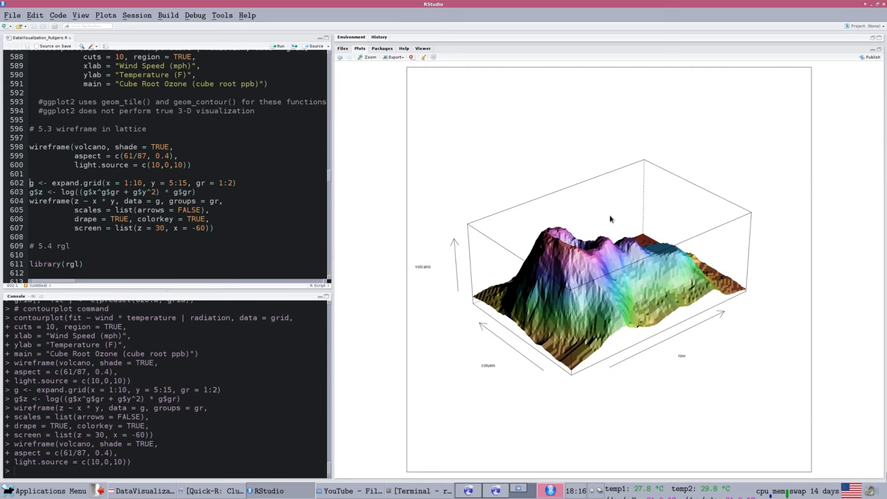
mouse_move(657, 254)
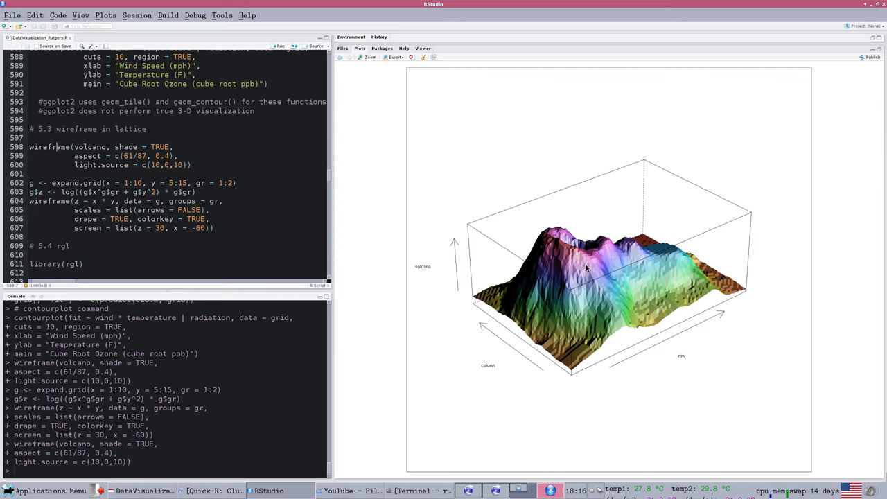
mouse_move(521, 238)
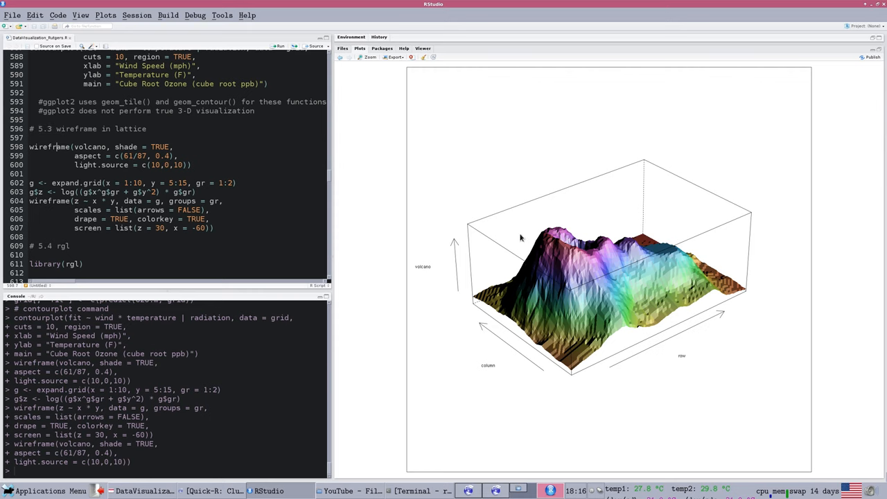
mouse_move(679, 288)
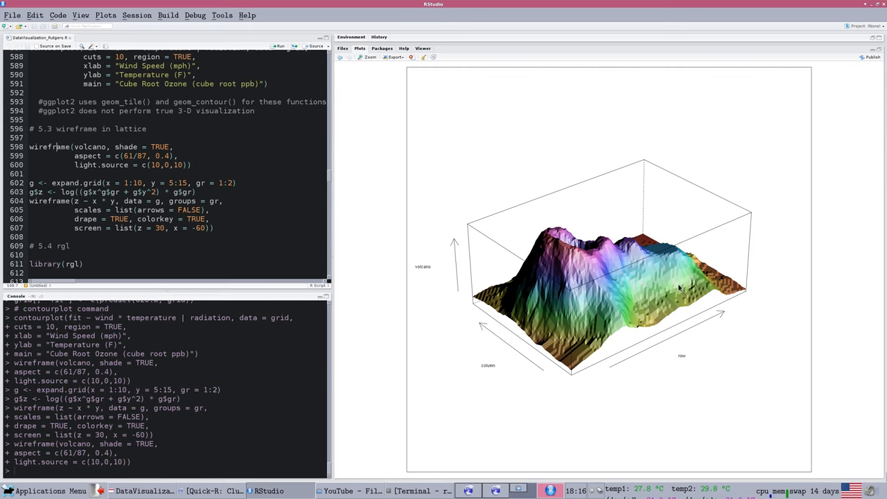
mouse_move(593, 300)
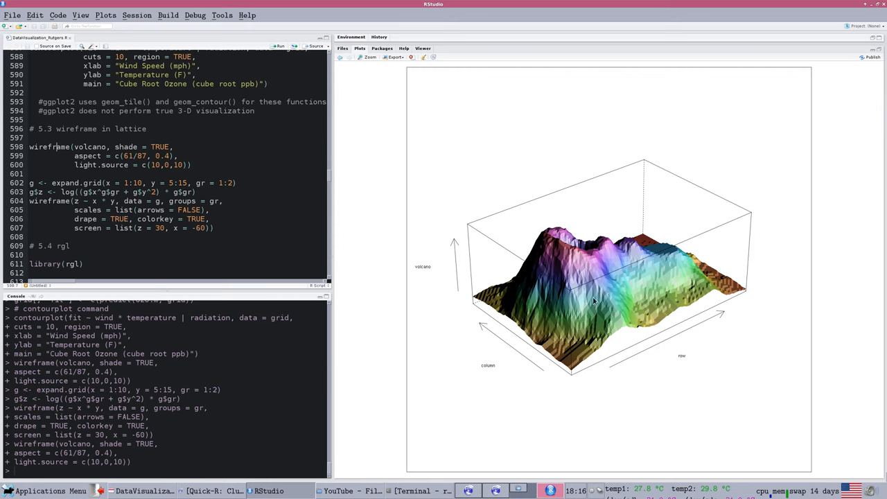
mouse_move(554, 326)
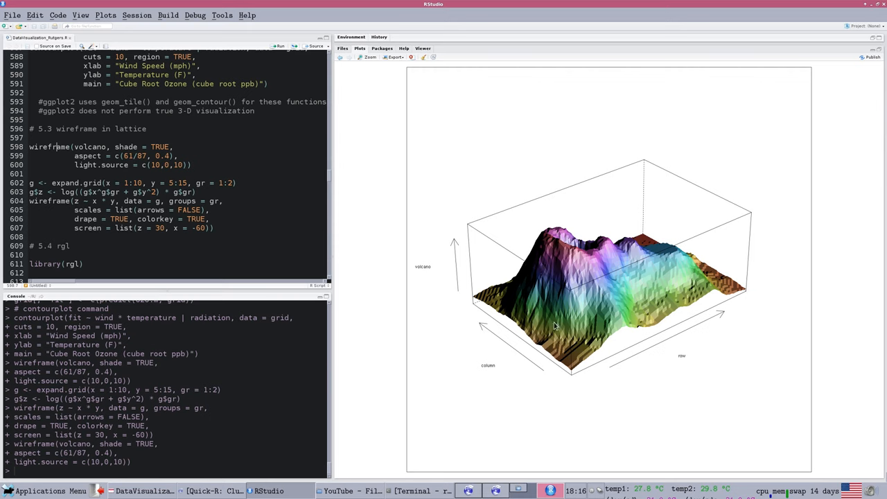
mouse_move(645, 292)
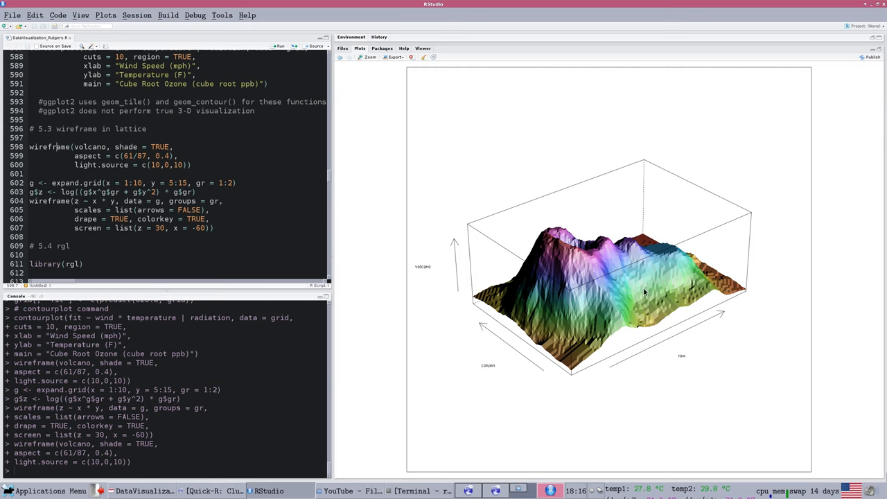
mouse_move(646, 274)
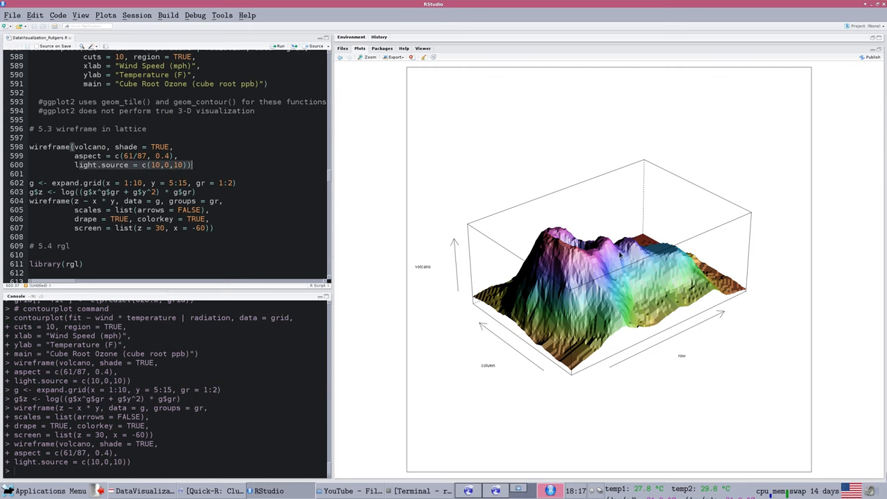
mouse_move(592, 332)
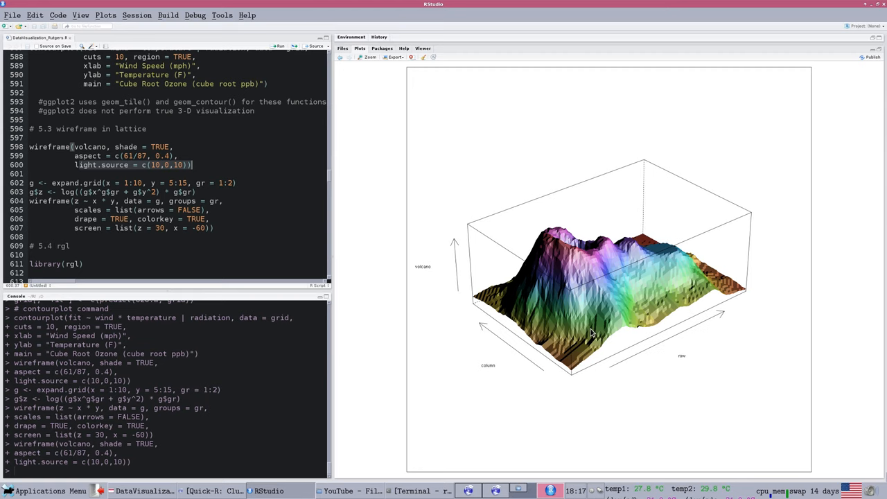
mouse_move(575, 311)
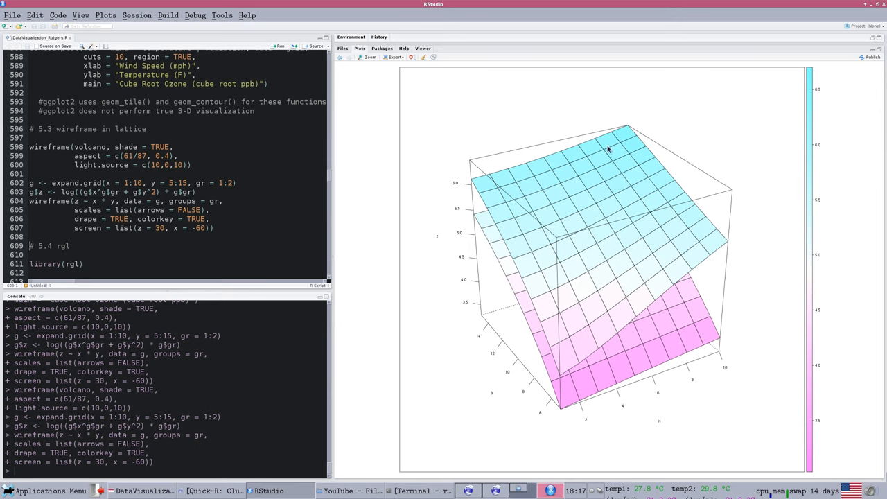
mouse_move(574, 142)
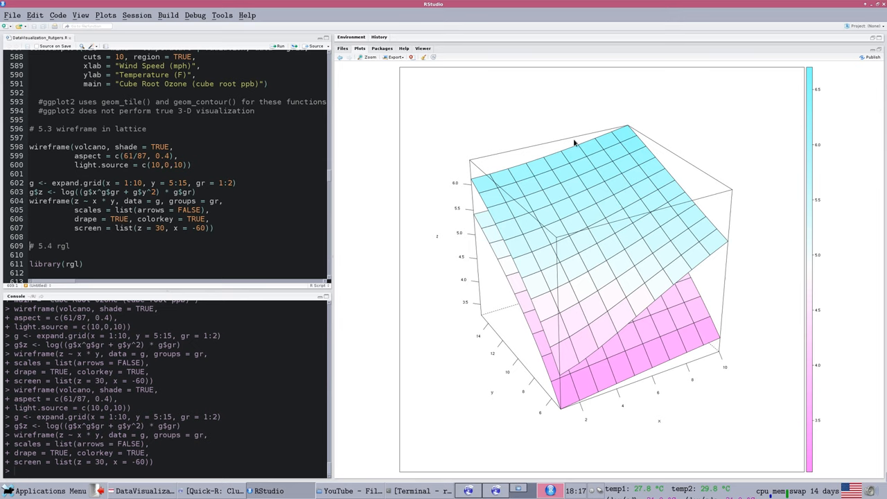
mouse_move(577, 241)
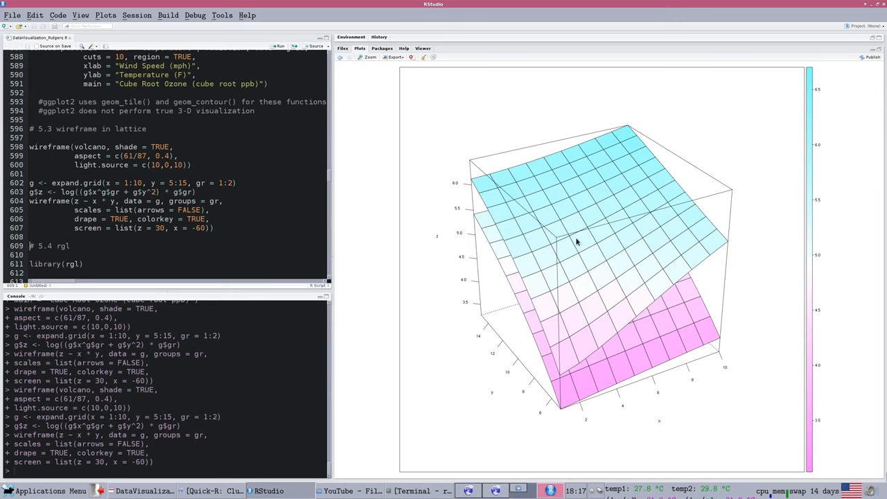
mouse_move(601, 196)
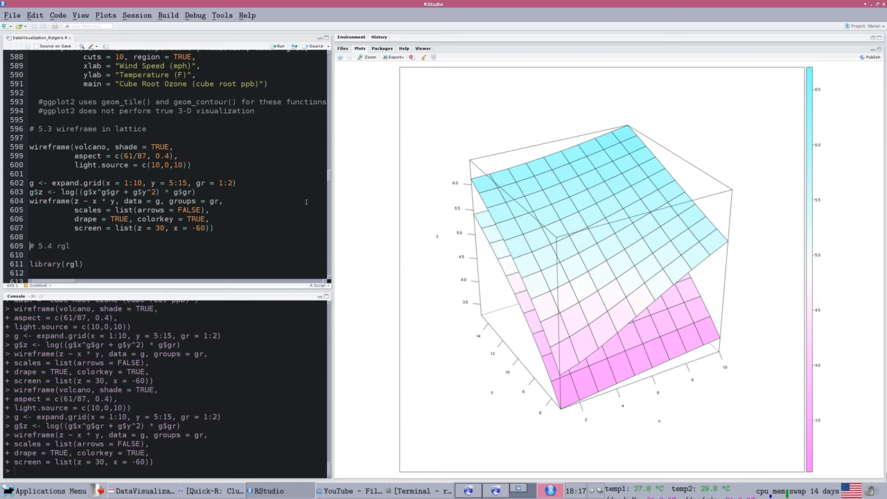
Step: Scroll to '# 5.4 rgl' and put the cursor on library(rgl) and example(surface3d)
scroll("down", 3)
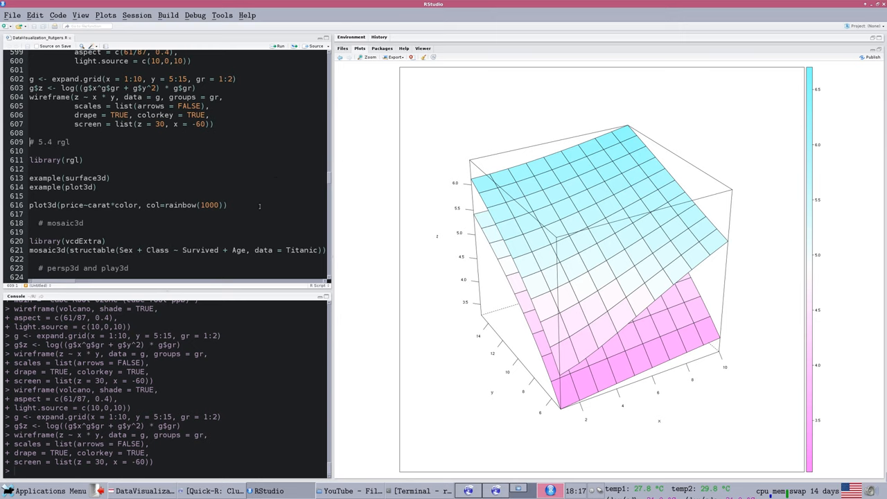
left_click(52, 160)
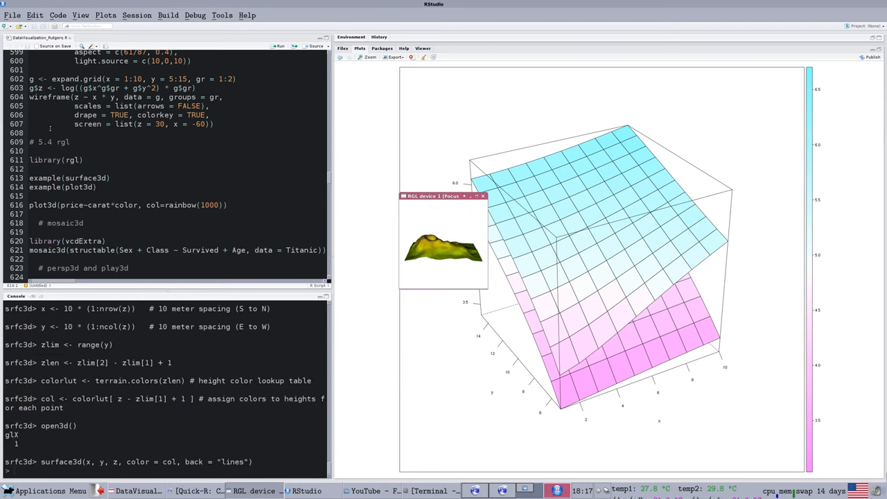
mouse_move(468, 221)
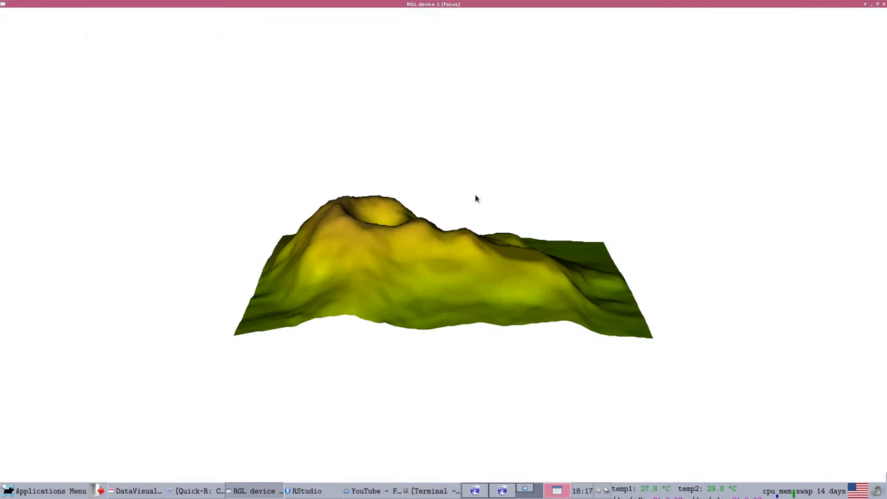
Step: Rotate the volcano terrain surface from above, below and the sides, then close its RGL window
left_click_drag(476, 199, 431, 346)
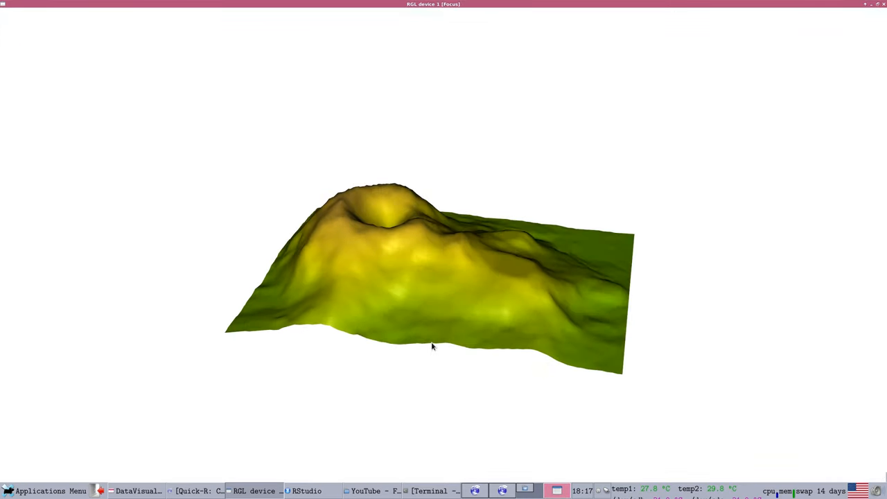
left_click_drag(432, 347, 504, 323)
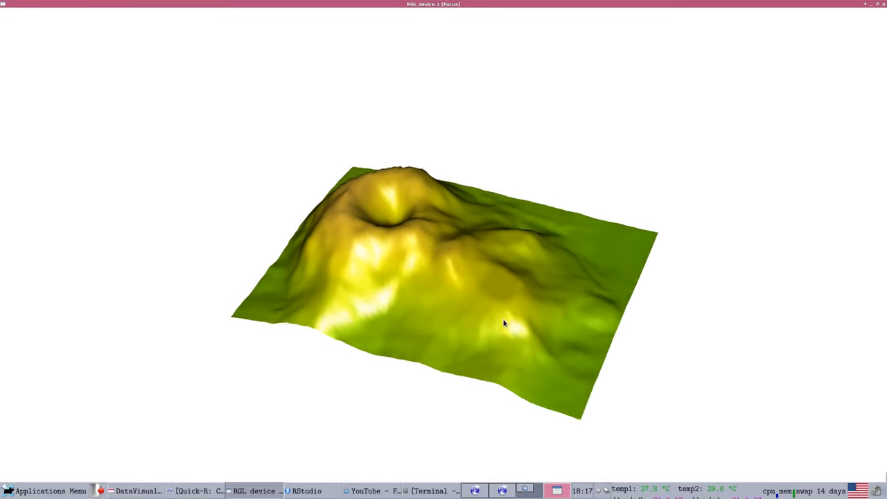
left_click_drag(505, 324, 475, 375)
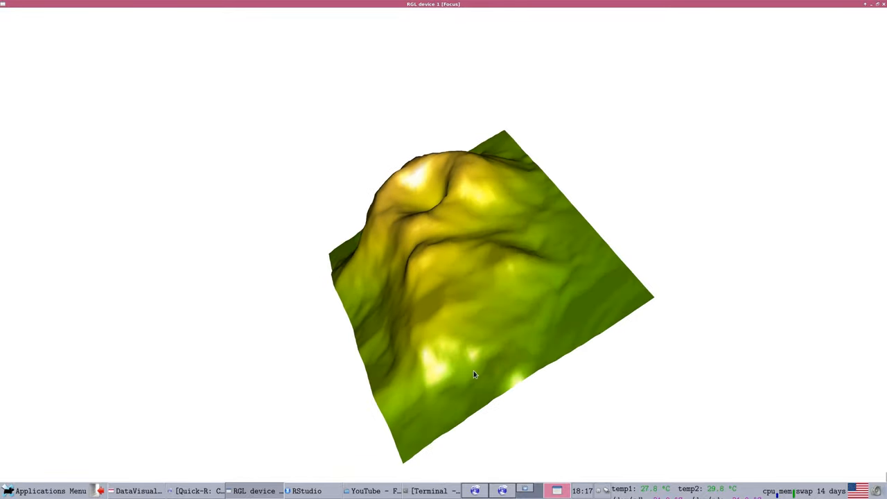
left_click_drag(475, 374, 444, 298)
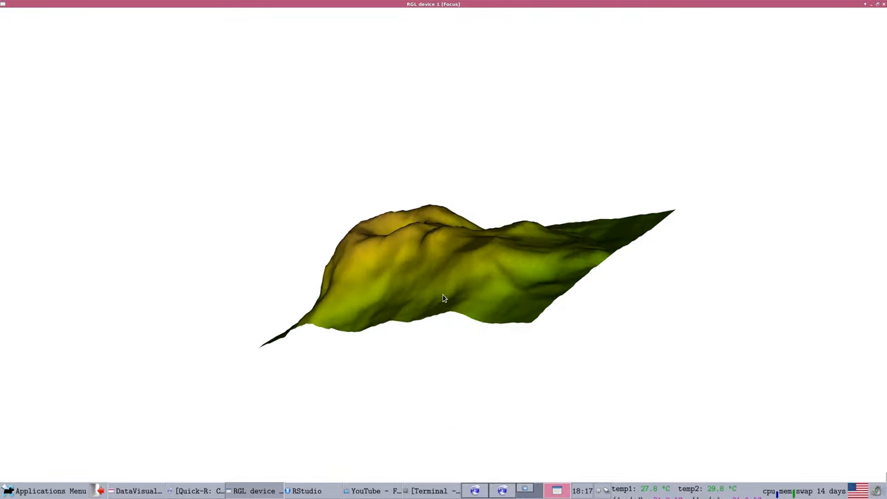
left_click_drag(443, 298, 366, 126)
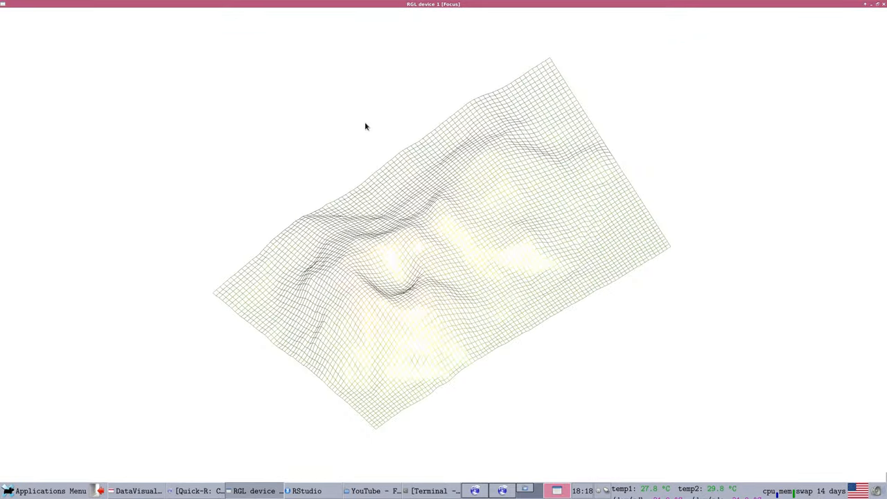
left_click_drag(366, 126, 551, 365)
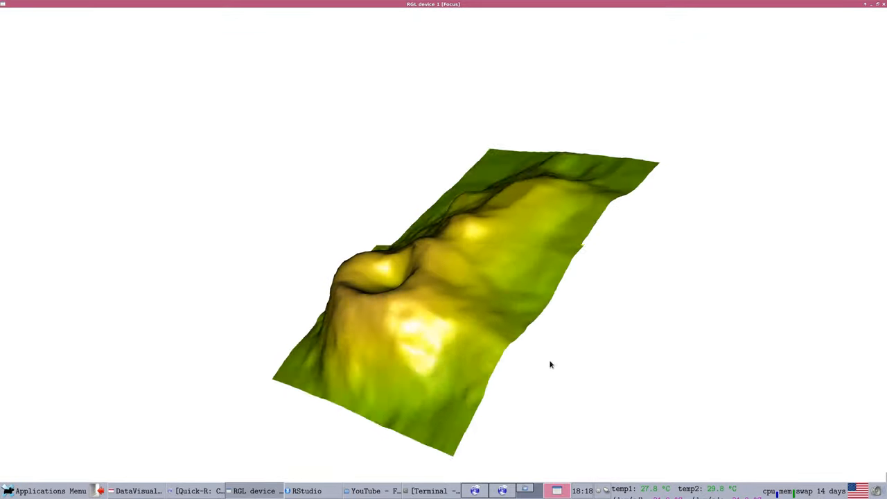
left_click_drag(551, 365, 586, 353)
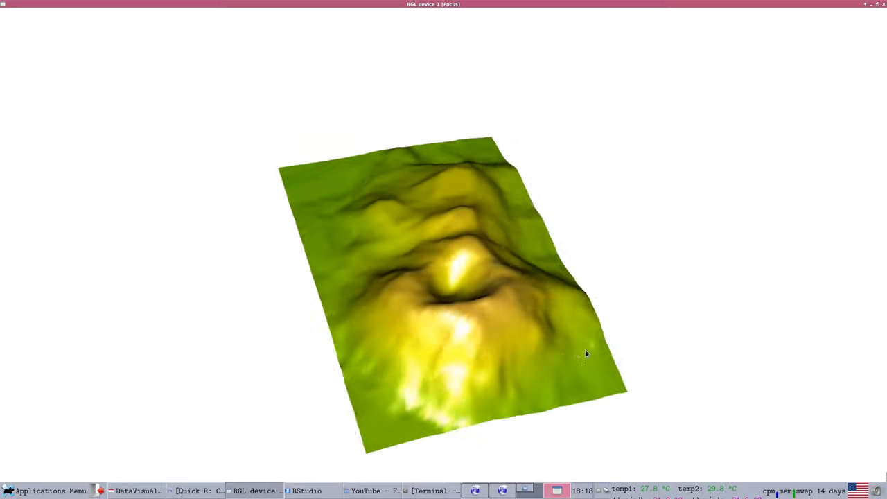
left_click_drag(586, 353, 340, 270)
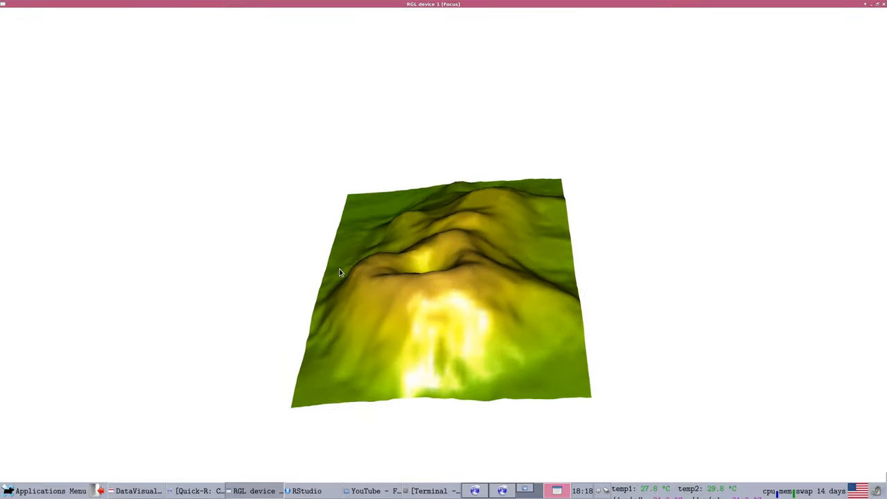
left_click_drag(340, 272, 528, 186)
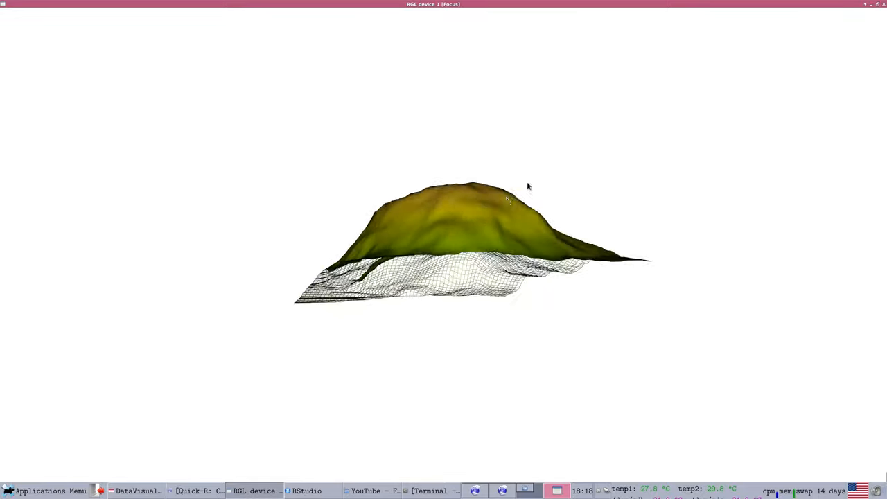
left_click_drag(526, 186, 572, 384)
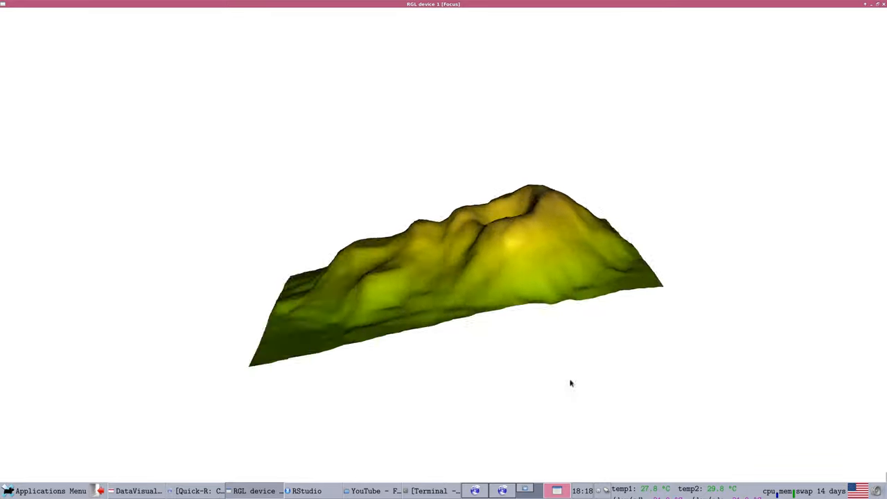
left_click_drag(571, 383, 527, 409)
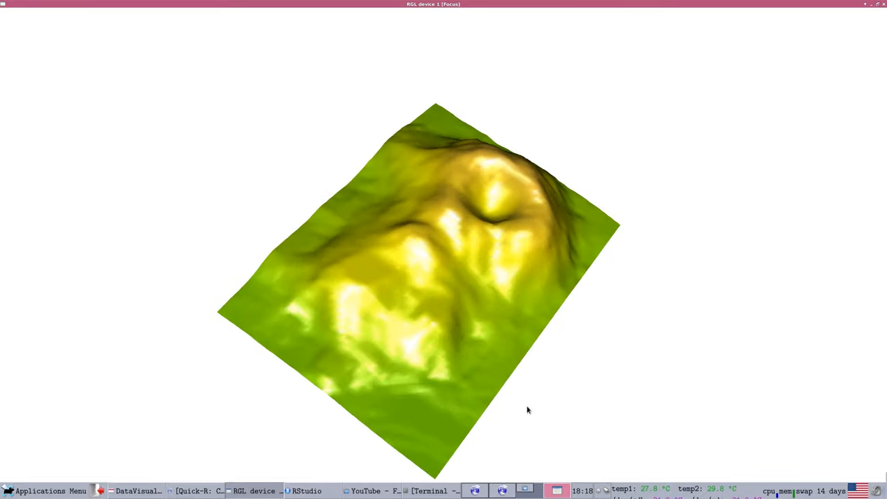
left_click_drag(528, 410, 447, 390)
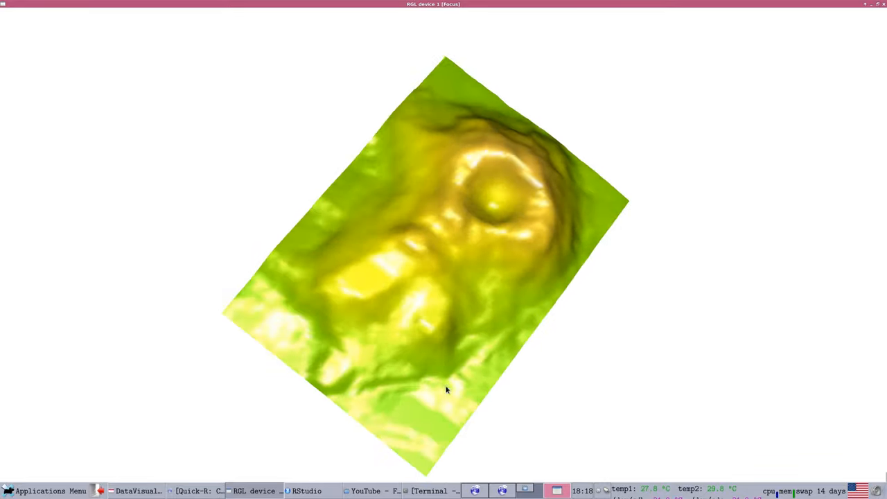
left_click_drag(446, 389, 178, 234)
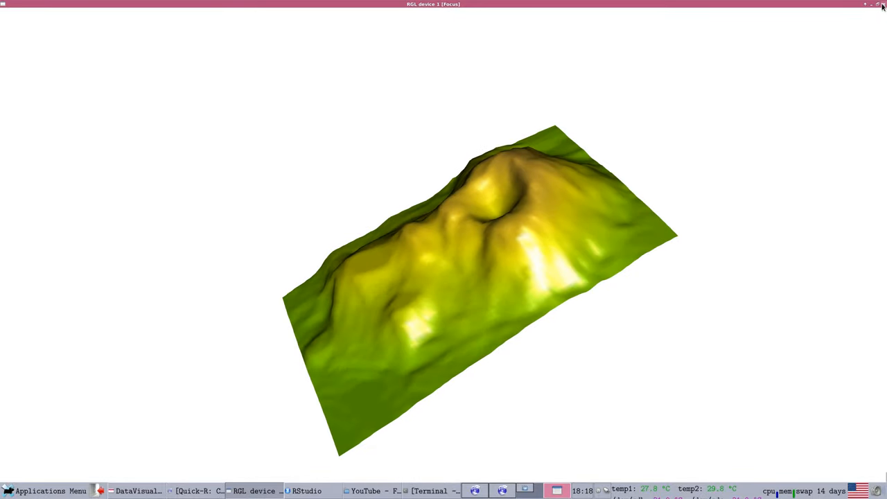
left_click(878, 5)
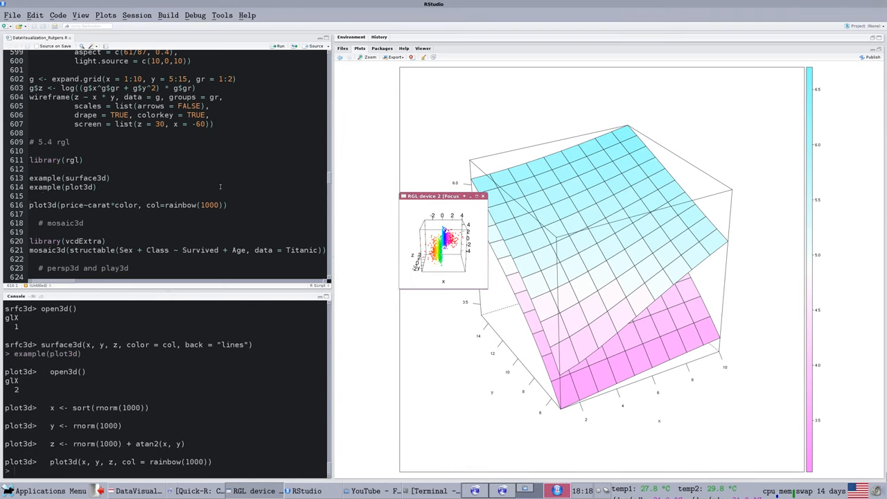
mouse_move(339, 223)
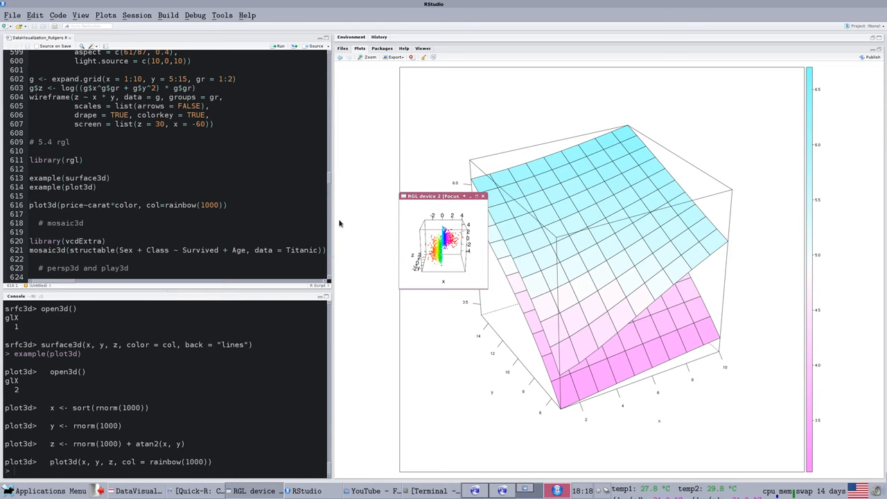
Step: Maximize the RGL device 2 window showing the rainbow plot3d scatterplot
left_click(481, 196)
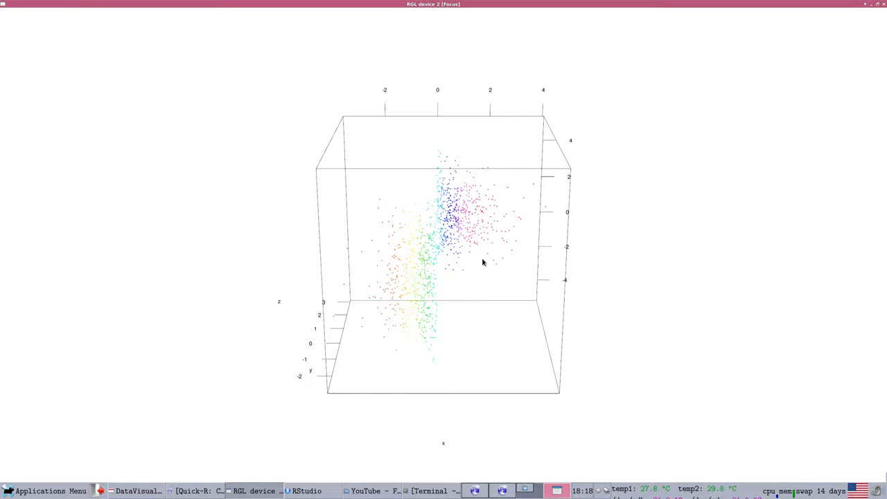
Step: Rotate the rainbow point cloud through many angles, then return to the lecture slides
left_click_drag(483, 262, 393, 234)
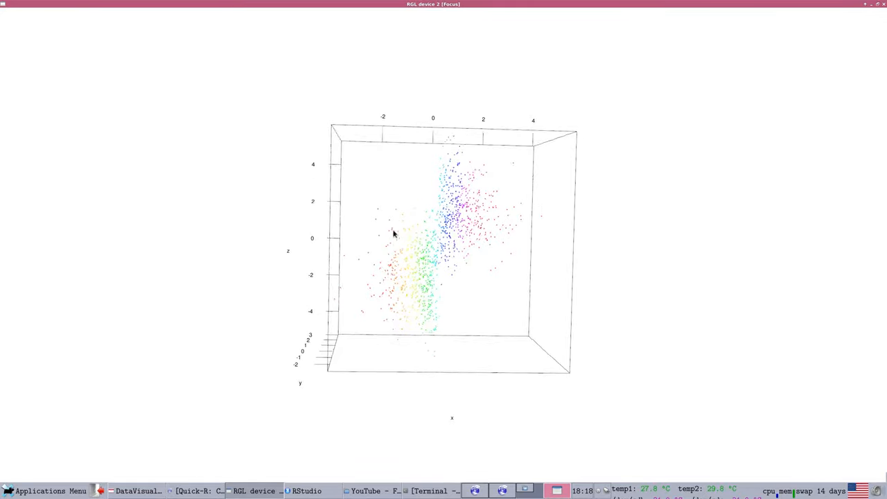
left_click_drag(393, 234, 461, 227)
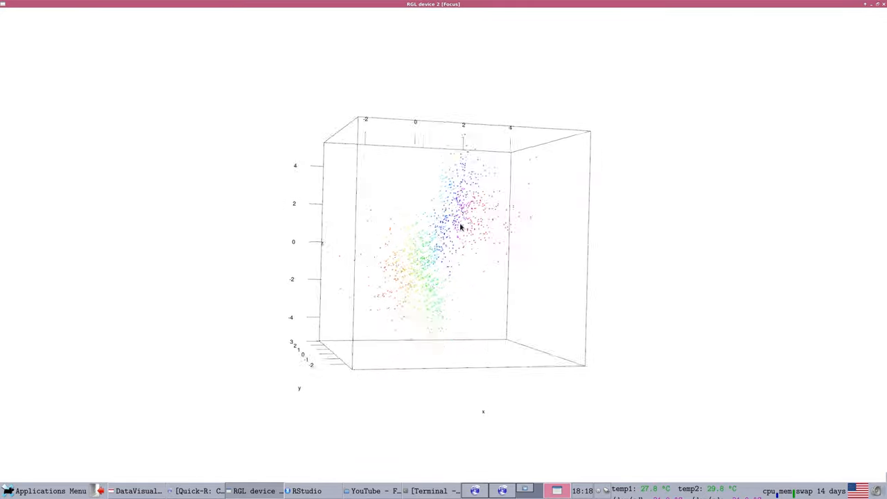
left_click_drag(461, 227, 404, 248)
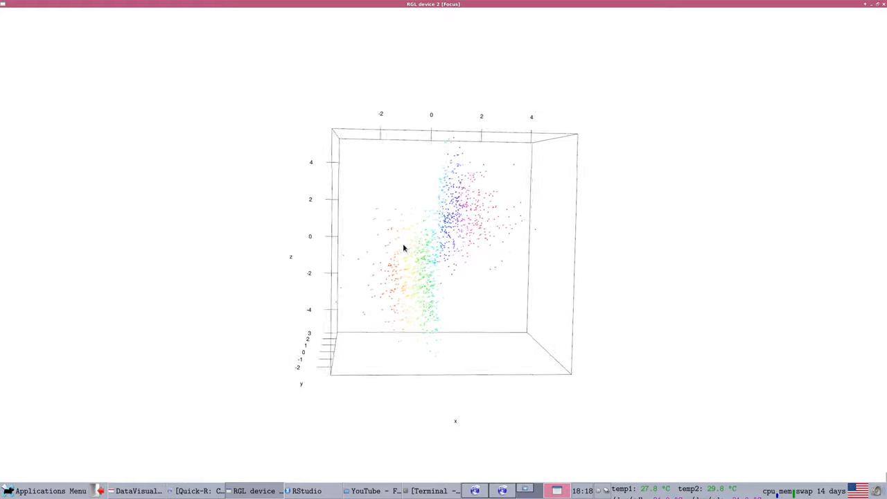
left_click_drag(404, 248, 298, 308)
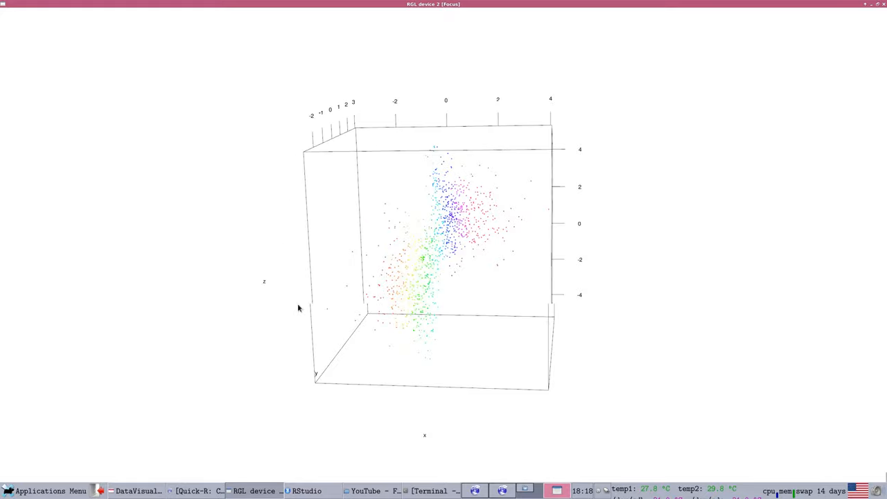
left_click_drag(298, 308, 429, 298)
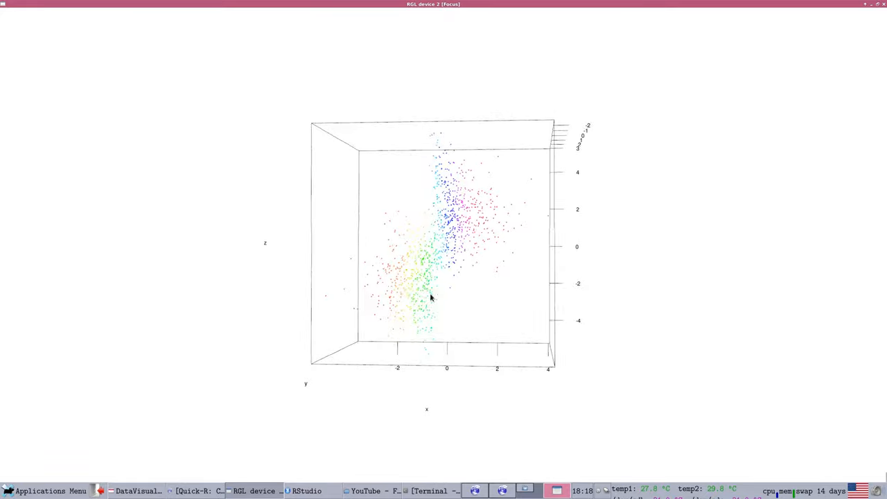
left_click_drag(429, 298, 492, 331)
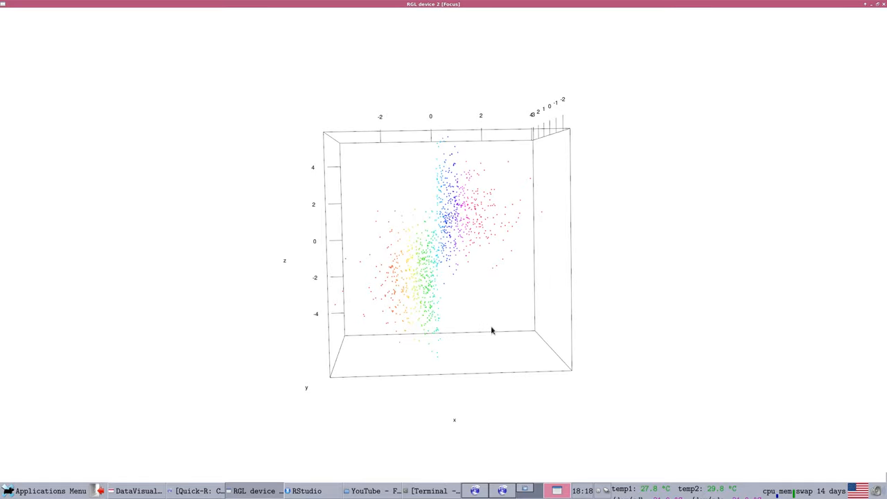
mouse_move(457, 314)
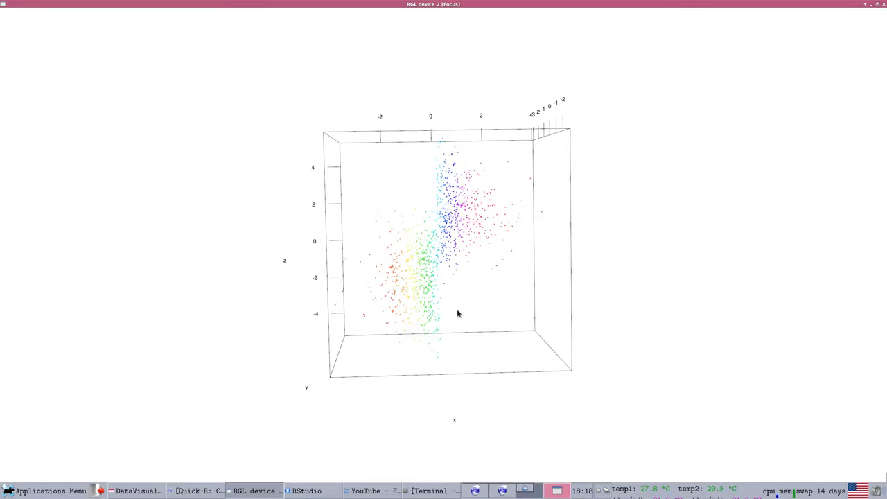
left_click_drag(457, 314, 557, 302)
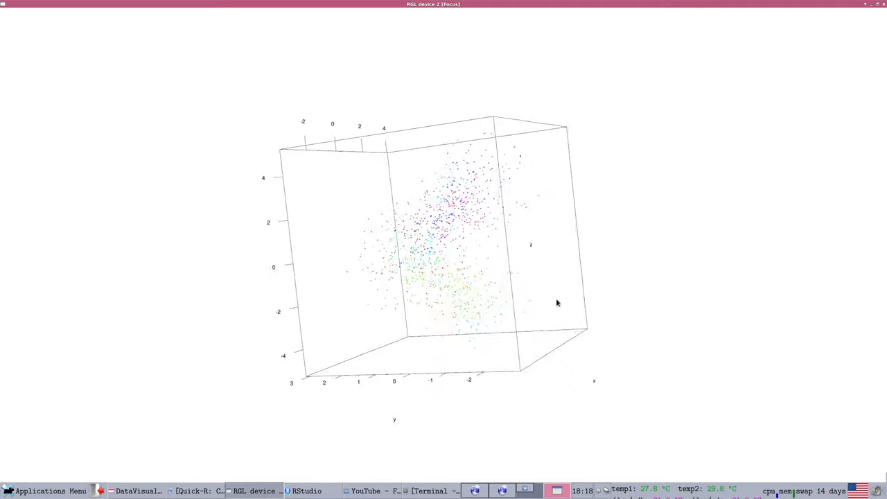
left_click_drag(556, 303, 523, 273)
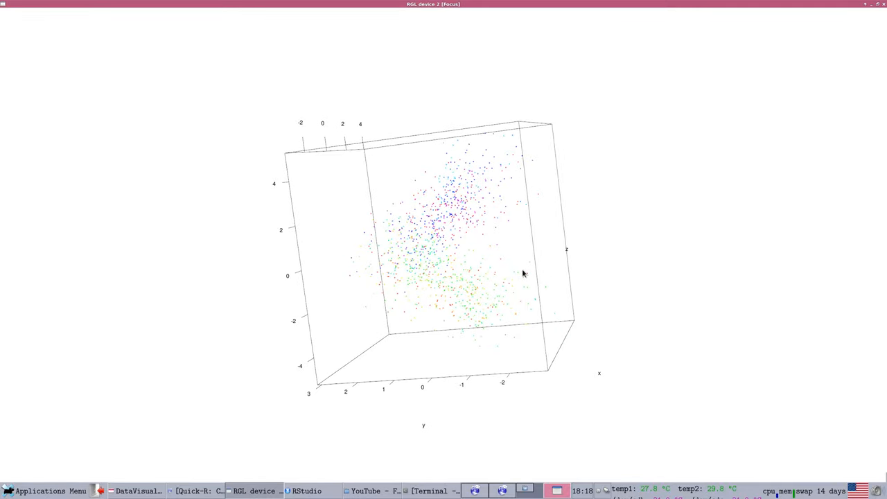
left_click_drag(523, 273, 372, 300)
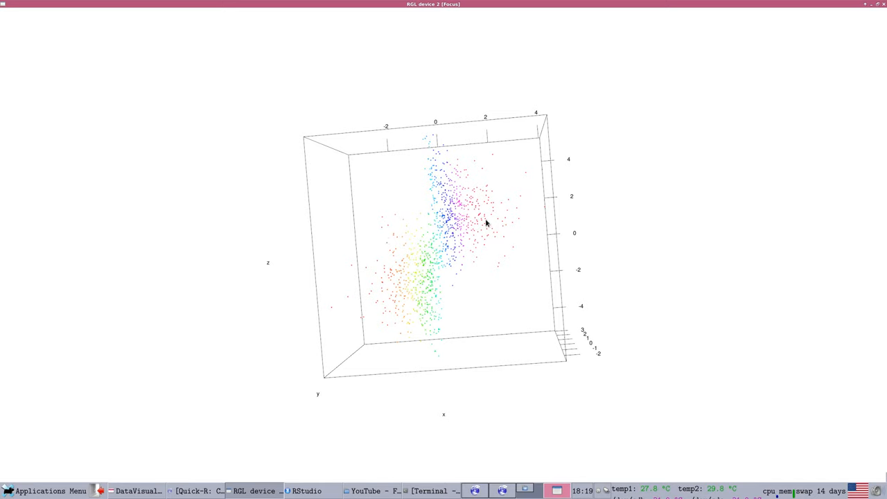
left_click_drag(486, 224, 453, 323)
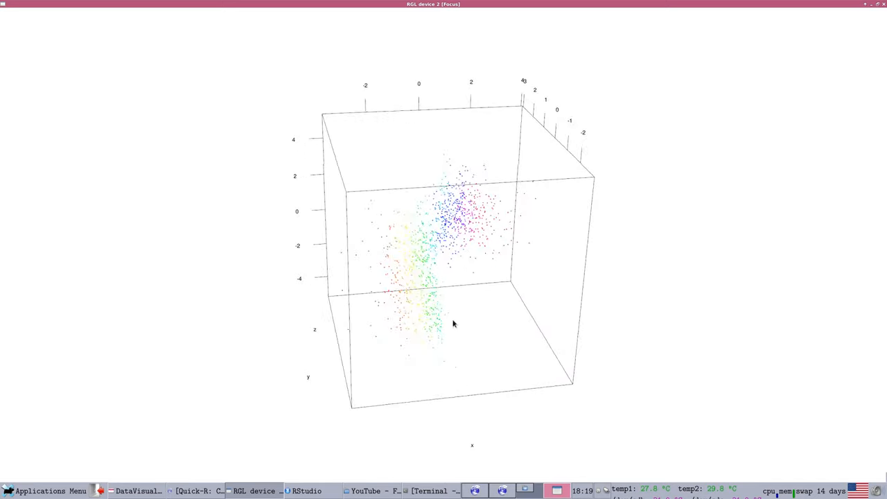
left_click_drag(454, 323, 408, 261)
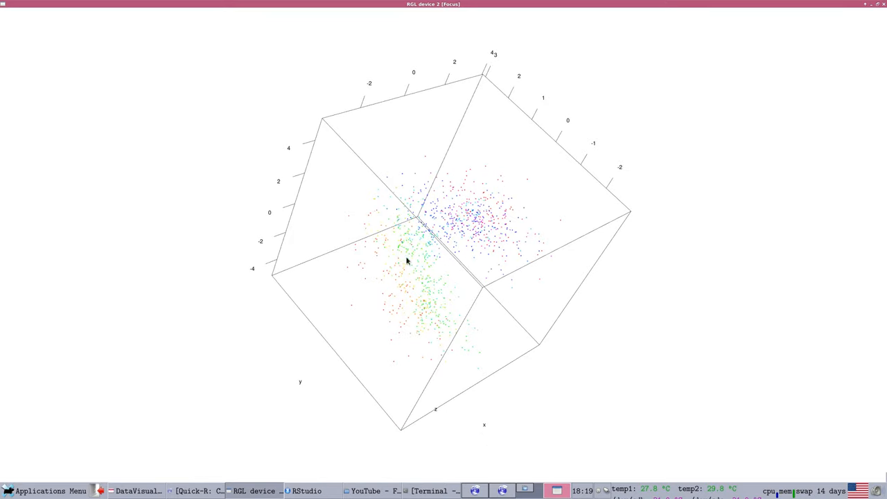
left_click_drag(407, 261, 386, 249)
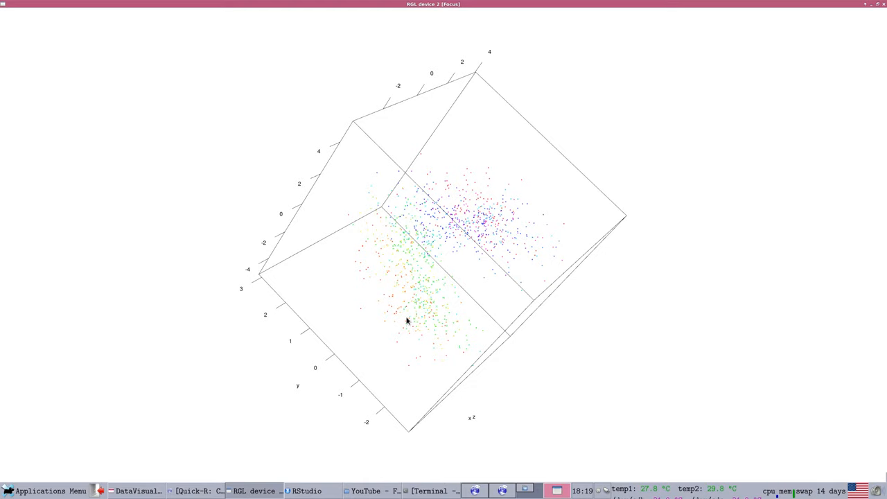
left_click_drag(407, 320, 446, 292)
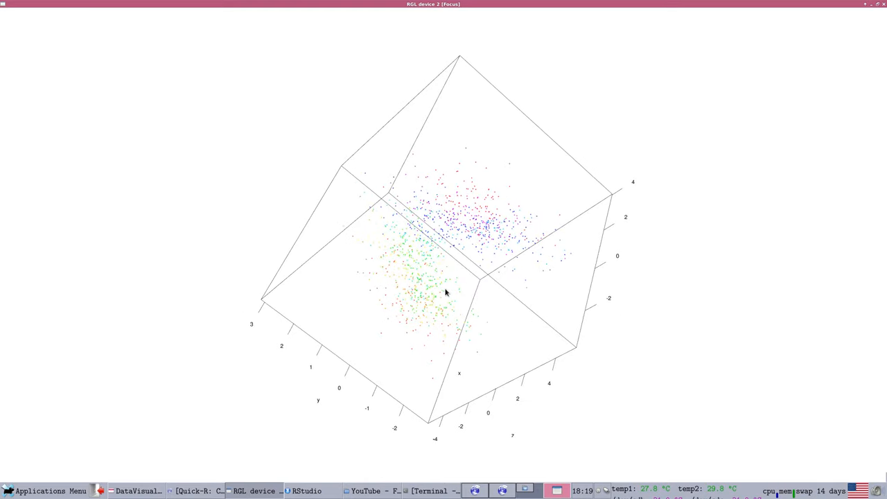
left_click_drag(446, 292, 454, 180)
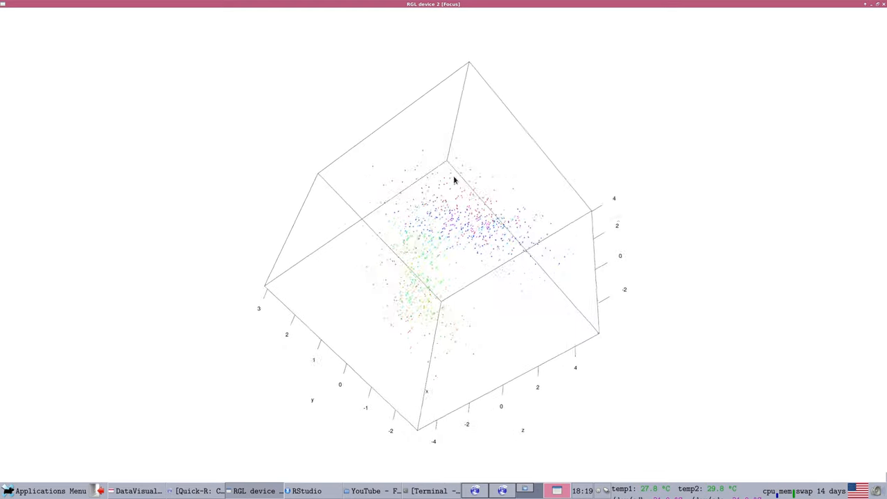
left_click_drag(454, 180, 533, 305)
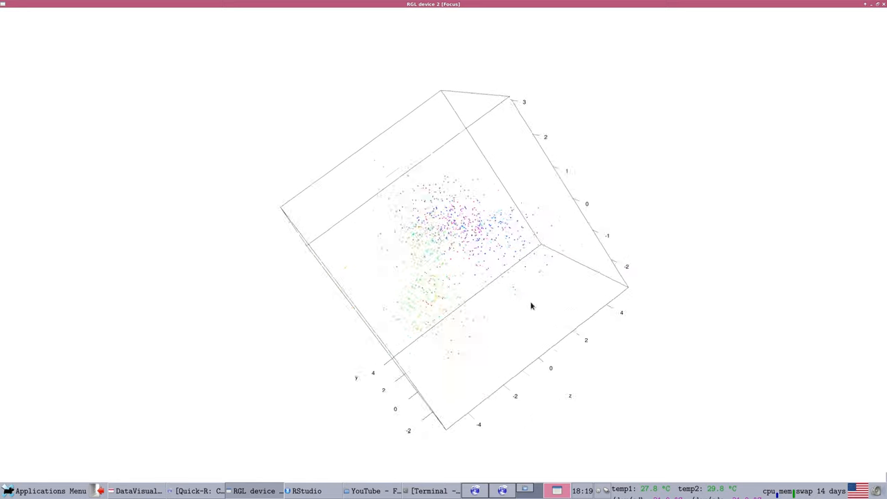
left_click_drag(533, 306, 608, 379)
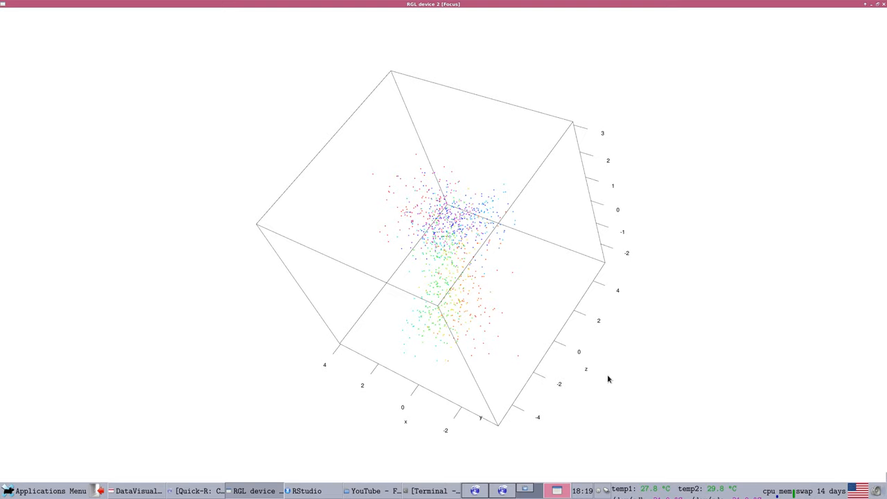
left_click_drag(609, 379, 530, 320)
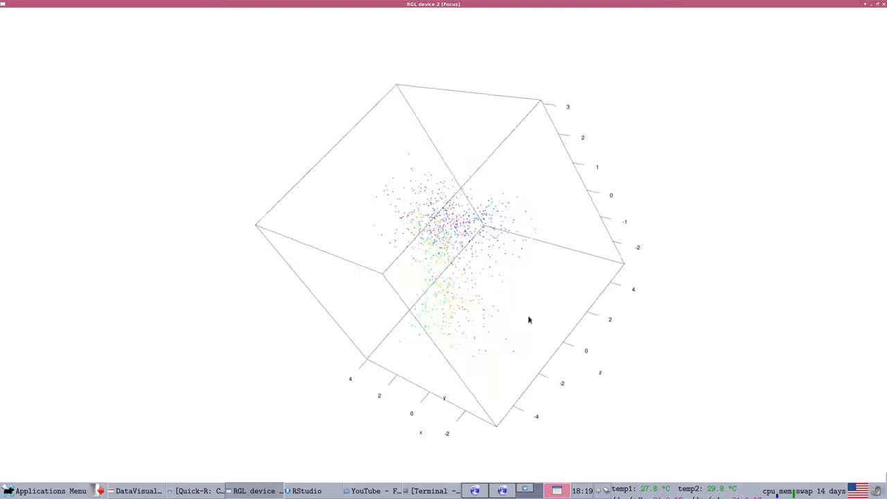
left_click_drag(530, 320, 522, 300)
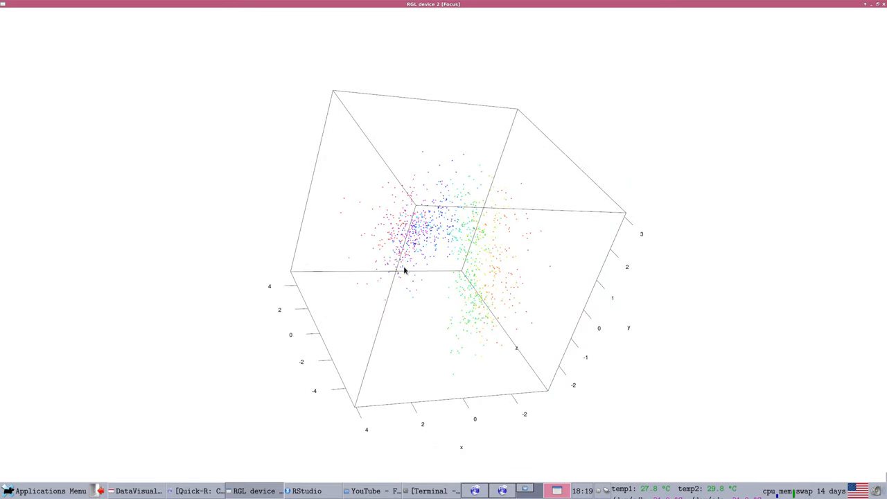
mouse_move(399, 257)
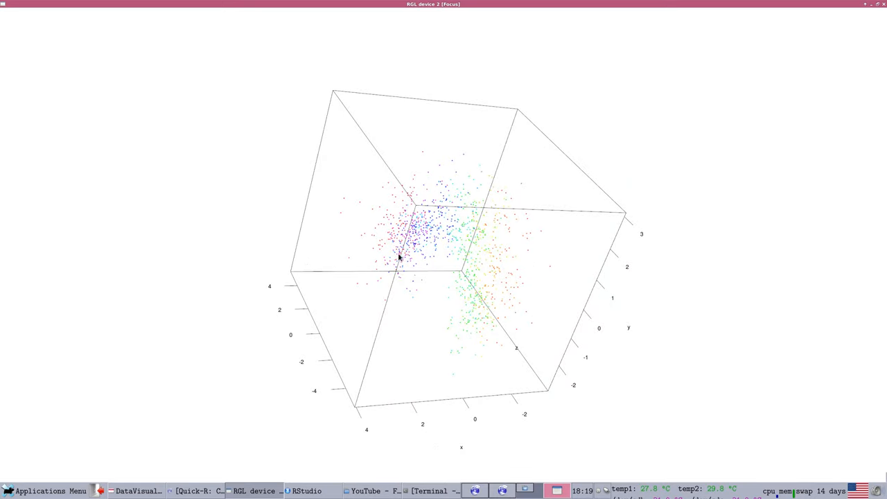
left_click_drag(402, 256, 575, 269)
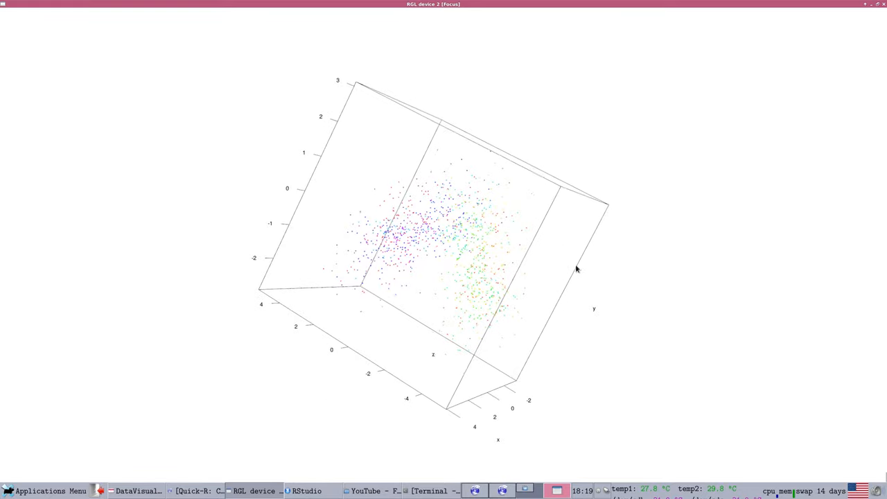
left_click_drag(577, 269, 440, 250)
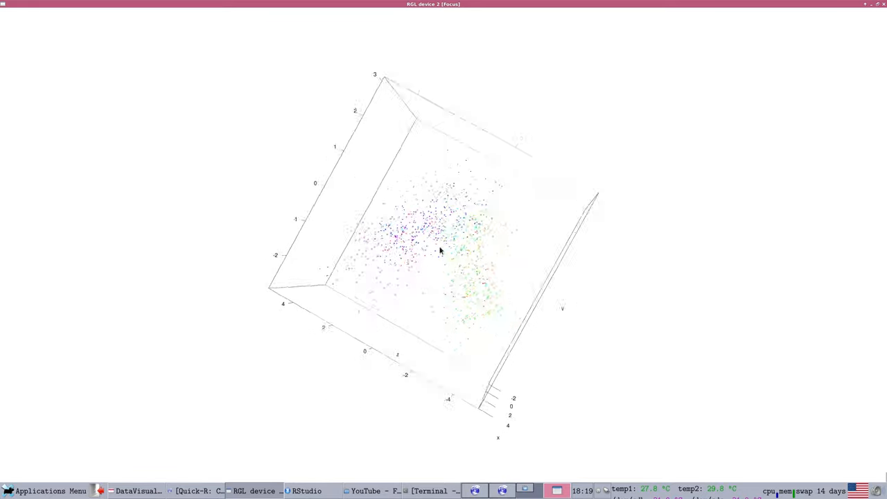
left_click_drag(440, 251, 563, 273)
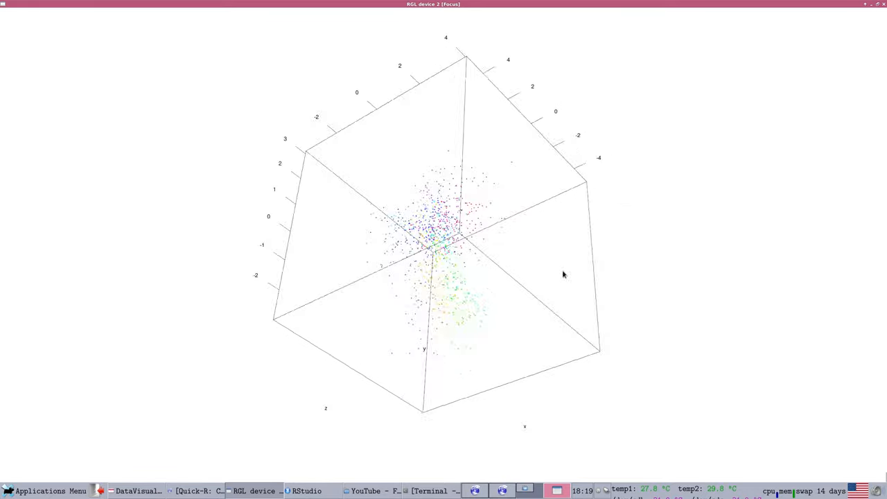
left_click_drag(563, 274, 489, 379)
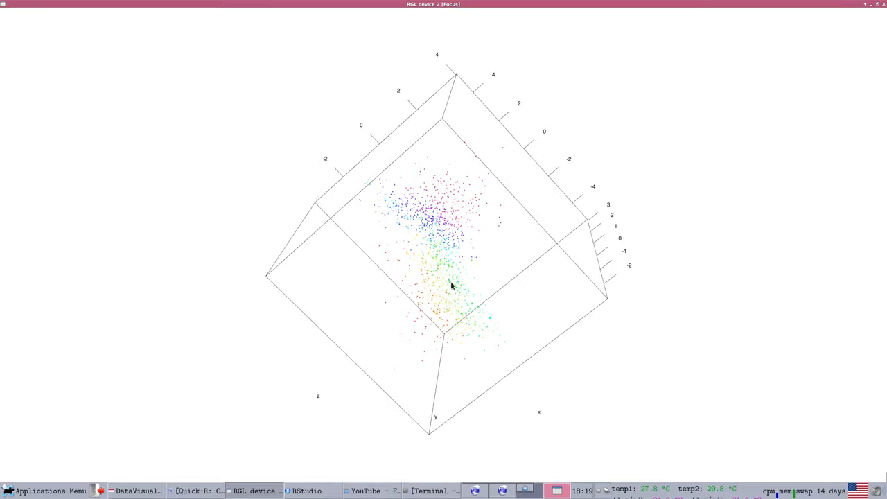
left_click_drag(451, 284, 585, 289)
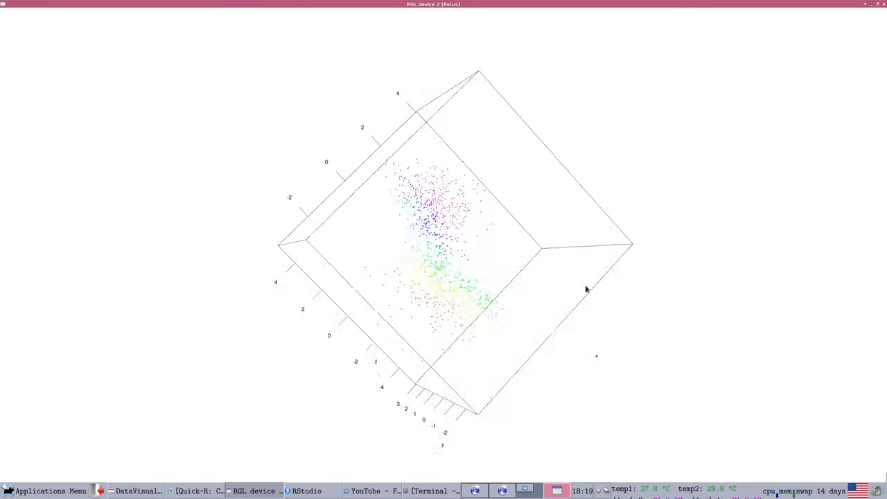
left_click_drag(585, 289, 194, 298)
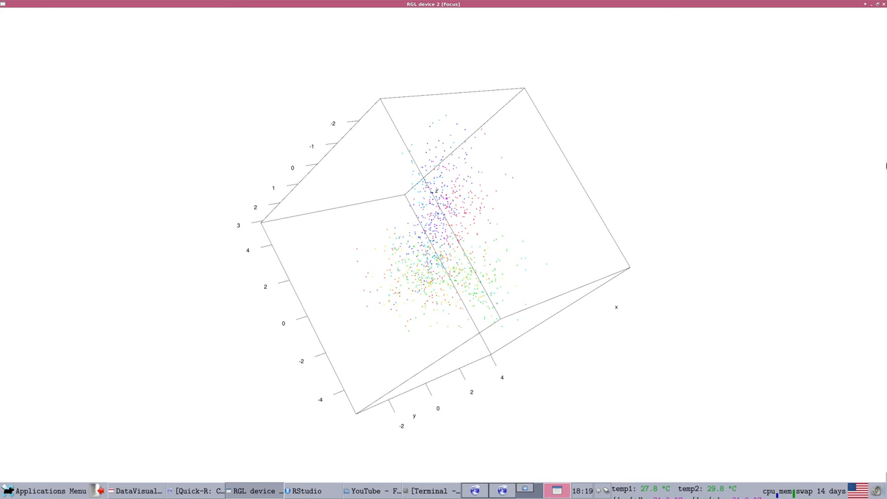
left_click(268, 490)
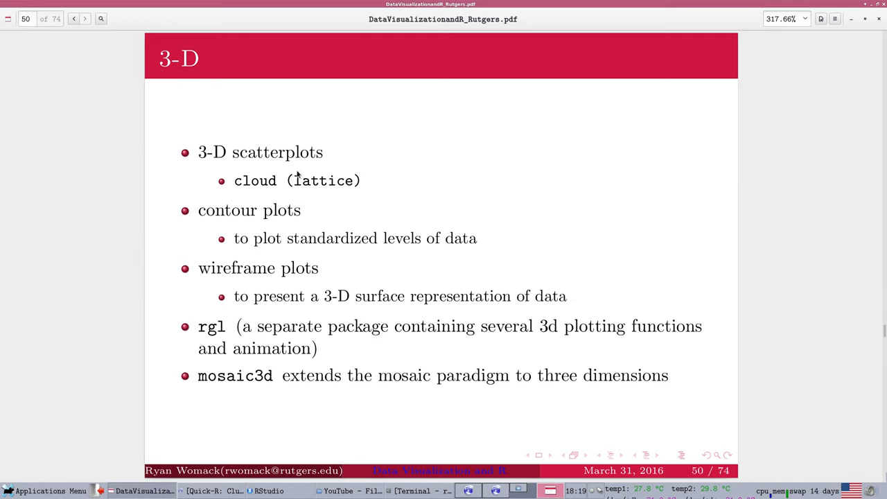
mouse_move(185, 395)
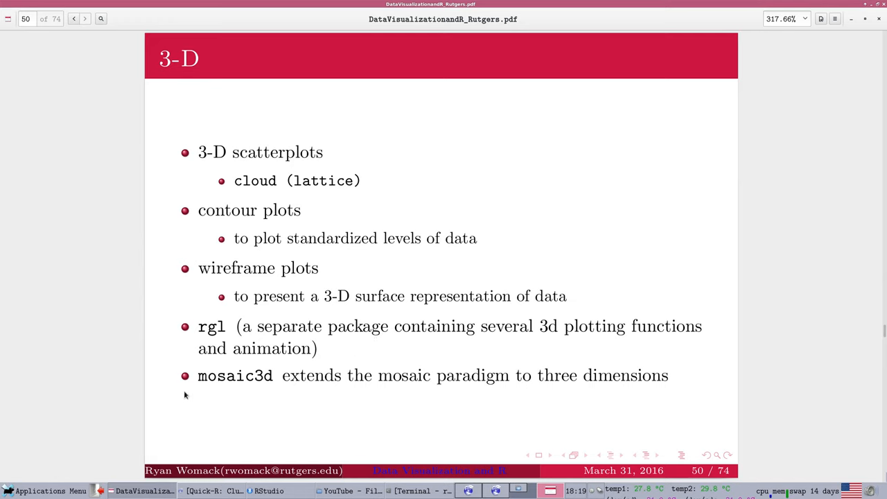
Step: Select the 'mosaic3d extends the mosaic paradigm' bullet text on slide 50
left_click_drag(198, 375, 659, 375)
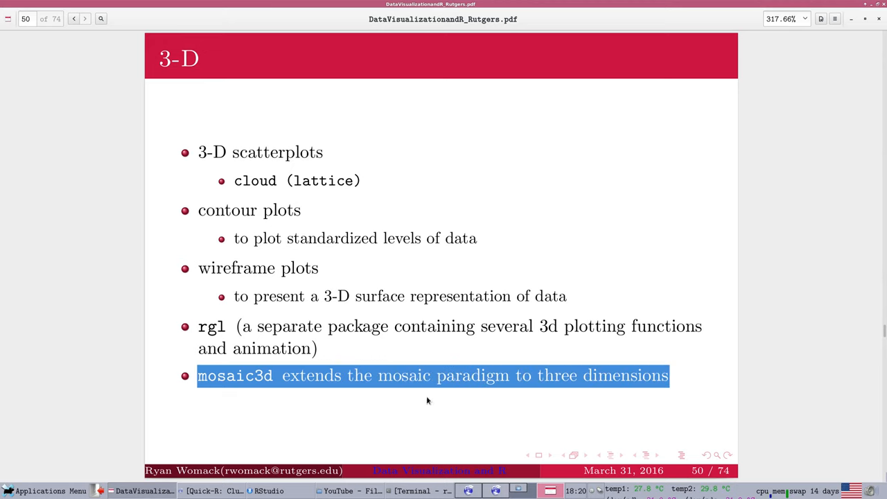
Step: Return to the script and scroll to line 616, plot3d(price~carat*color, col=rainbow(1000))
left_click(265, 490)
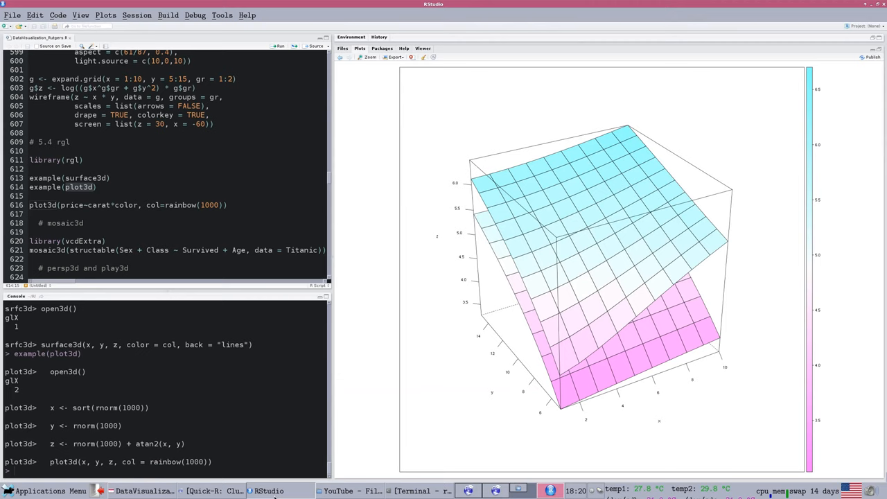
scroll("down", 3)
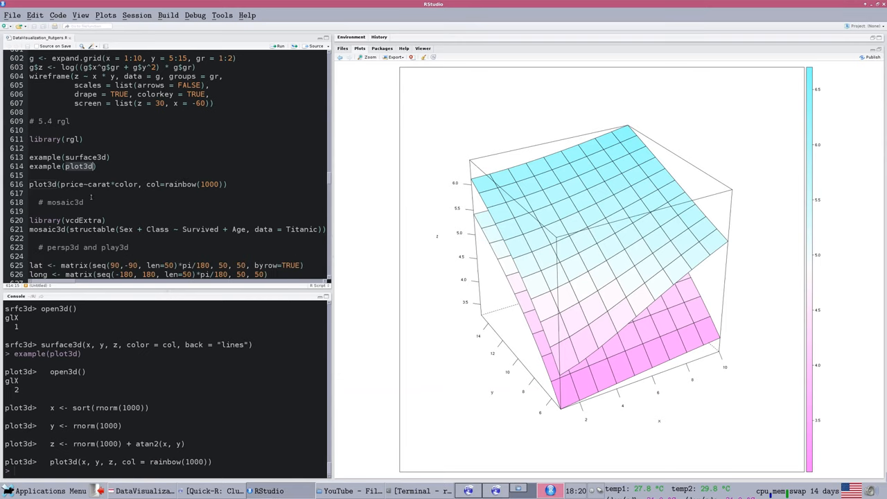
scroll("down", 3)
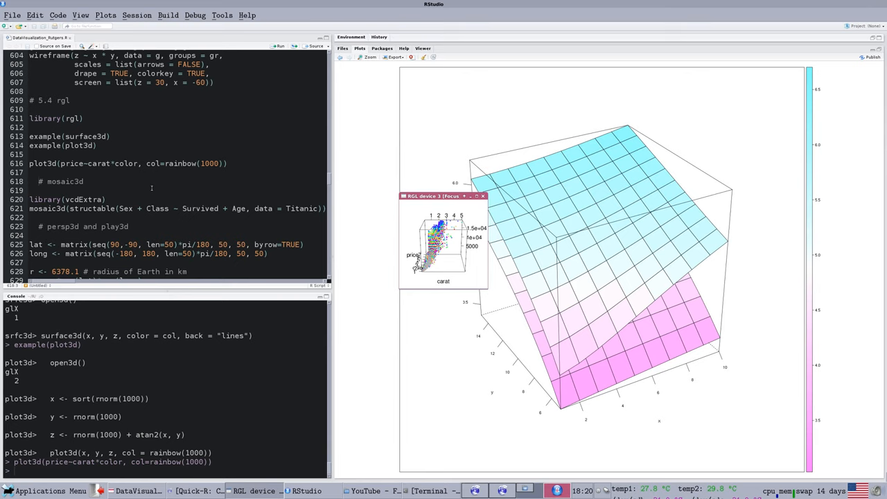
mouse_move(229, 185)
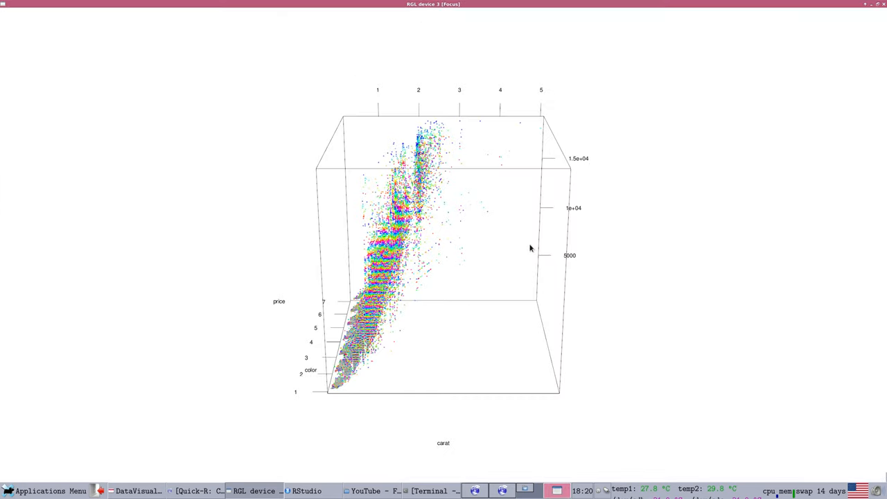
Step: Orbit the diamonds price–carat–color scatterplot to face the carat axis and see price rising
left_click_drag(530, 248, 495, 258)
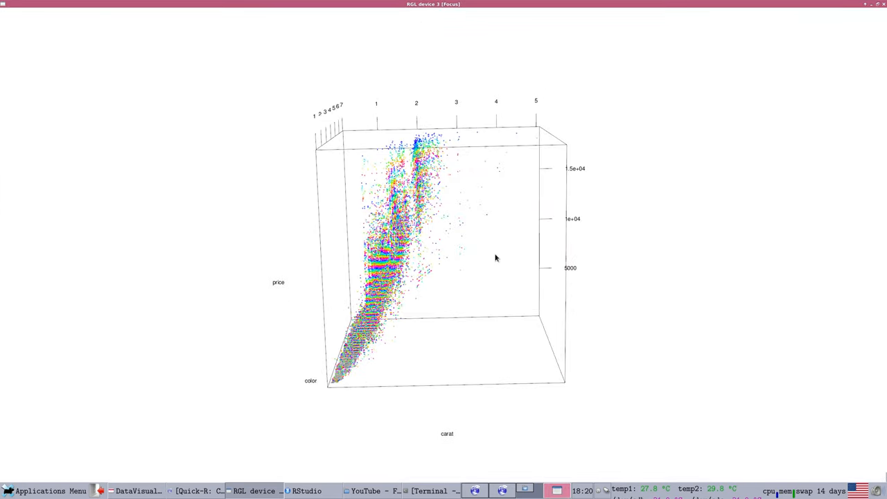
left_click_drag(495, 257, 435, 309)
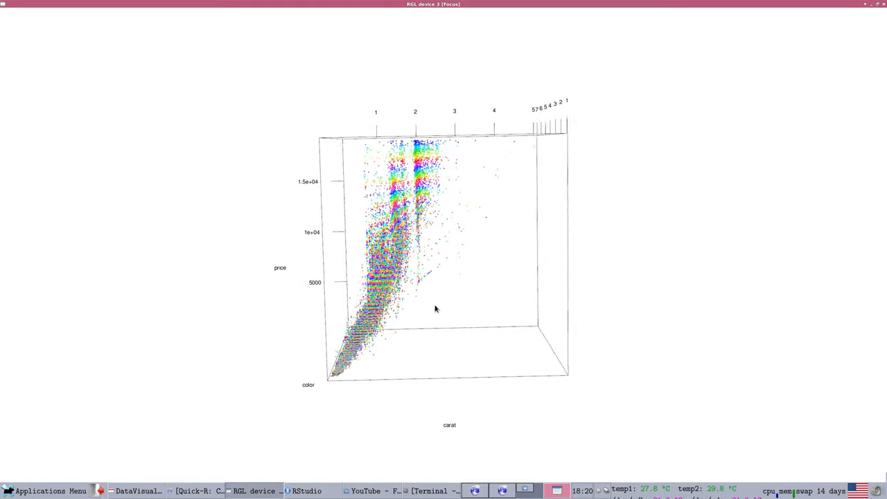
left_click_drag(436, 309, 459, 255)
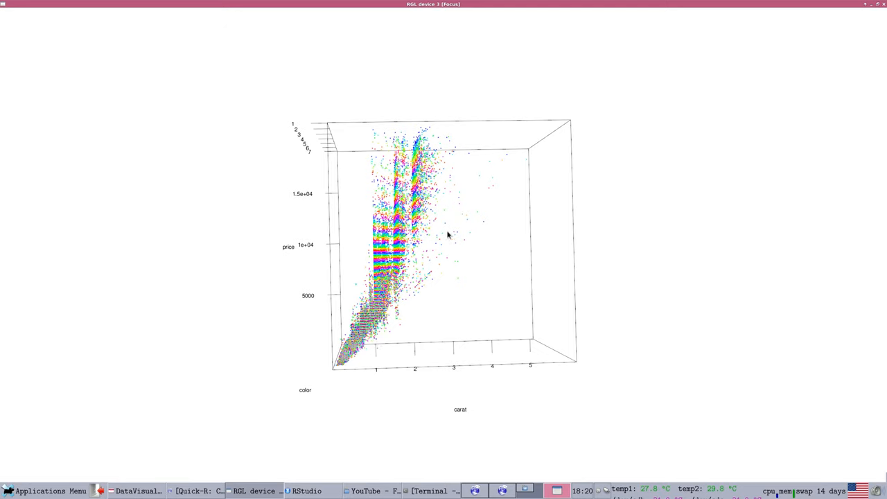
mouse_move(254, 253)
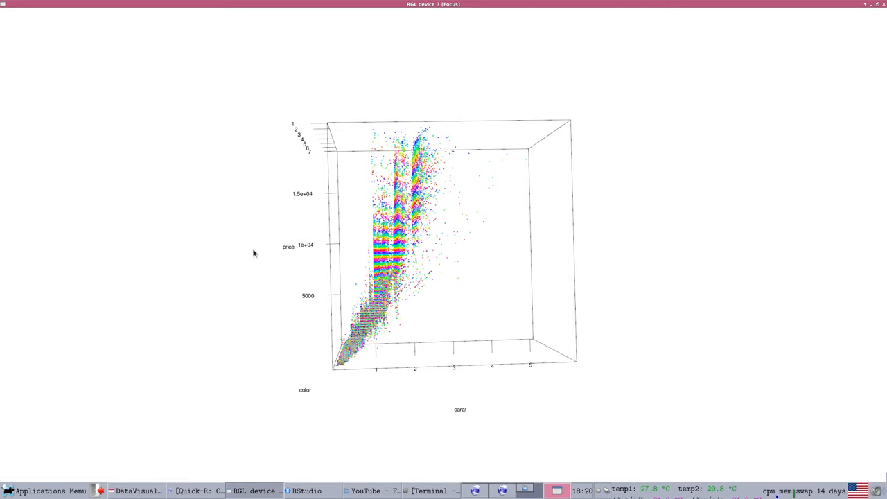
mouse_move(258, 198)
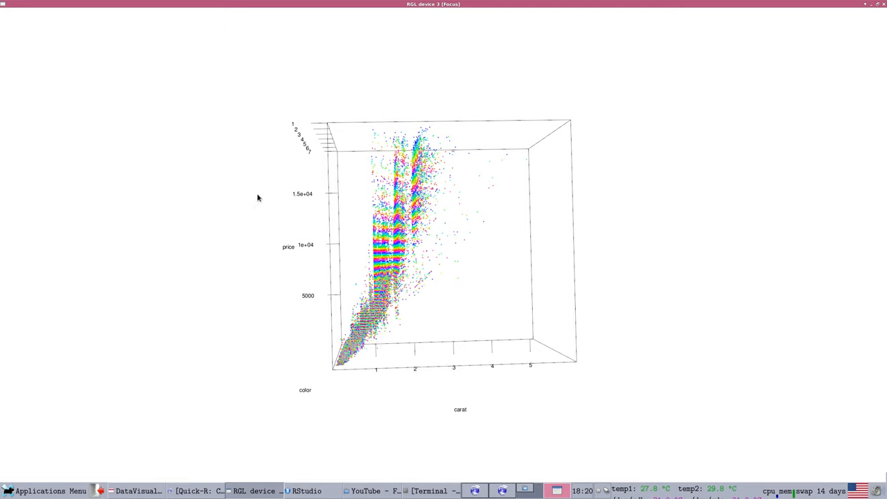
mouse_move(569, 274)
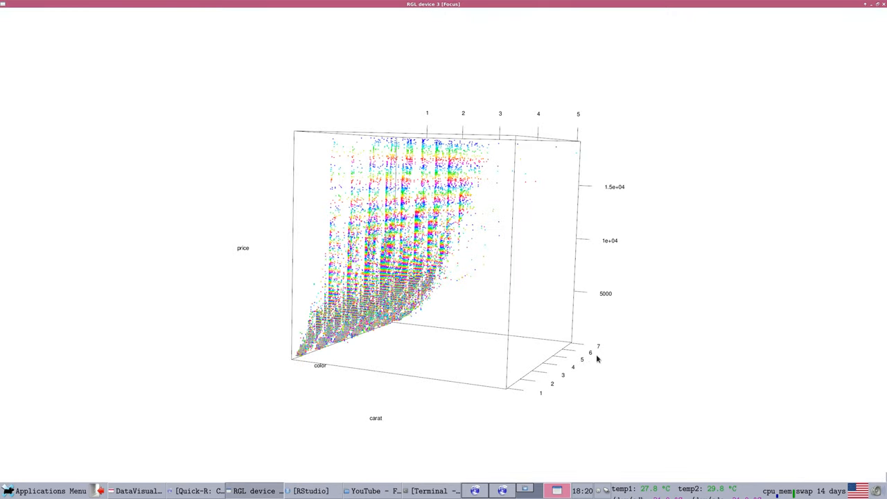
Step: Spin the diamonds scatterplot to reveal the color axis and separate the color groups
left_click_drag(598, 358, 470, 350)
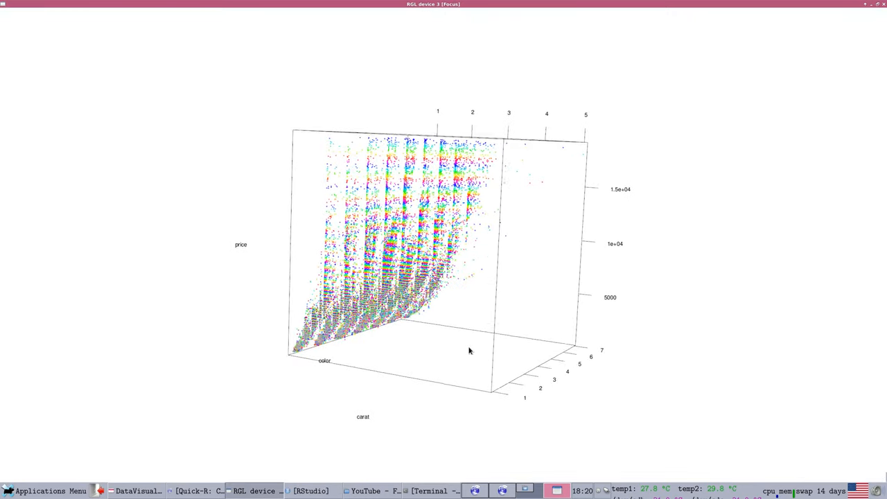
left_click_drag(470, 351, 317, 345)
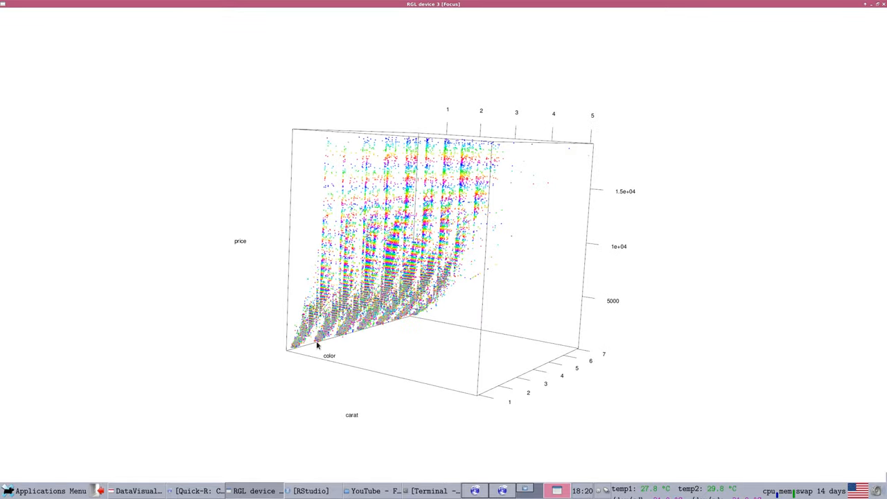
left_click_drag(317, 345, 488, 332)
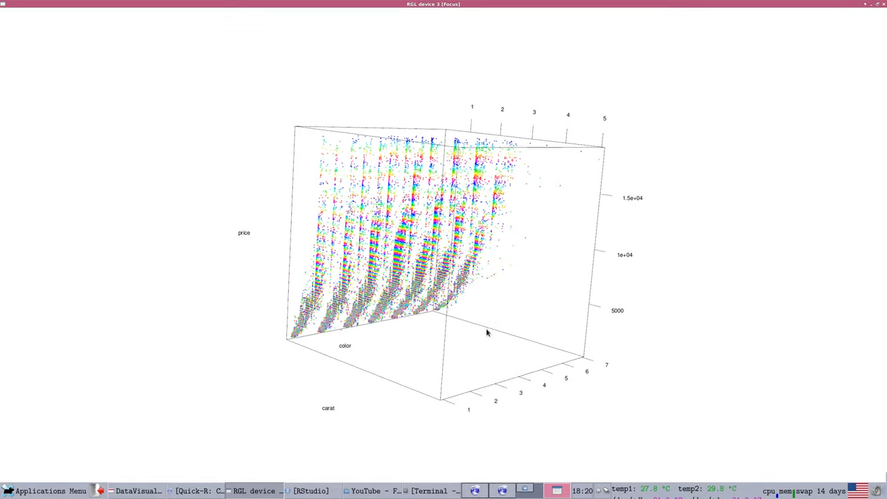
left_click_drag(487, 332, 522, 212)
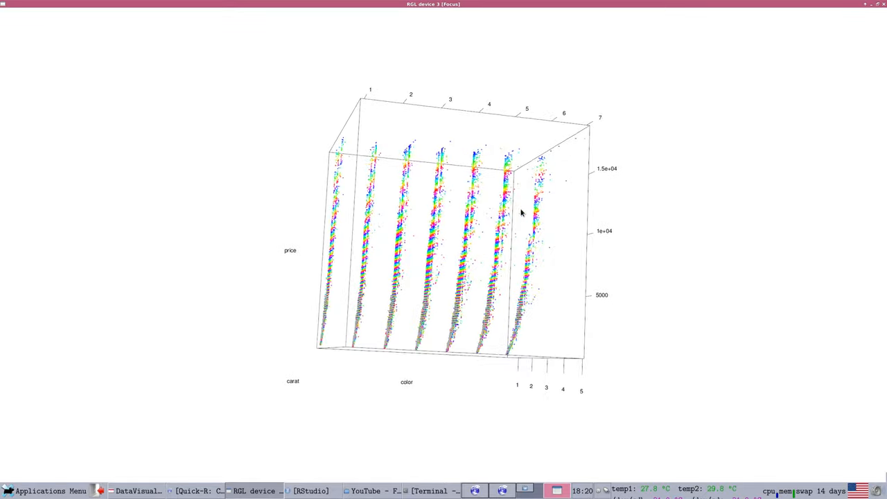
left_click_drag(521, 213, 367, 294)
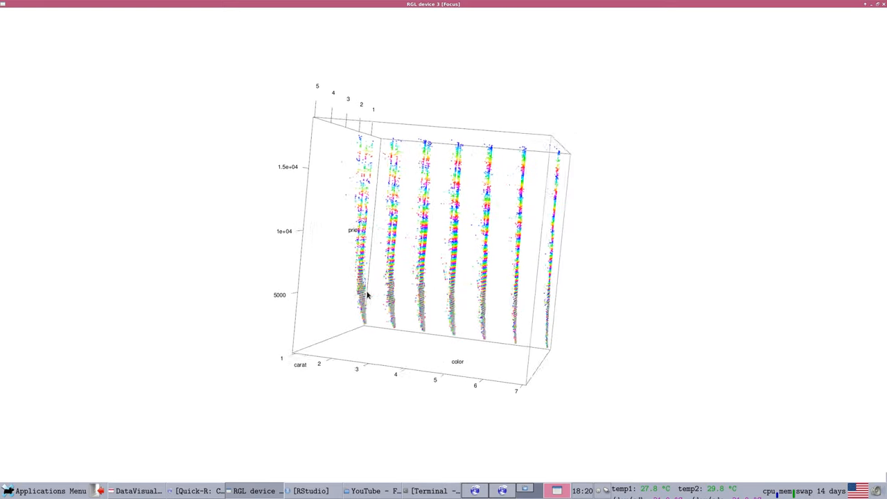
left_click_drag(368, 295, 563, 206)
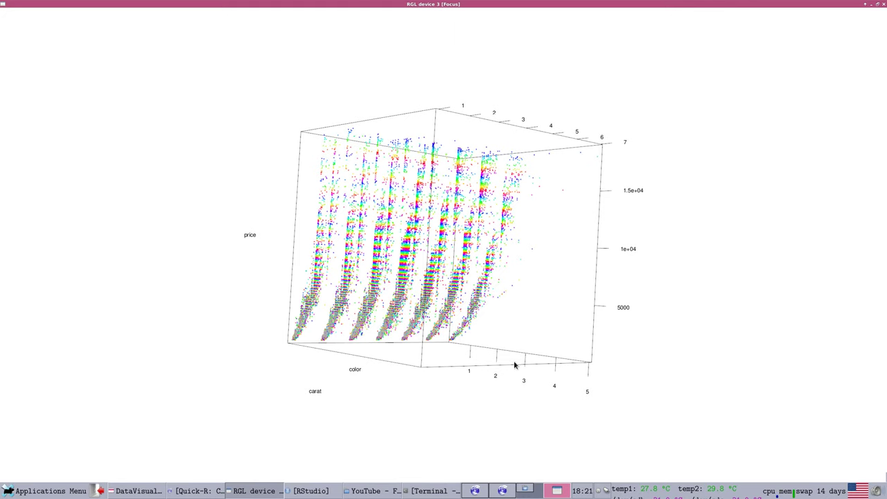
left_click_drag(513, 364, 509, 289)
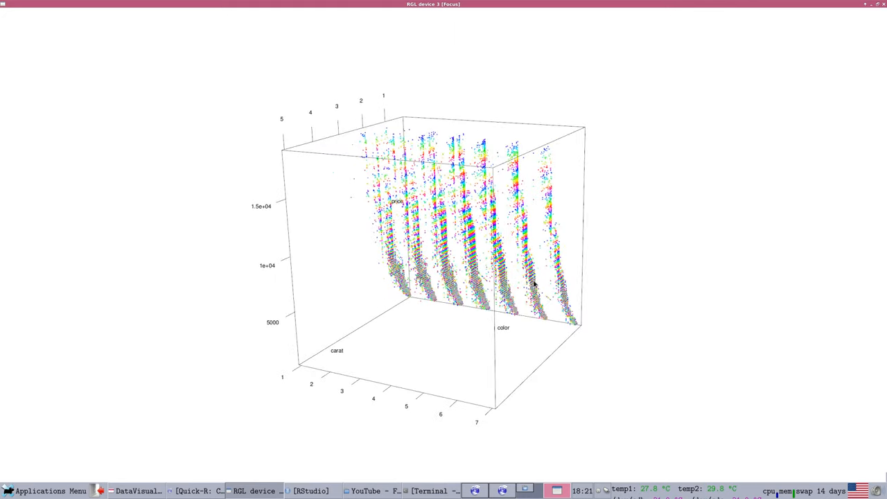
Step: Turn the point cloud from other sides and above, then bring back the lecture slides
left_click_drag(533, 284, 167, 298)
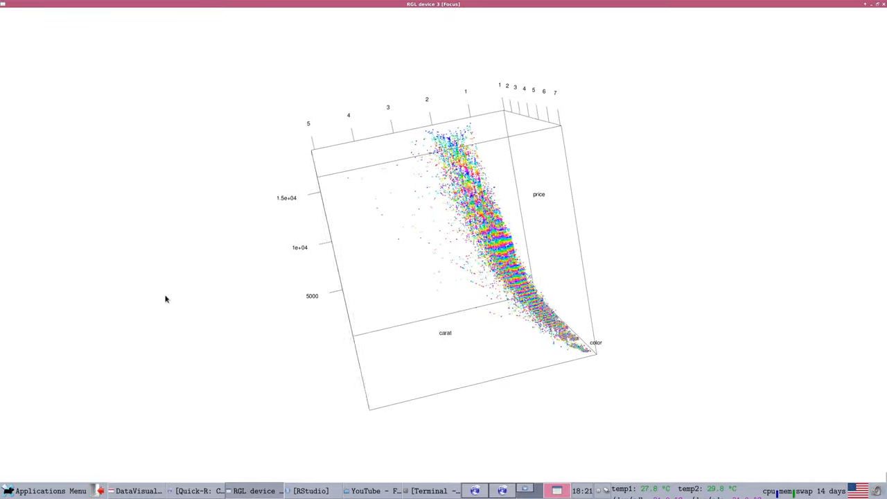
left_click_drag(167, 298, 392, 224)
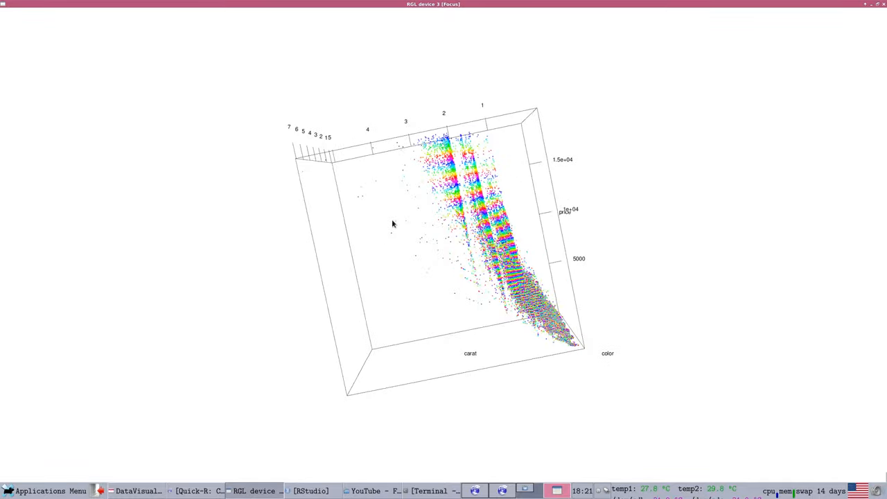
left_click_drag(393, 224, 327, 223)
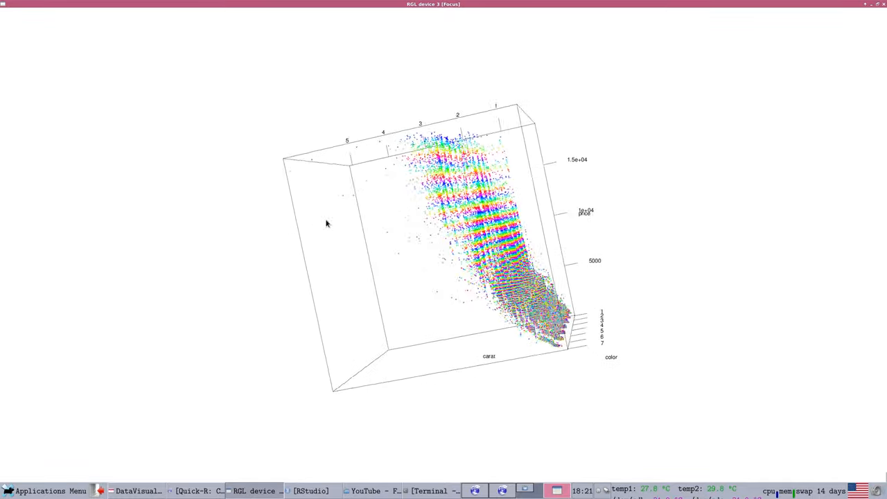
left_click_drag(327, 223, 390, 142)
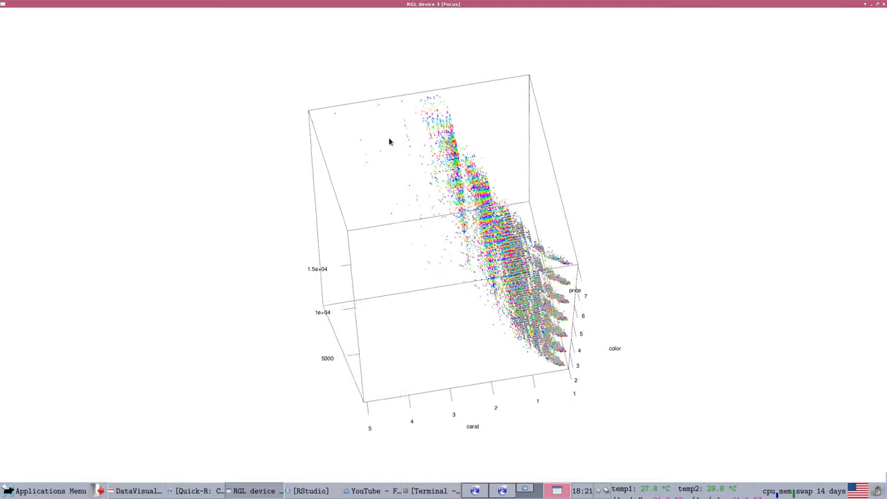
left_click_drag(389, 141, 501, 188)
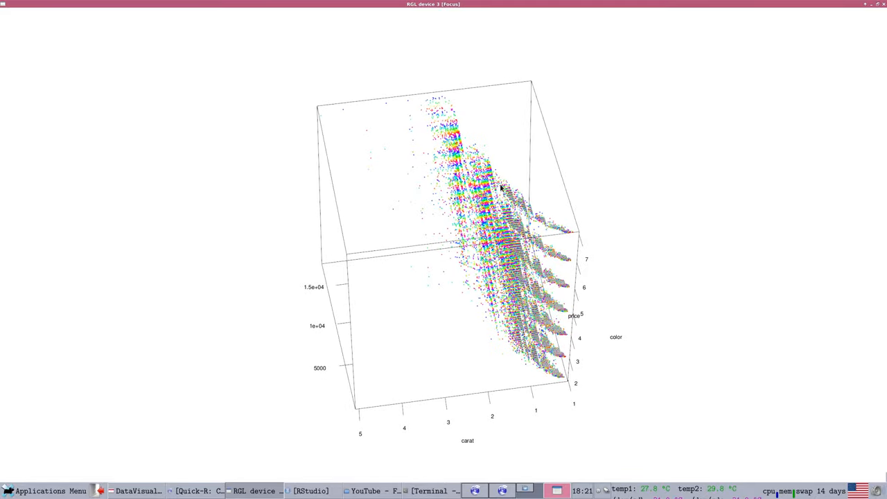
left_click_drag(499, 187, 512, 177)
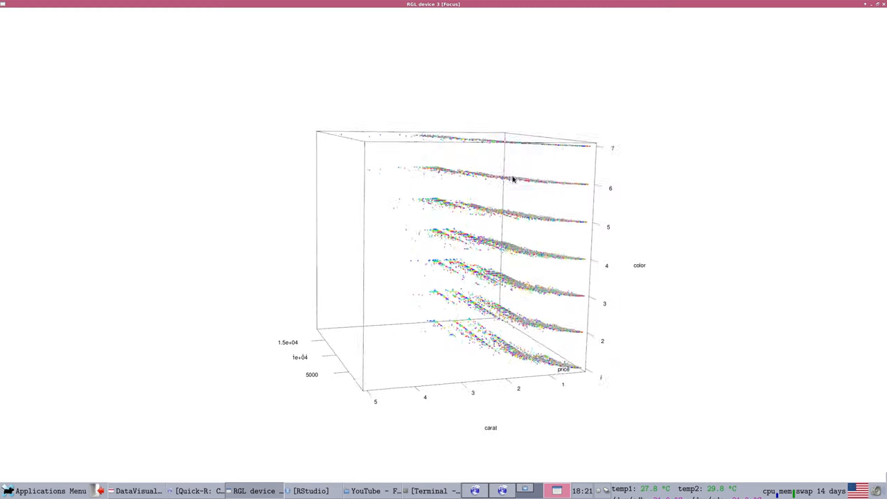
left_click_drag(513, 178, 216, 251)
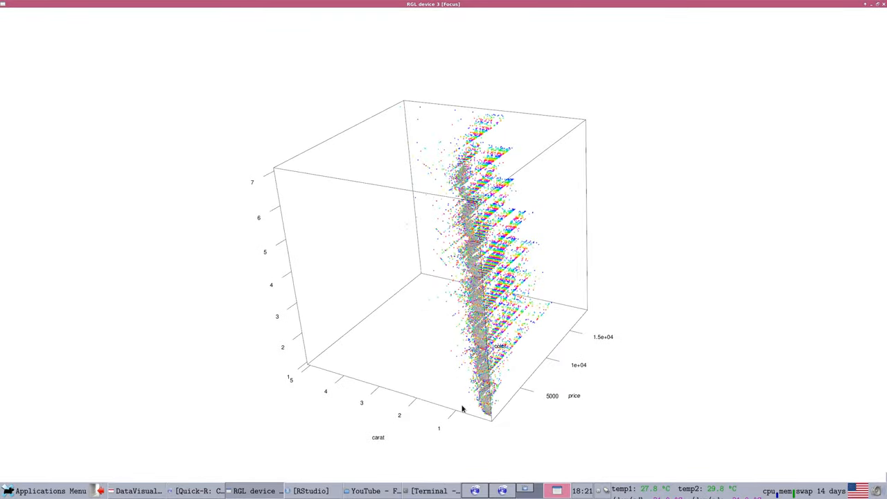
left_click_drag(462, 409, 482, 459)
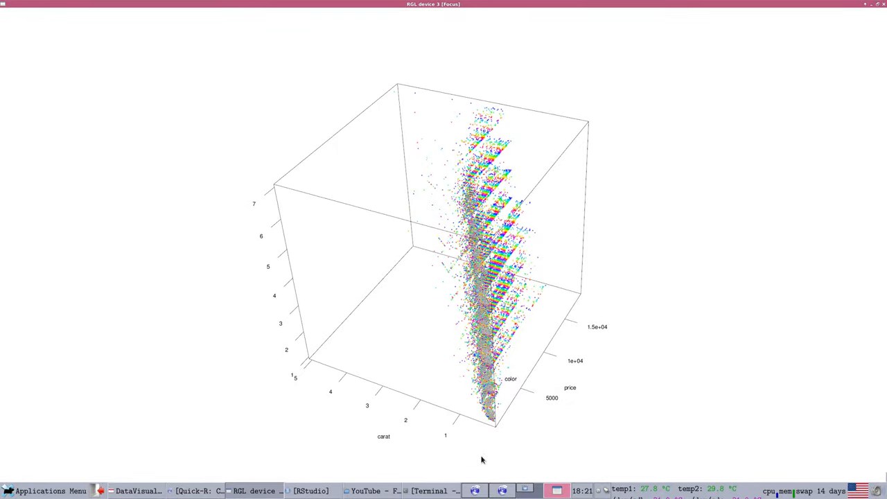
left_click(137, 491)
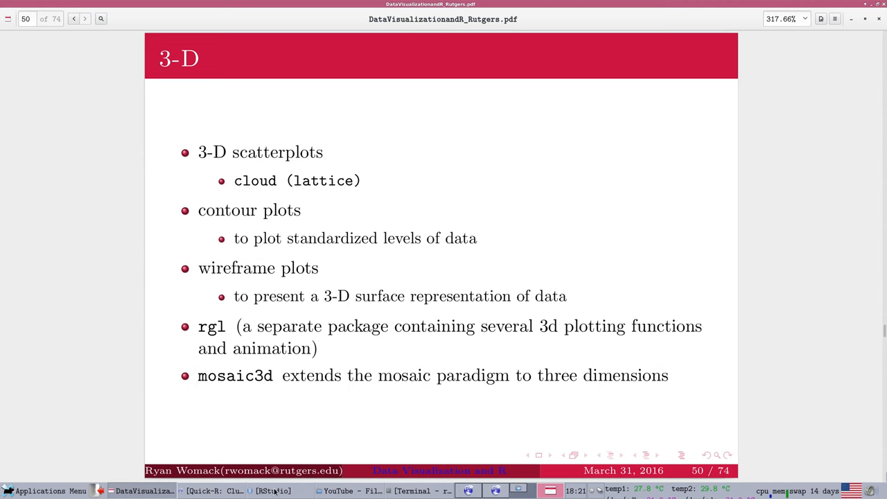
Step: Return to RStudio and scroll the script toward the vcdExtra mosaic3d lines
left_click(268, 491)
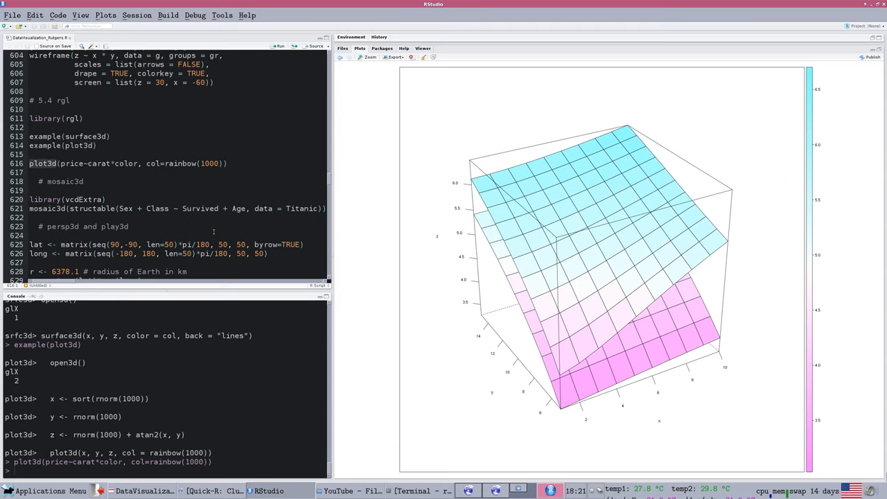
scroll("down", 3)
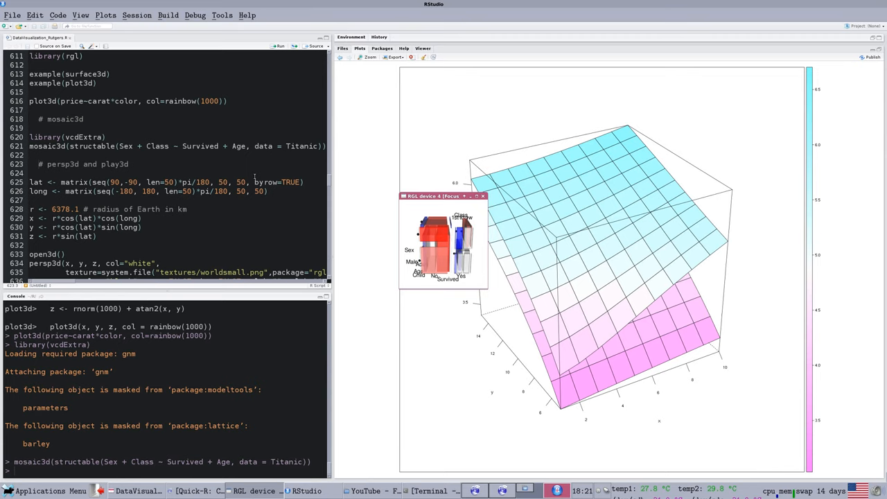
mouse_move(477, 212)
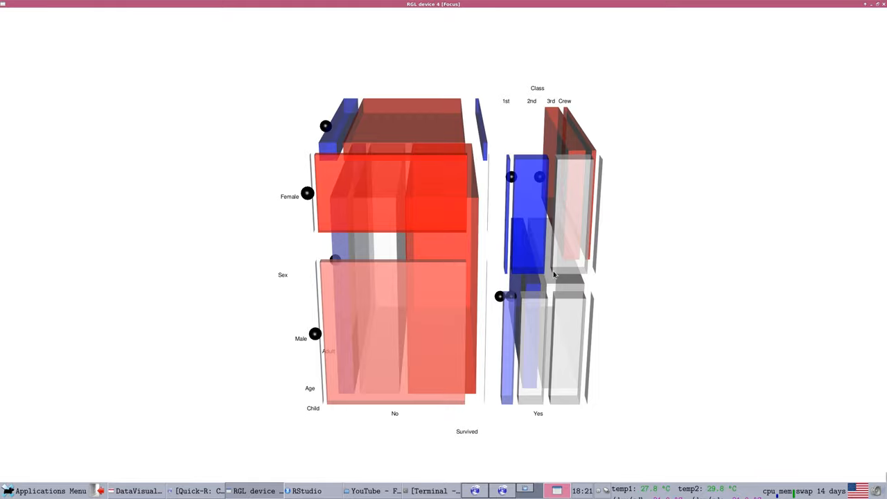
Step: Rotate the Titanic mosaic plot to show its depth, sides and back
left_click_drag(555, 273, 377, 370)
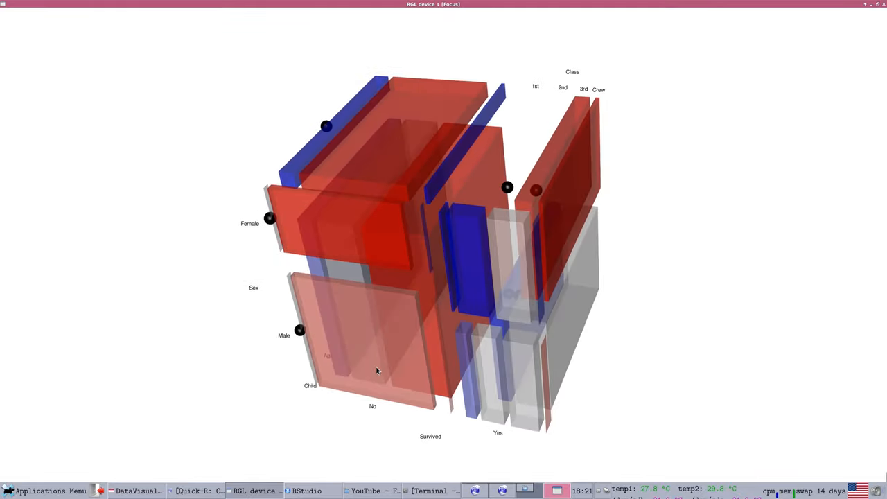
left_click_drag(378, 371, 355, 365)
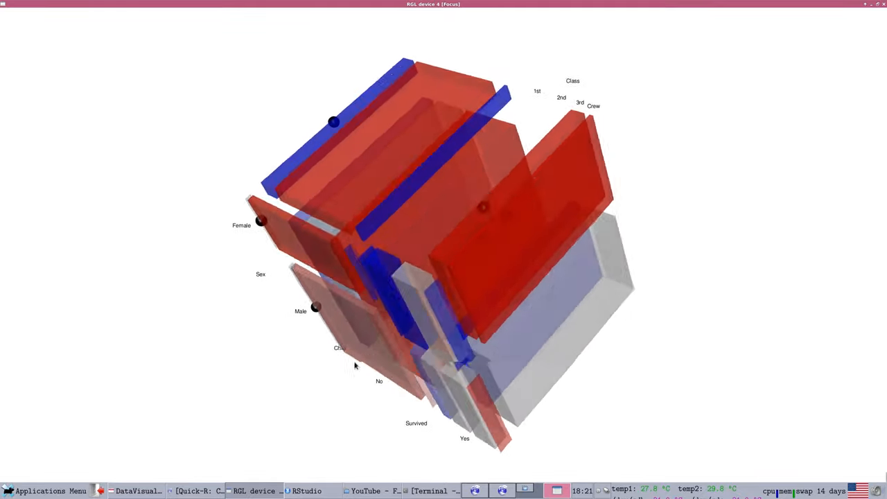
left_click_drag(355, 366, 489, 347)
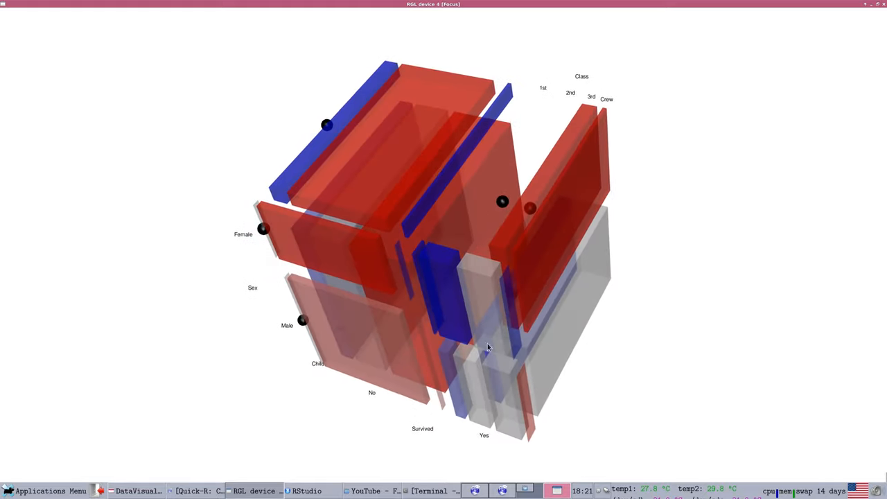
left_click_drag(488, 346, 537, 290)
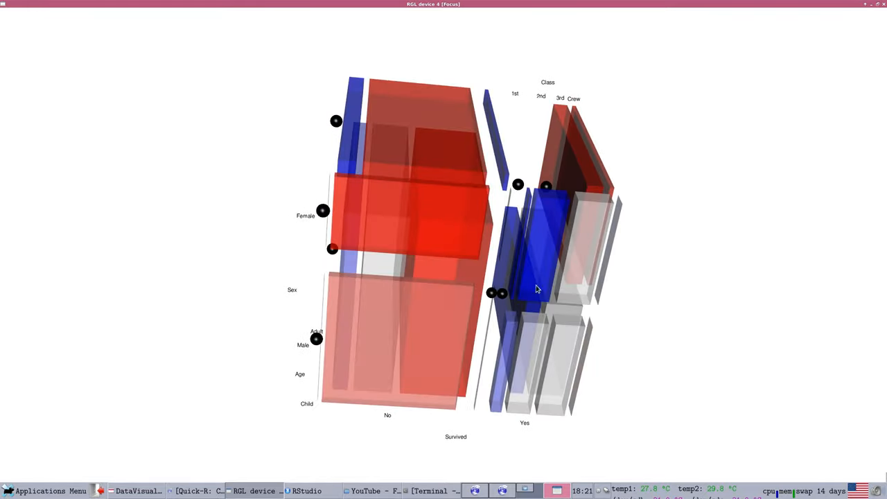
left_click_drag(538, 289, 690, 221)
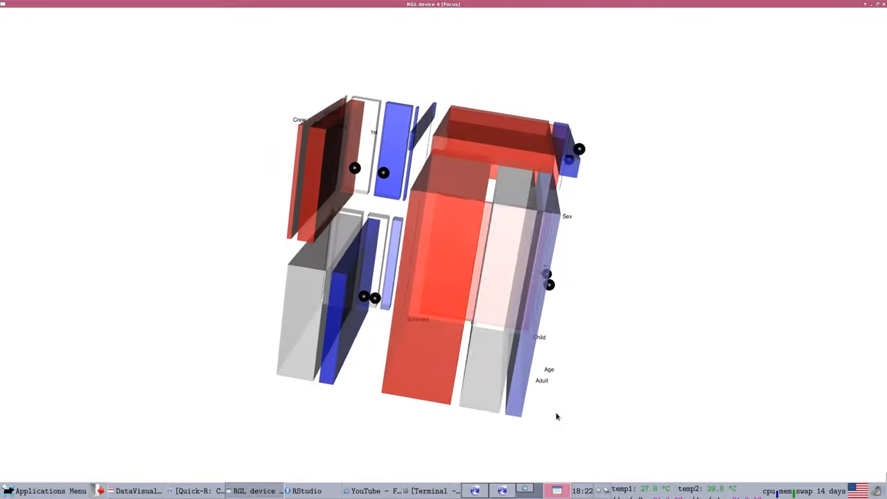
Step: View the mosaic blocks from behind, below and above, then switch windows via the taskbar
left_click_drag(557, 416, 514, 320)
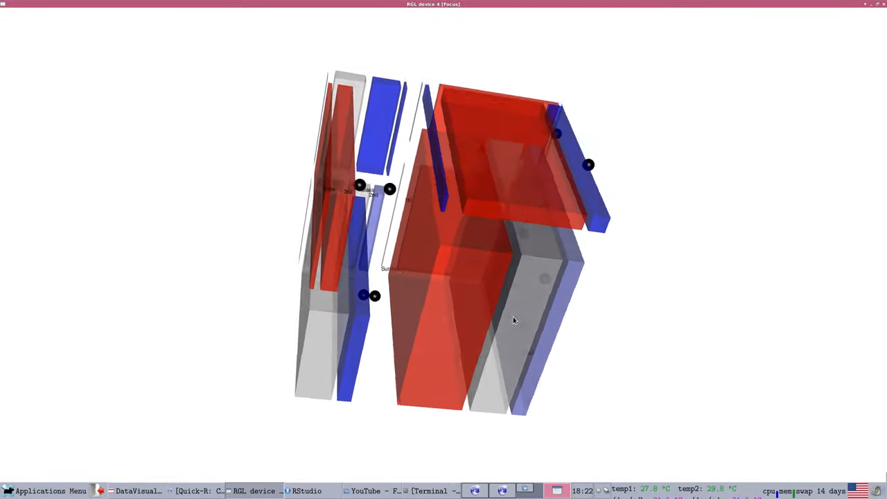
left_click_drag(515, 320, 404, 230)
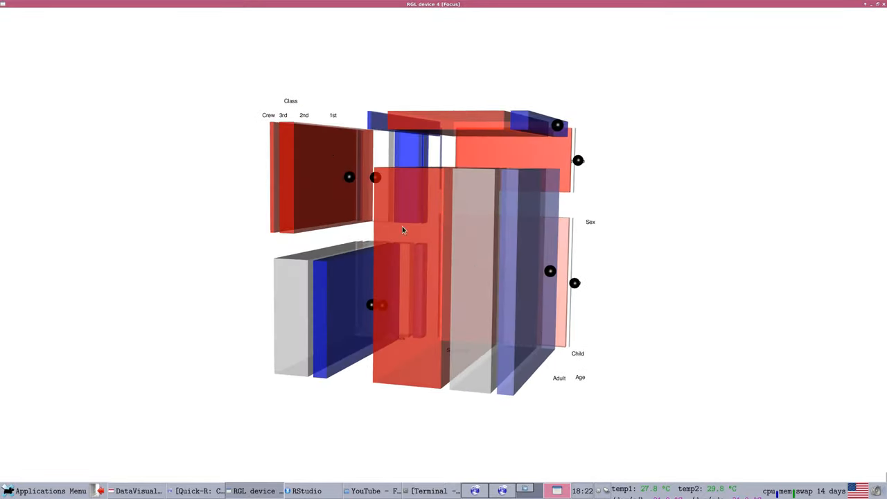
left_click_drag(404, 229, 630, 222)
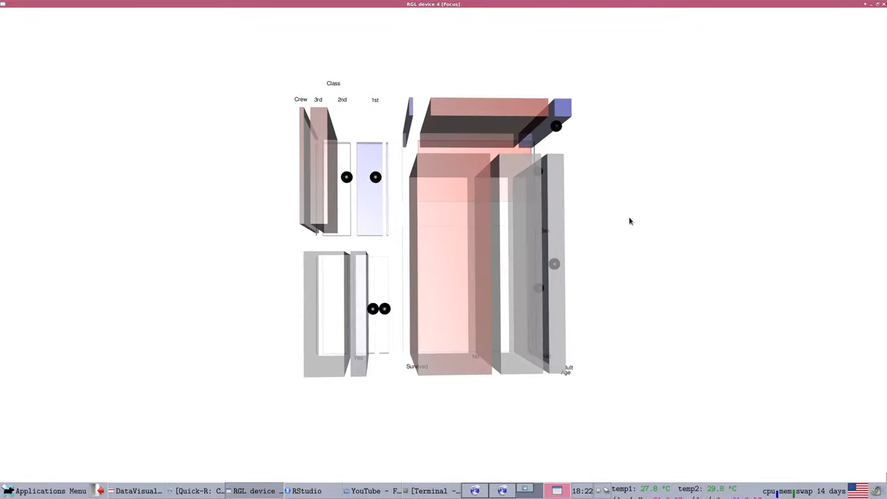
left_click_drag(485, 243, 409, 187)
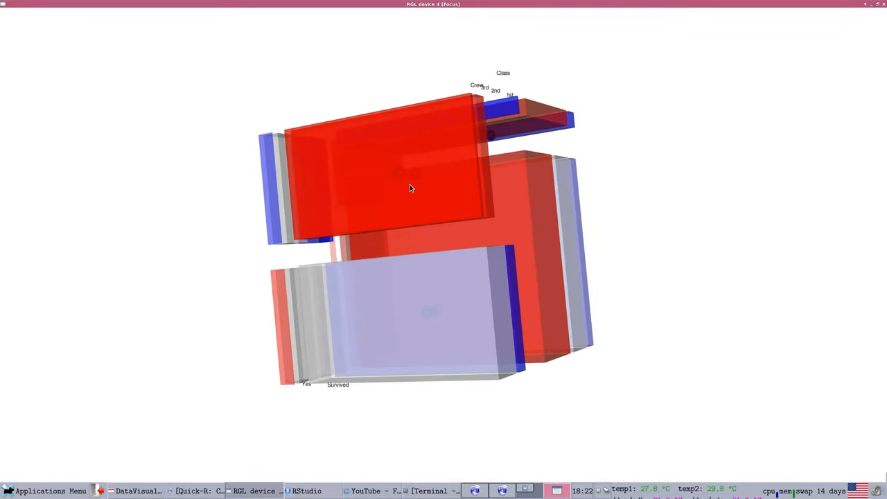
left_click_drag(409, 187, 426, 278)
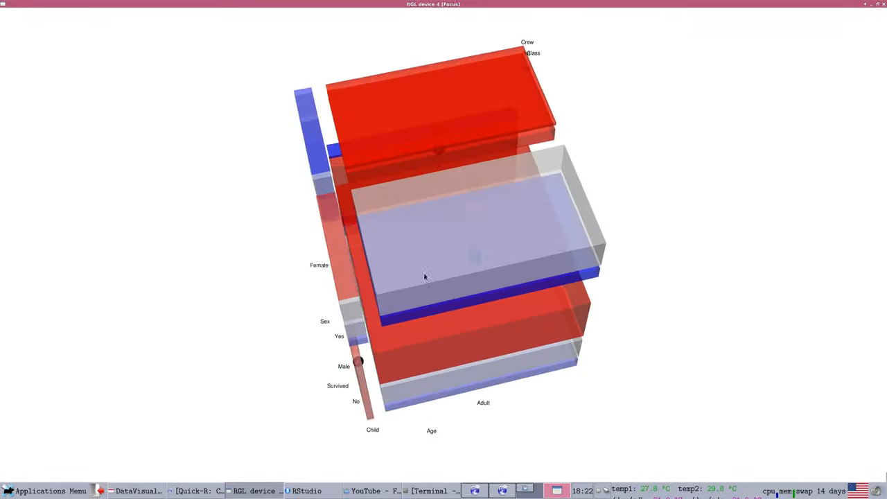
left_click_drag(426, 276, 389, 423)
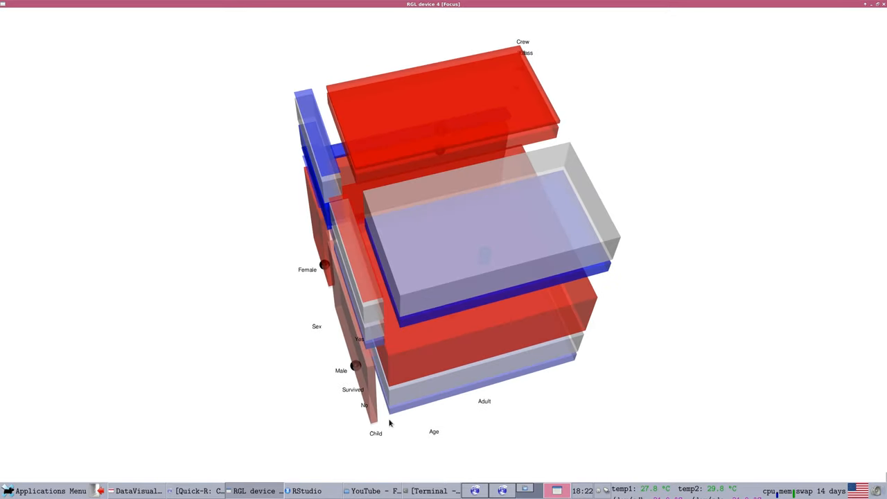
left_click(307, 491)
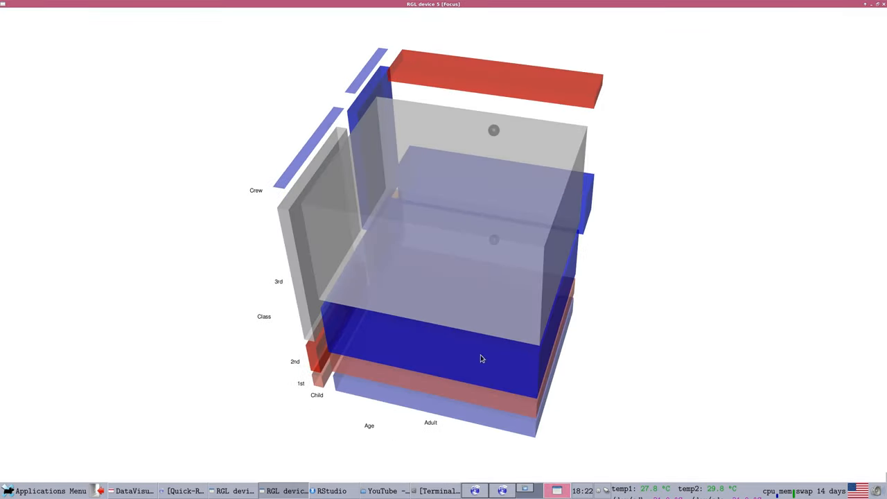
Step: Rotate the Sex + Class ~ Age mosaic to show the Female side and other angles
left_click_drag(482, 359, 386, 306)
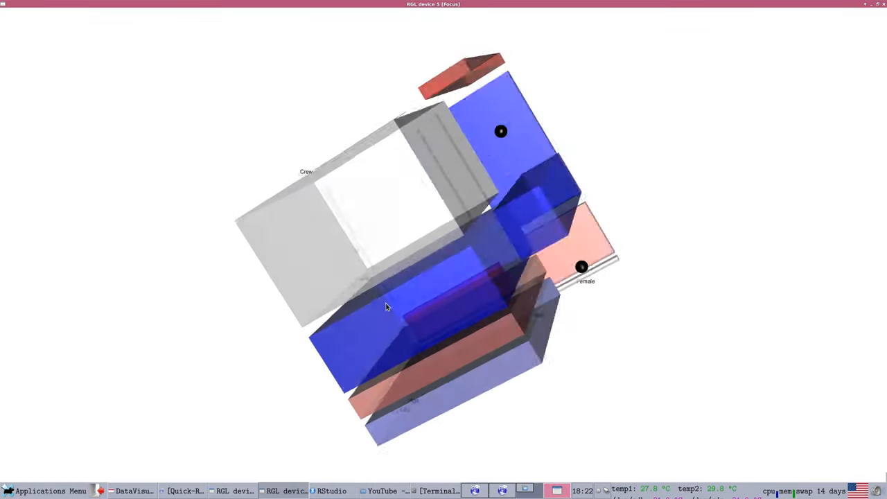
left_click_drag(386, 306, 505, 458)
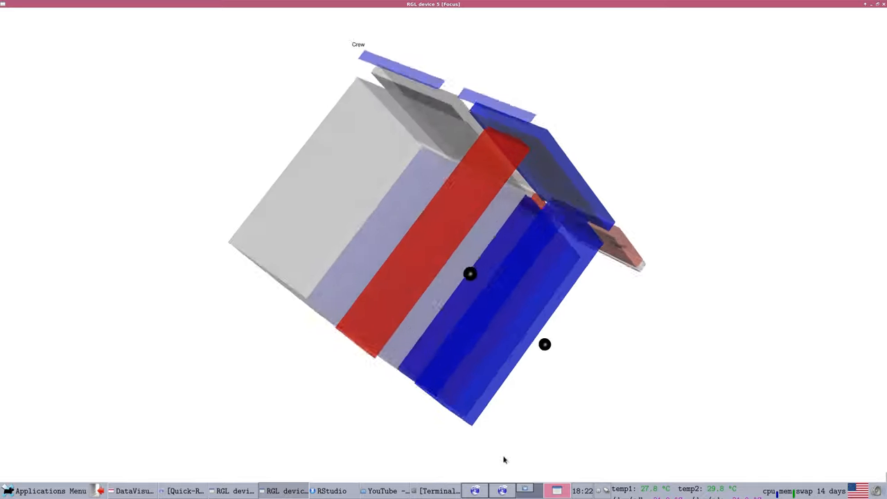
left_click_drag(471, 274, 448, 332)
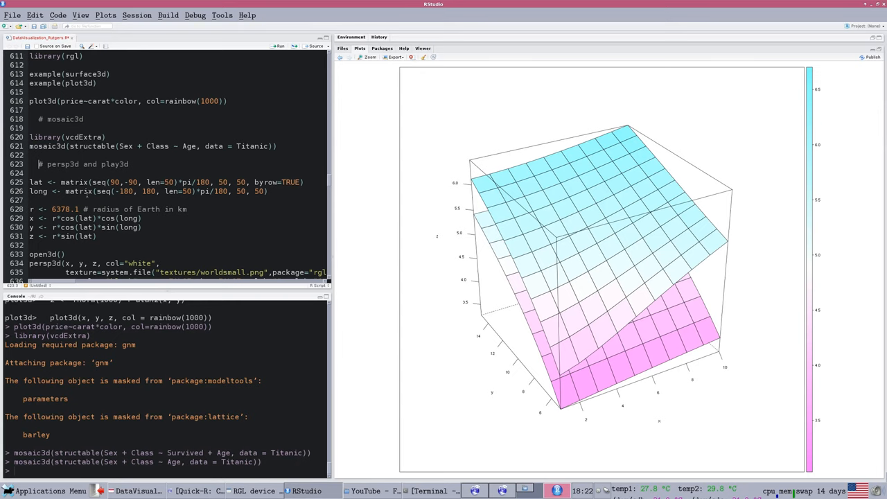
mouse_move(86, 195)
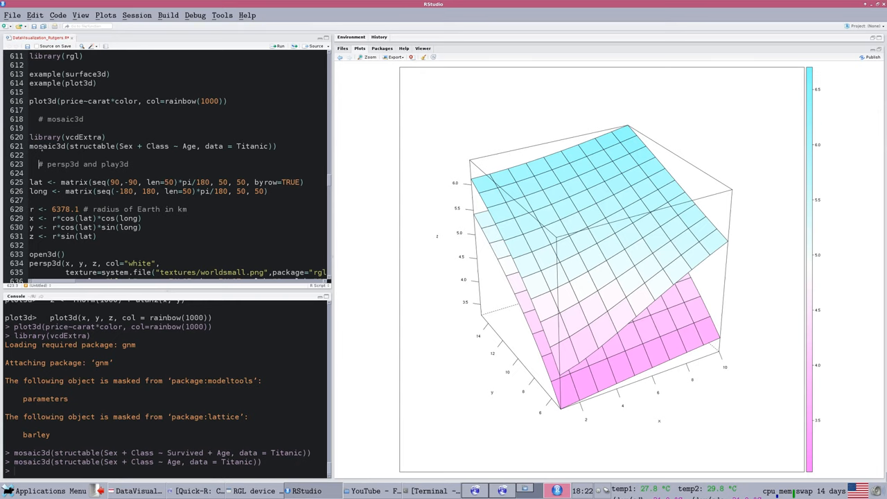
Step: Scroll to the latitude, longitude and Earth-radius code and select the open3d line
scroll("down", 3)
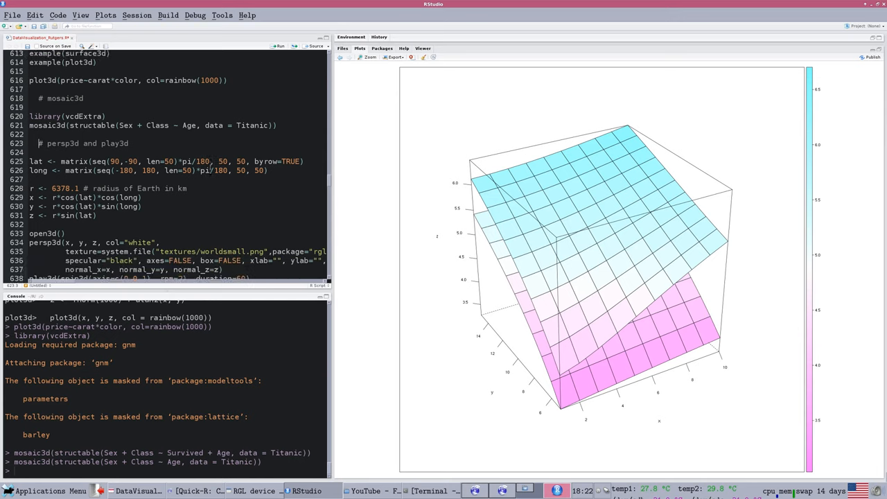
scroll("down", 3)
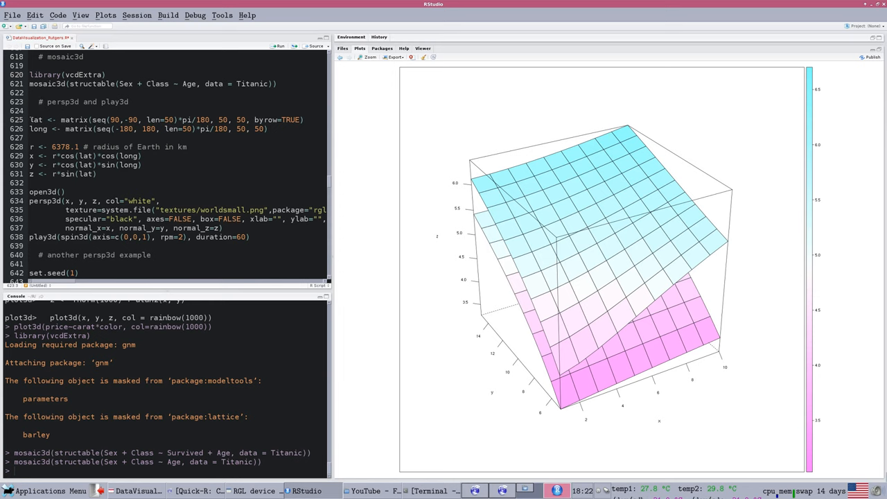
scroll("down", 3)
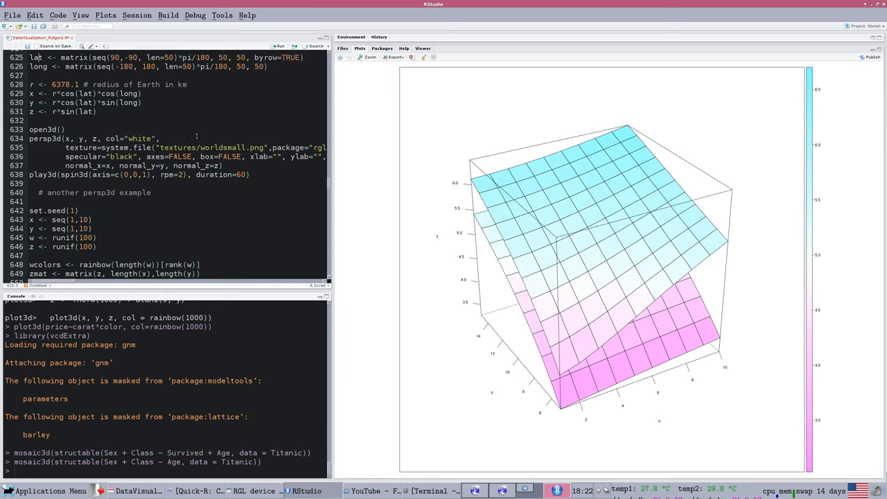
scroll("up", 3)
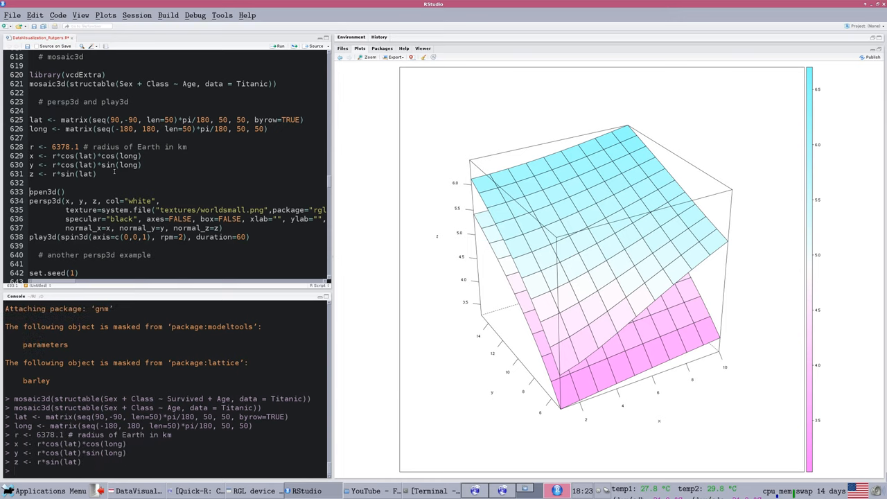
left_click(279, 45)
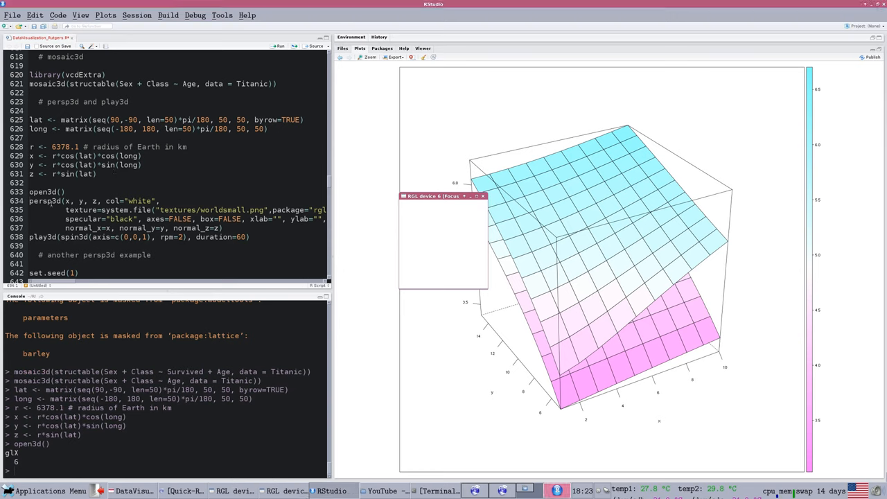
Step: Turn the textured globe to show Europe, South America, Arabia, India, Asia and Australia
left_click(483, 196)
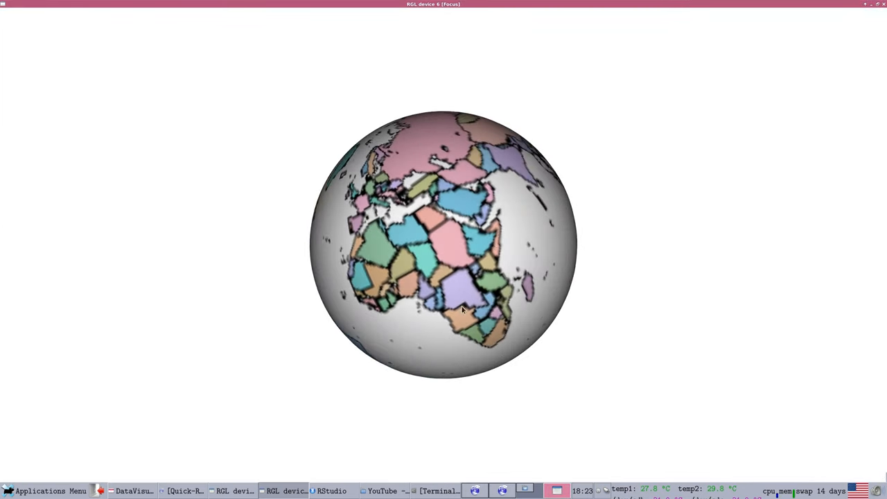
left_click_drag(464, 310, 474, 232)
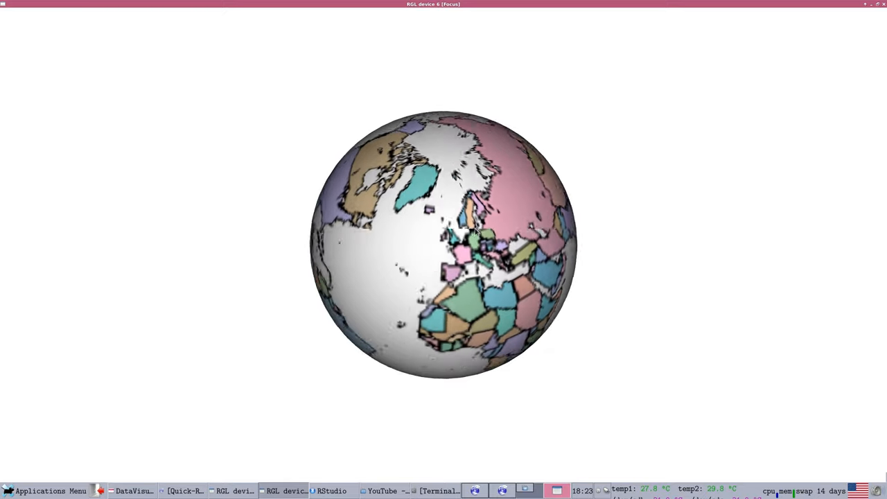
left_click_drag(474, 232, 519, 236)
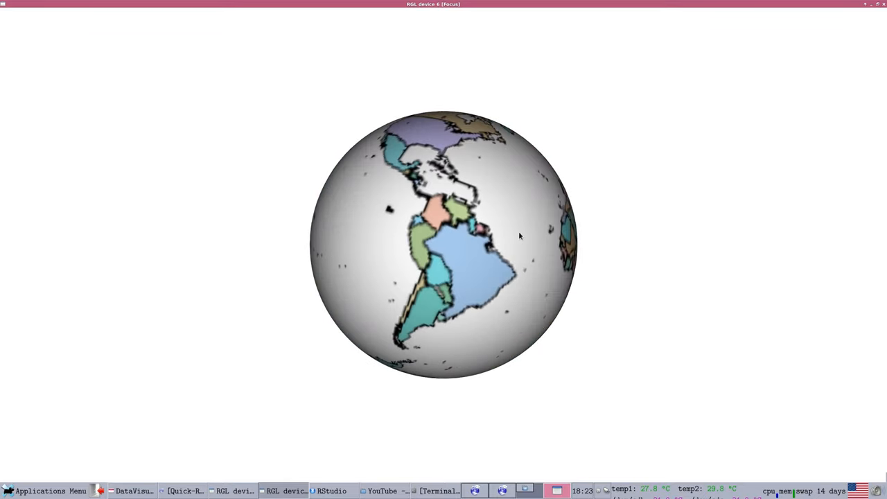
left_click_drag(519, 236, 472, 262)
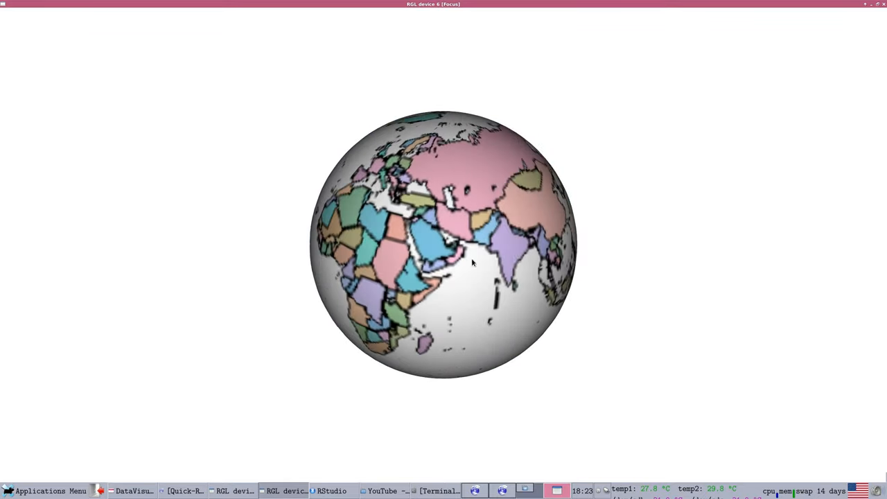
left_click_drag(473, 262, 438, 229)
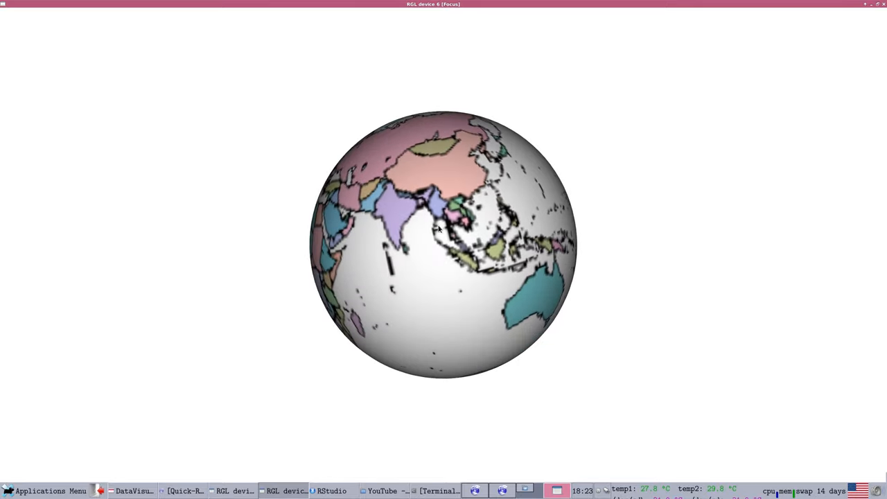
left_click_drag(438, 229, 504, 261)
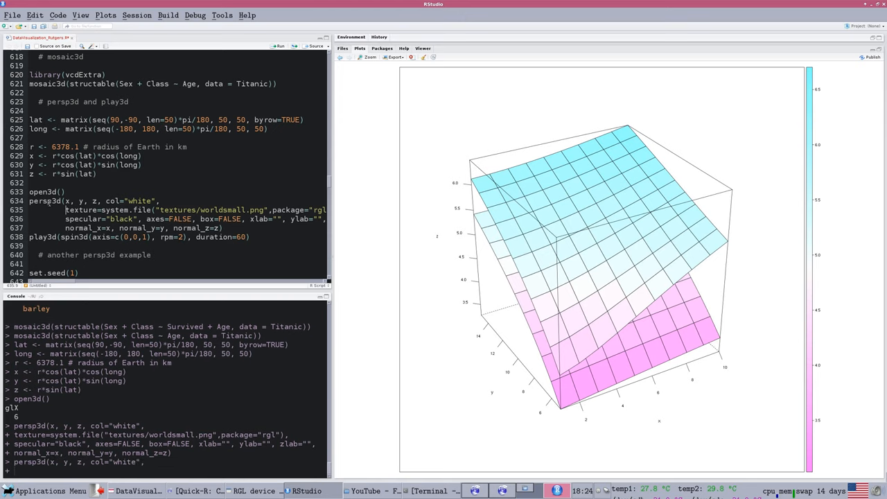
Step: Close the globe's RGL window and select the play3d spin3d line
left_click(257, 491)
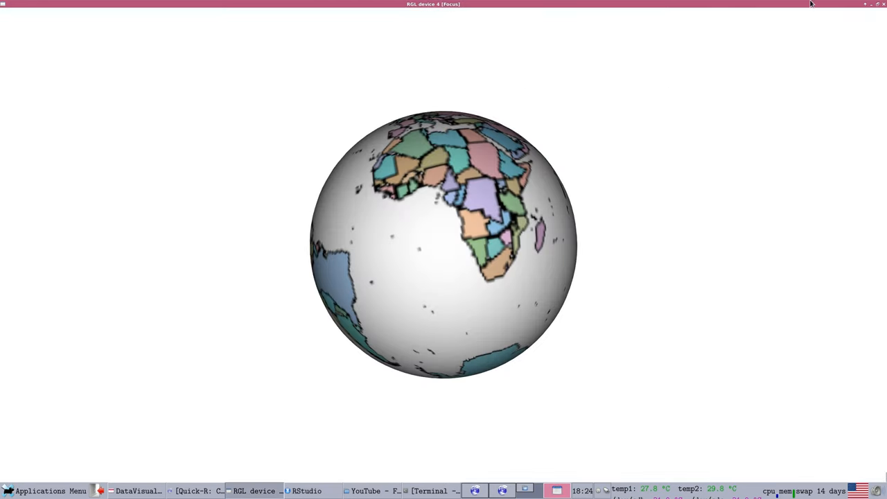
left_click(306, 491)
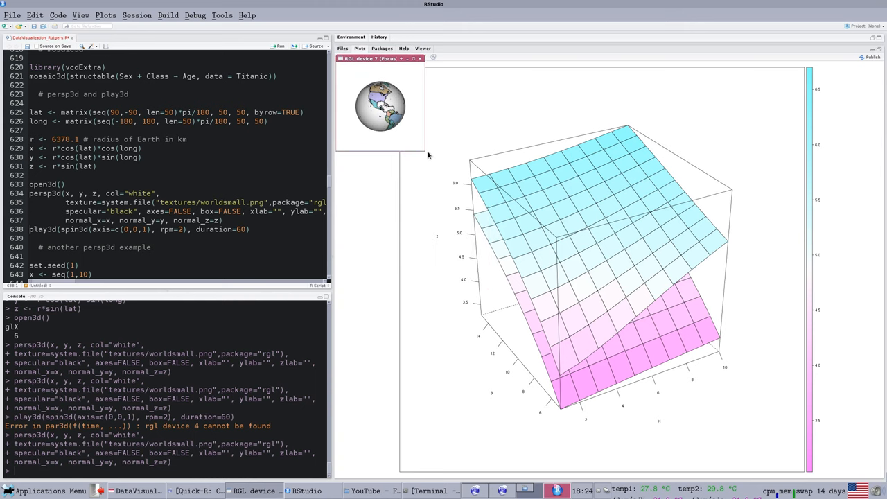
mouse_move(424, 153)
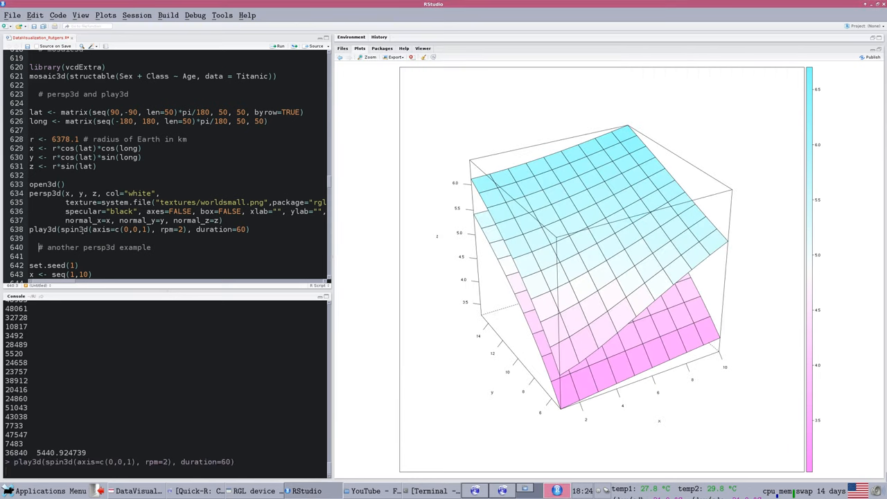
left_click(253, 491)
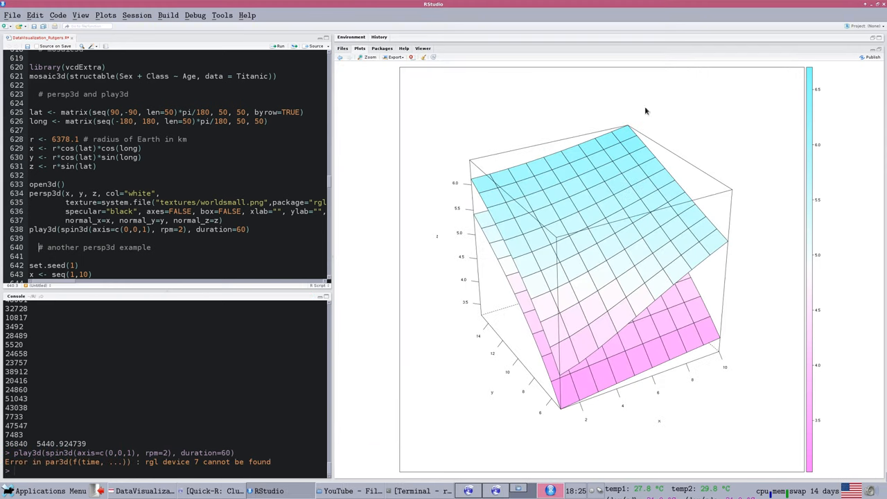
Step: Scroll down to the set.seed, runif, rainbow and persp3d surface lines
scroll("down", 3)
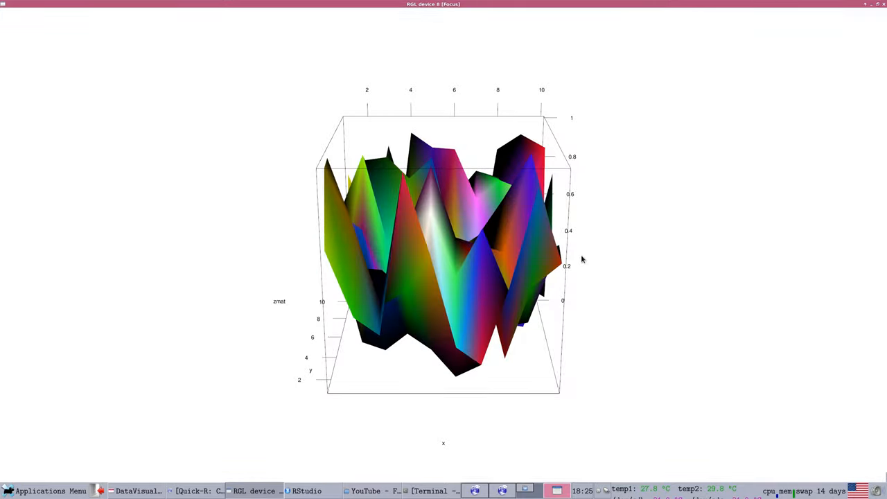
Step: Tilt the rainbow surface to views from above, edge-on and underneath
left_click_drag(582, 259, 506, 447)
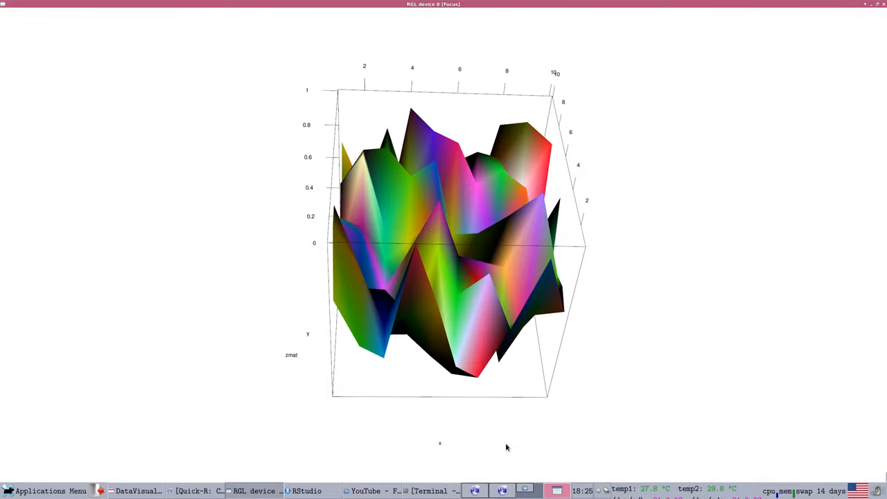
left_click_drag(506, 447, 359, 287)
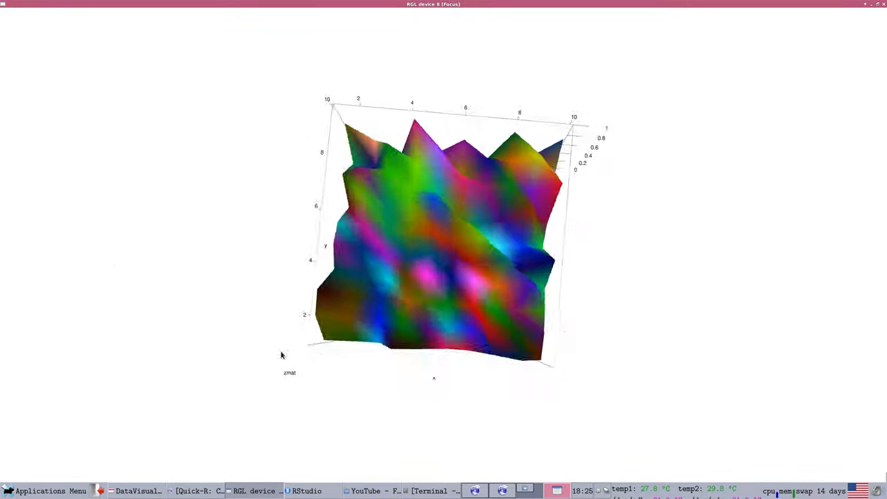
left_click_drag(282, 354, 437, 47)
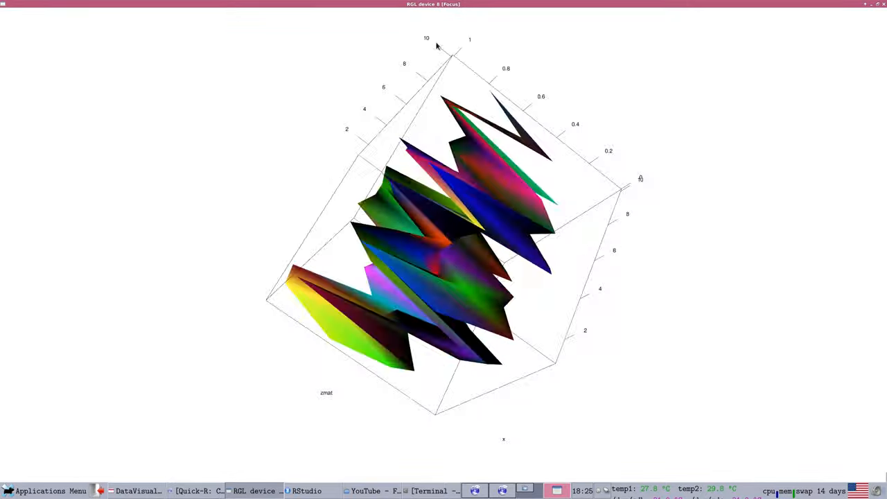
left_click_drag(436, 46, 450, 248)
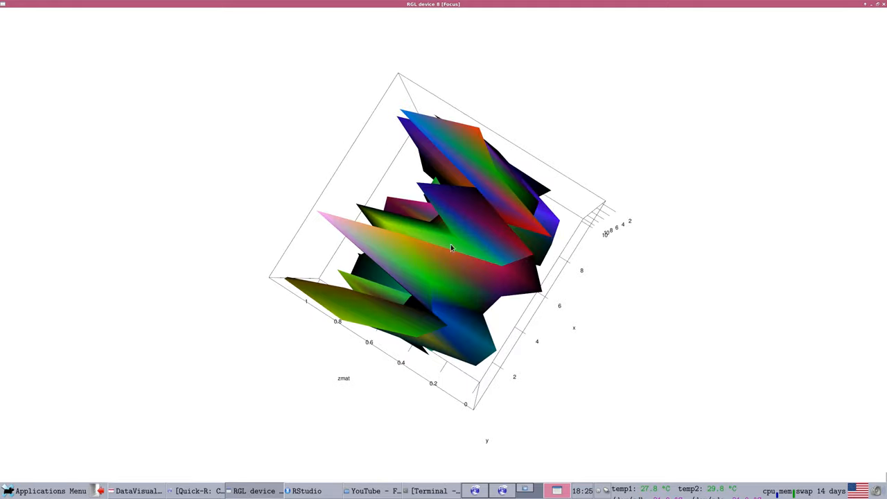
left_click_drag(450, 248, 409, 305)
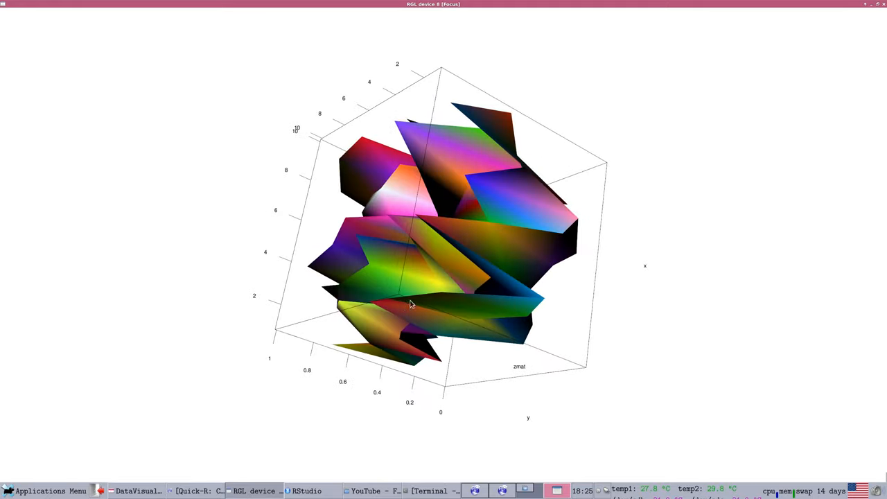
left_click_drag(408, 305, 572, 205)
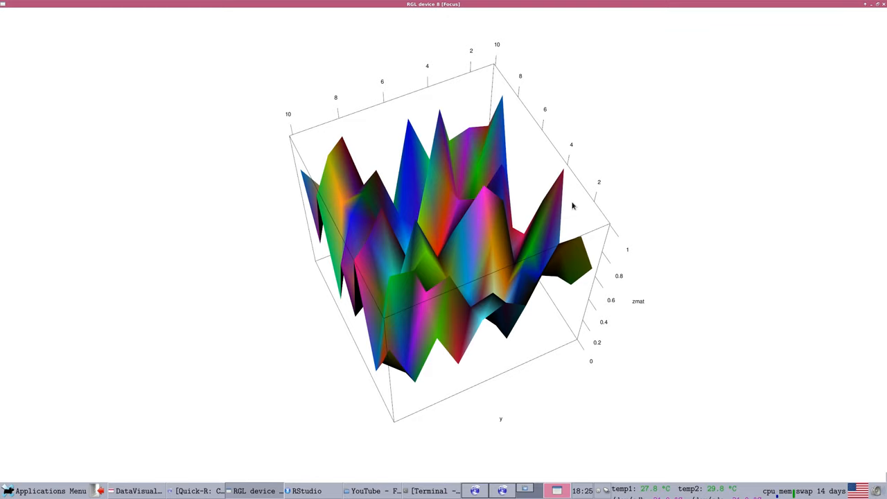
mouse_move(463, 230)
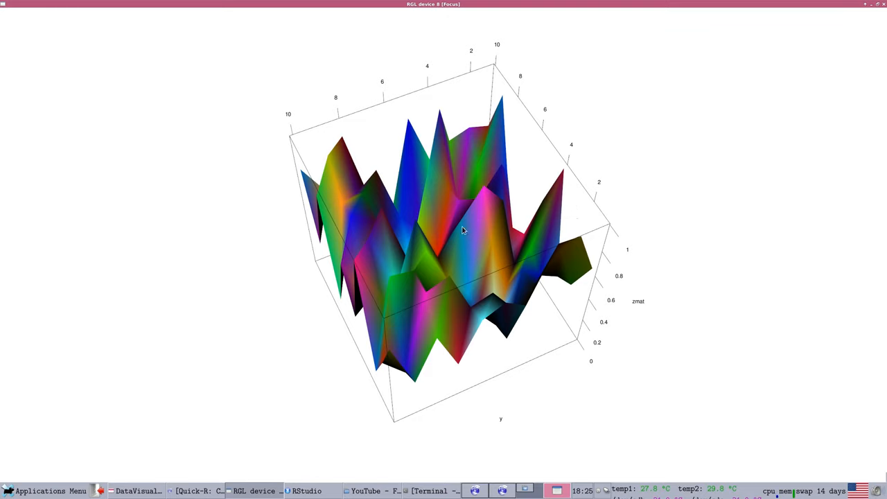
Step: Rotate the surface to side and top-corner views, then bring up the lecture slides
left_click_drag(462, 230, 494, 298)
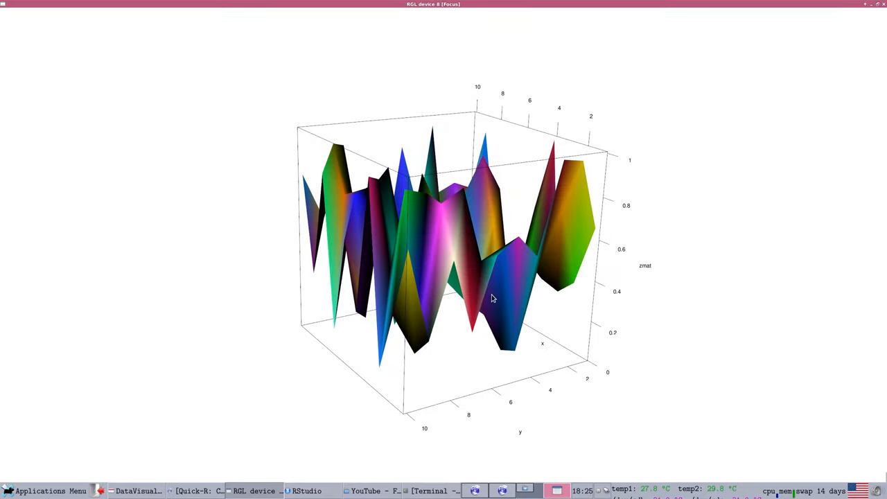
left_click_drag(492, 298, 516, 148)
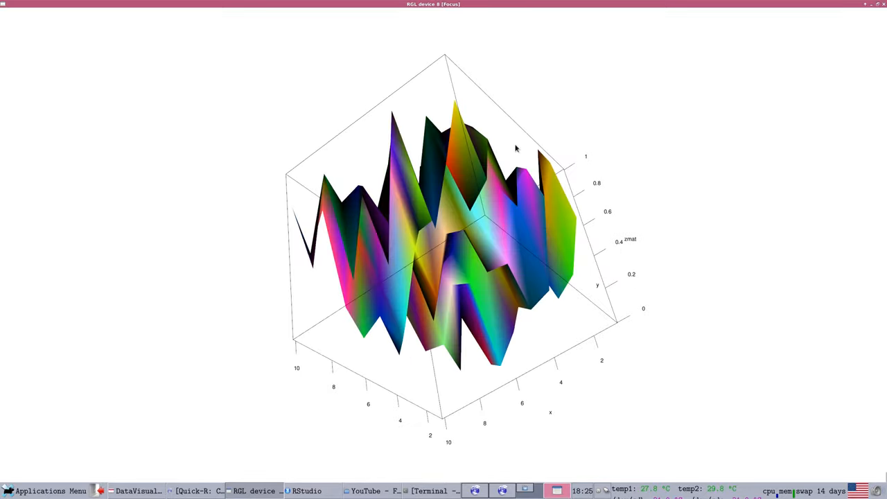
left_click_drag(516, 148, 546, 137)
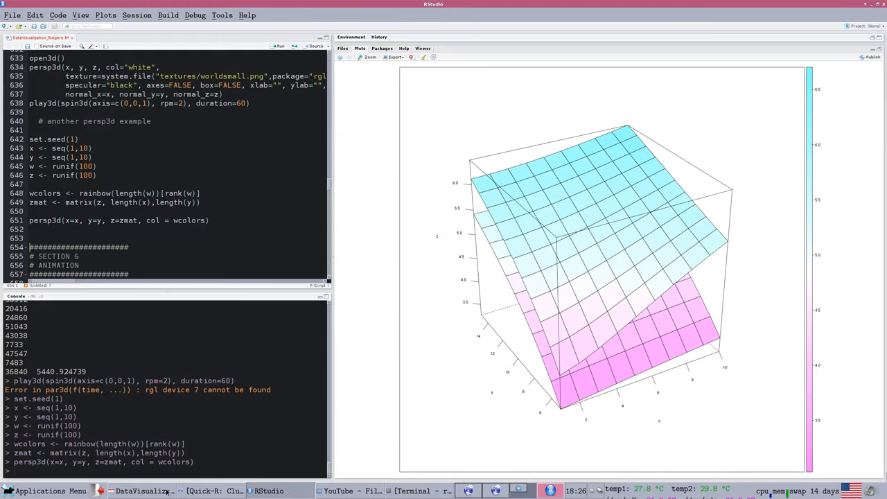
left_click(143, 491)
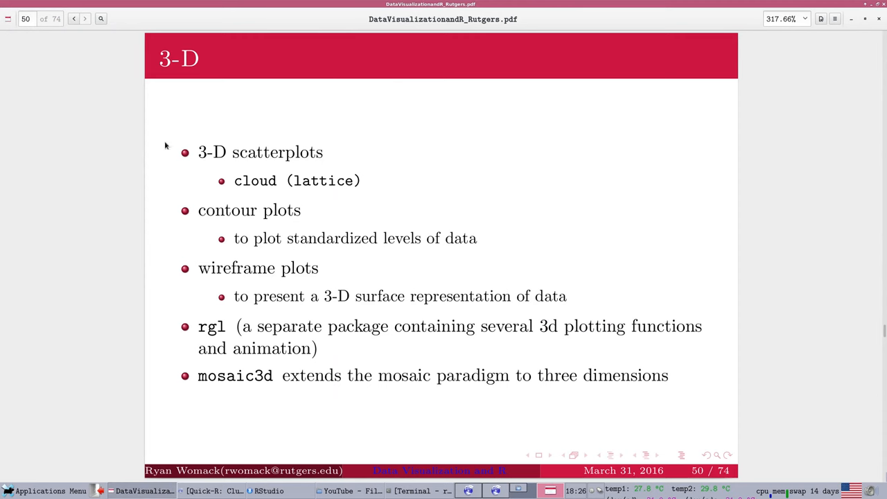
mouse_move(856, 410)
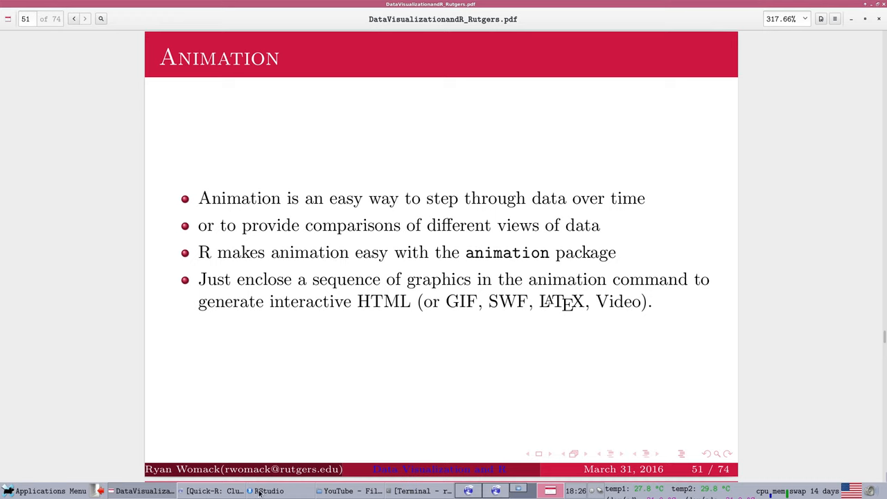
Step: Bring the terminal window forward after reaching the Animation slide
left_click(416, 491)
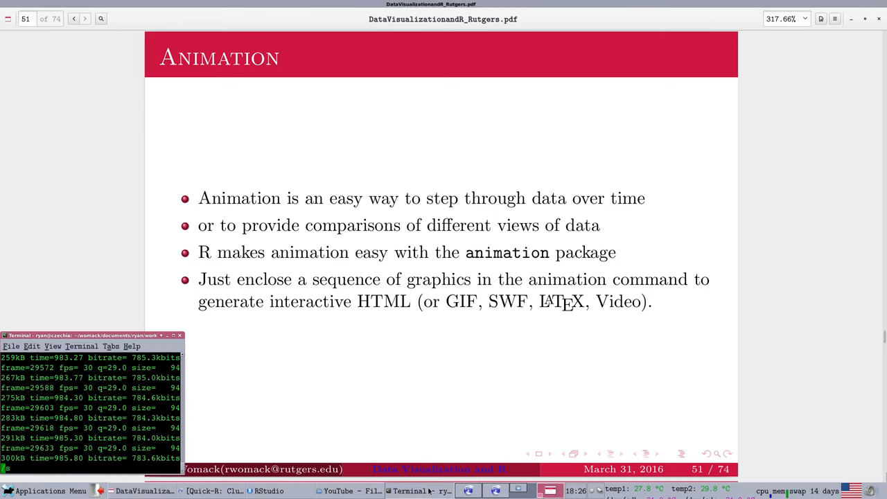